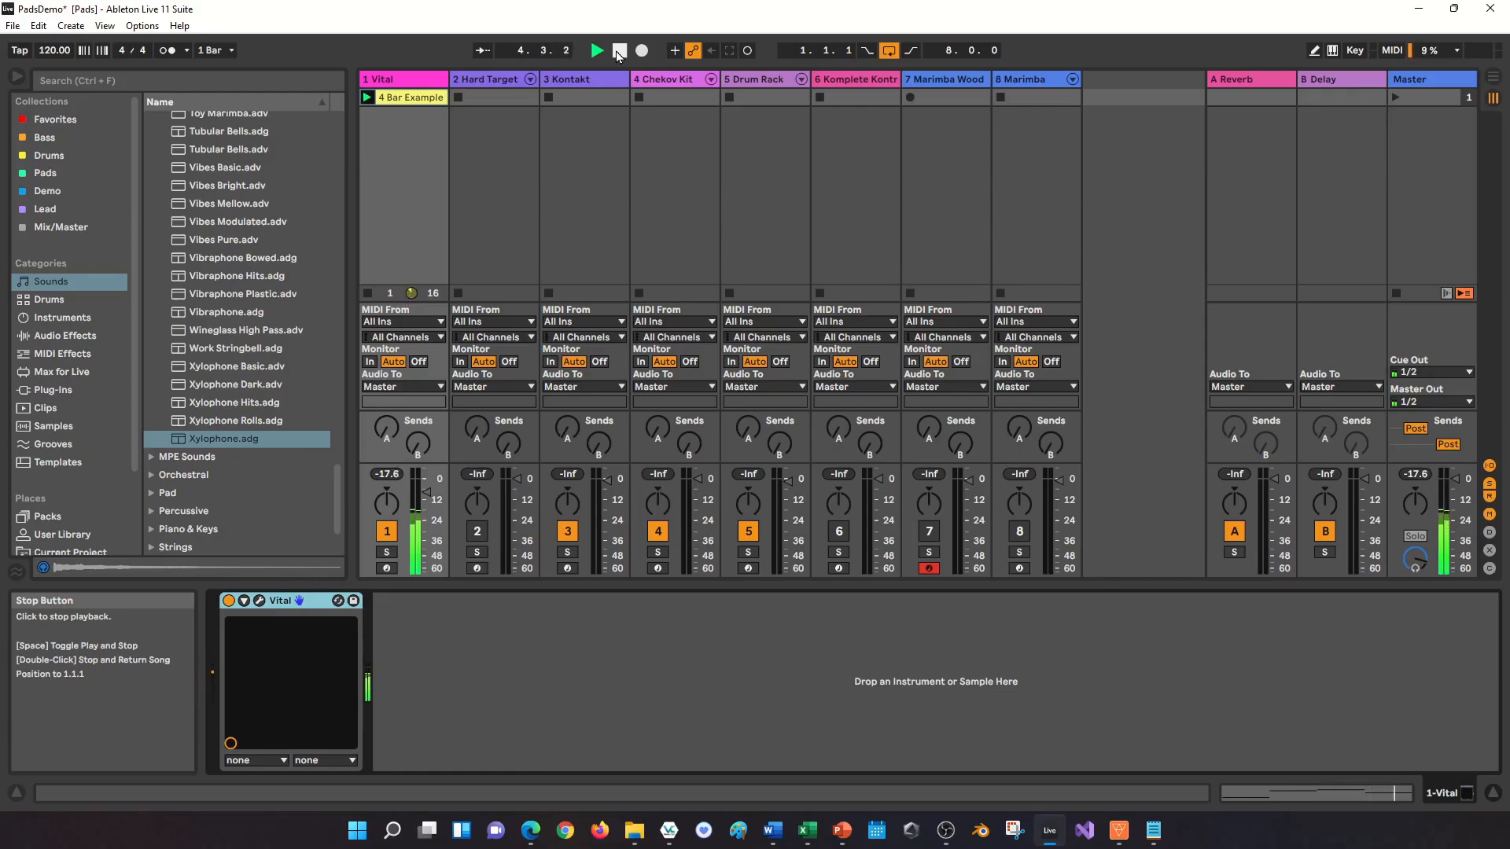
Stop the looping clip and return the playhead to the song start.
{"action": "left_click", "coordinate": [596, 51]}
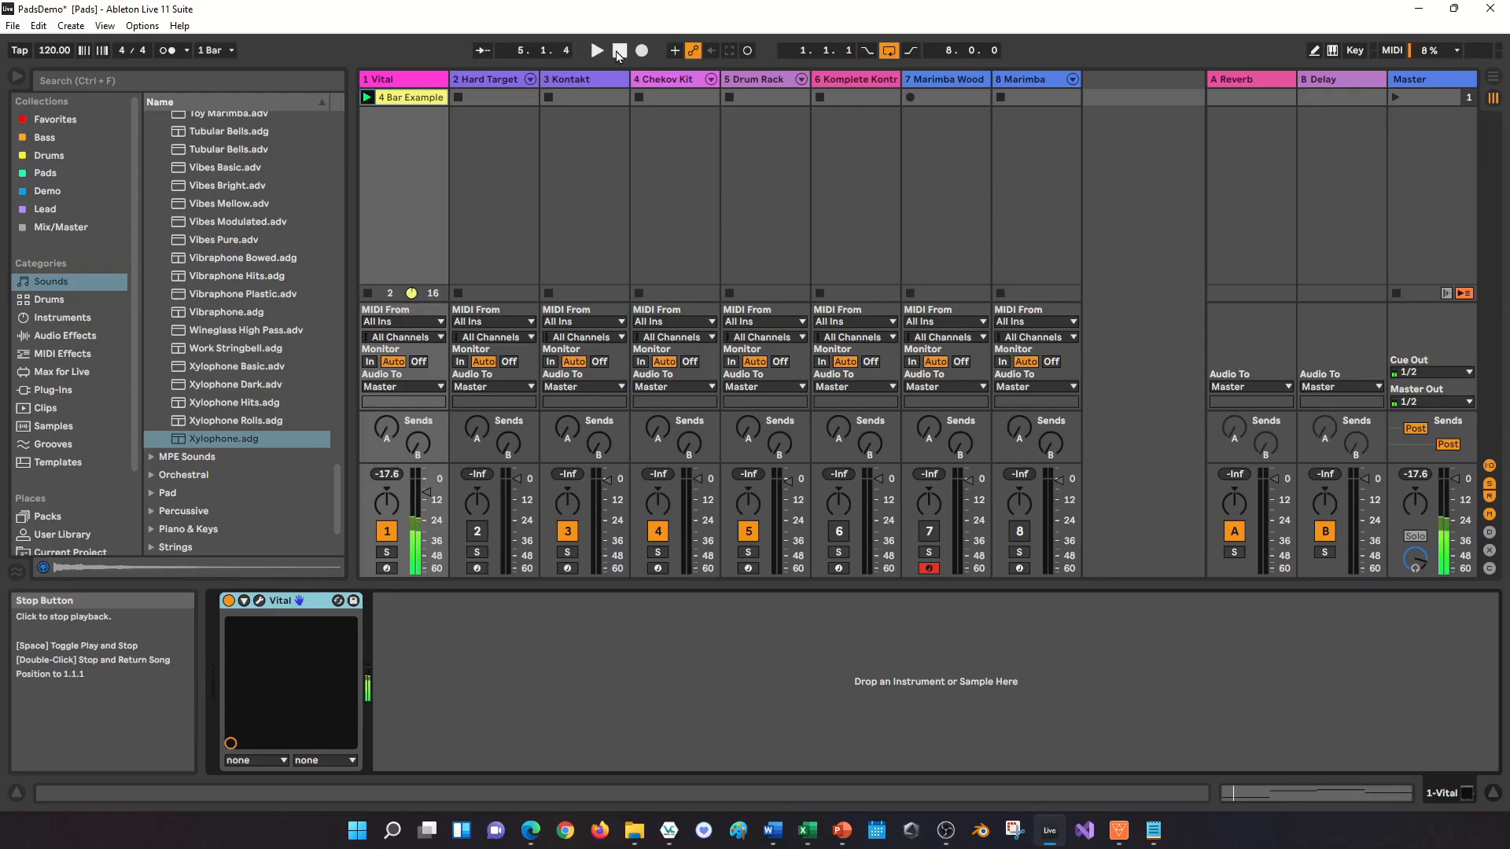
{"action": "left_click", "coordinate": [616, 51]}
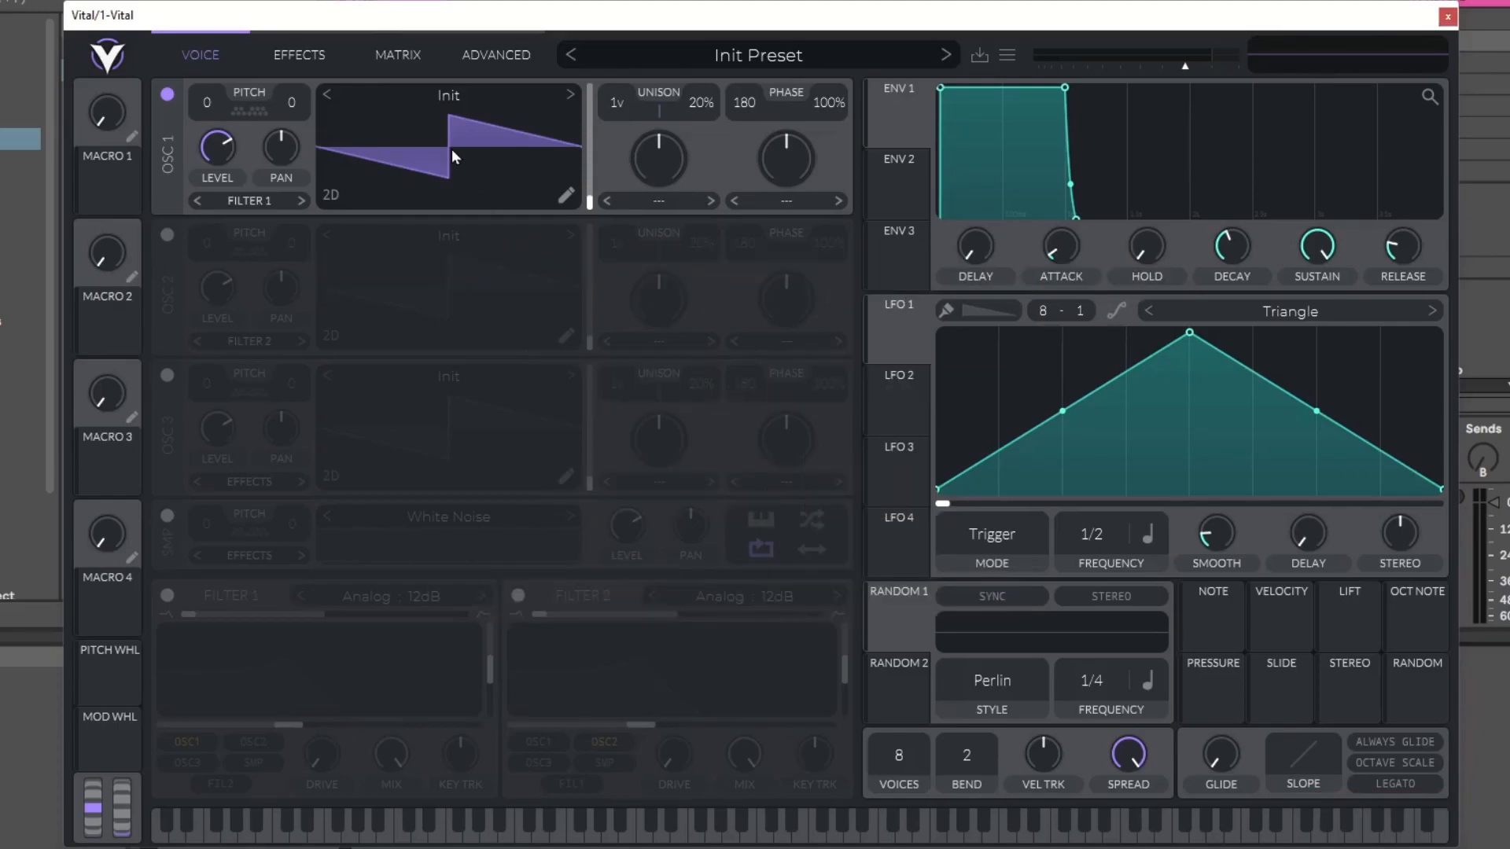
{"action": "mouse_move", "coordinate": [481, 146]}
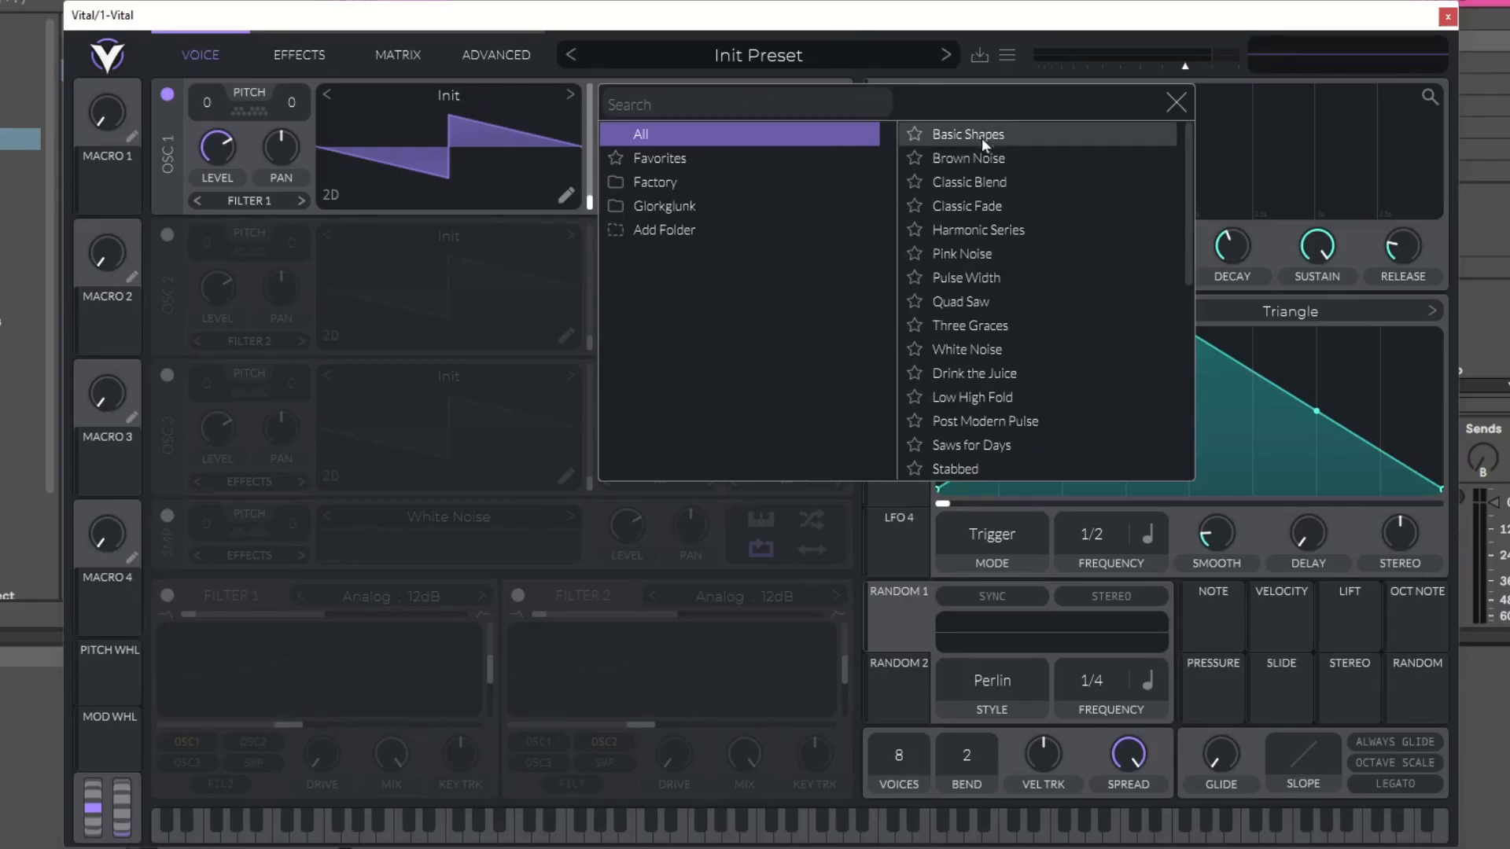
{"action": "mouse_move", "coordinate": [965, 205]}
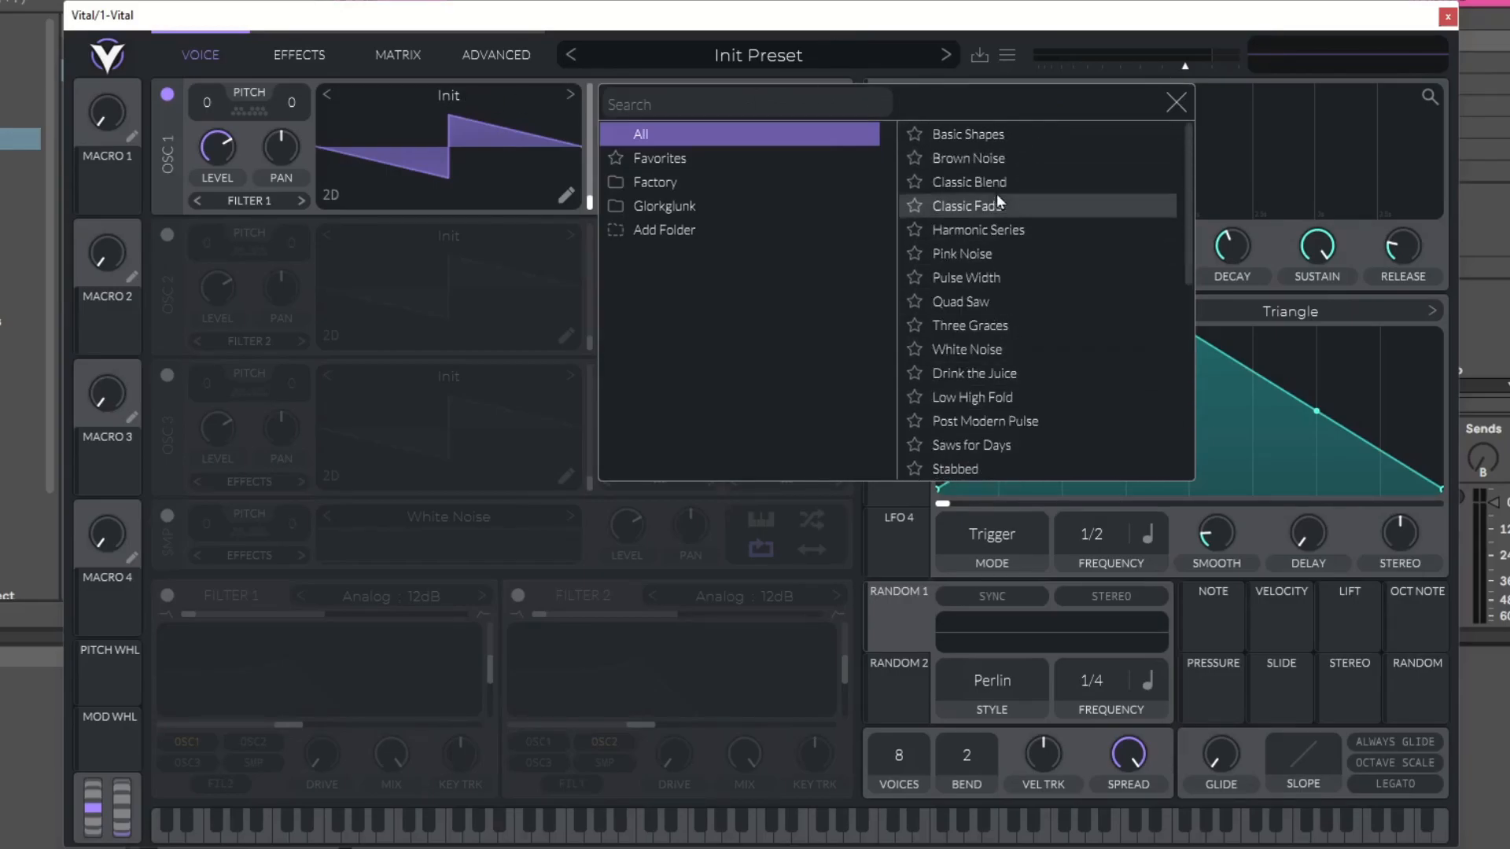
Load the Basic Shapes wavetable into OSC 1.
{"action": "left_click", "coordinate": [968, 134]}
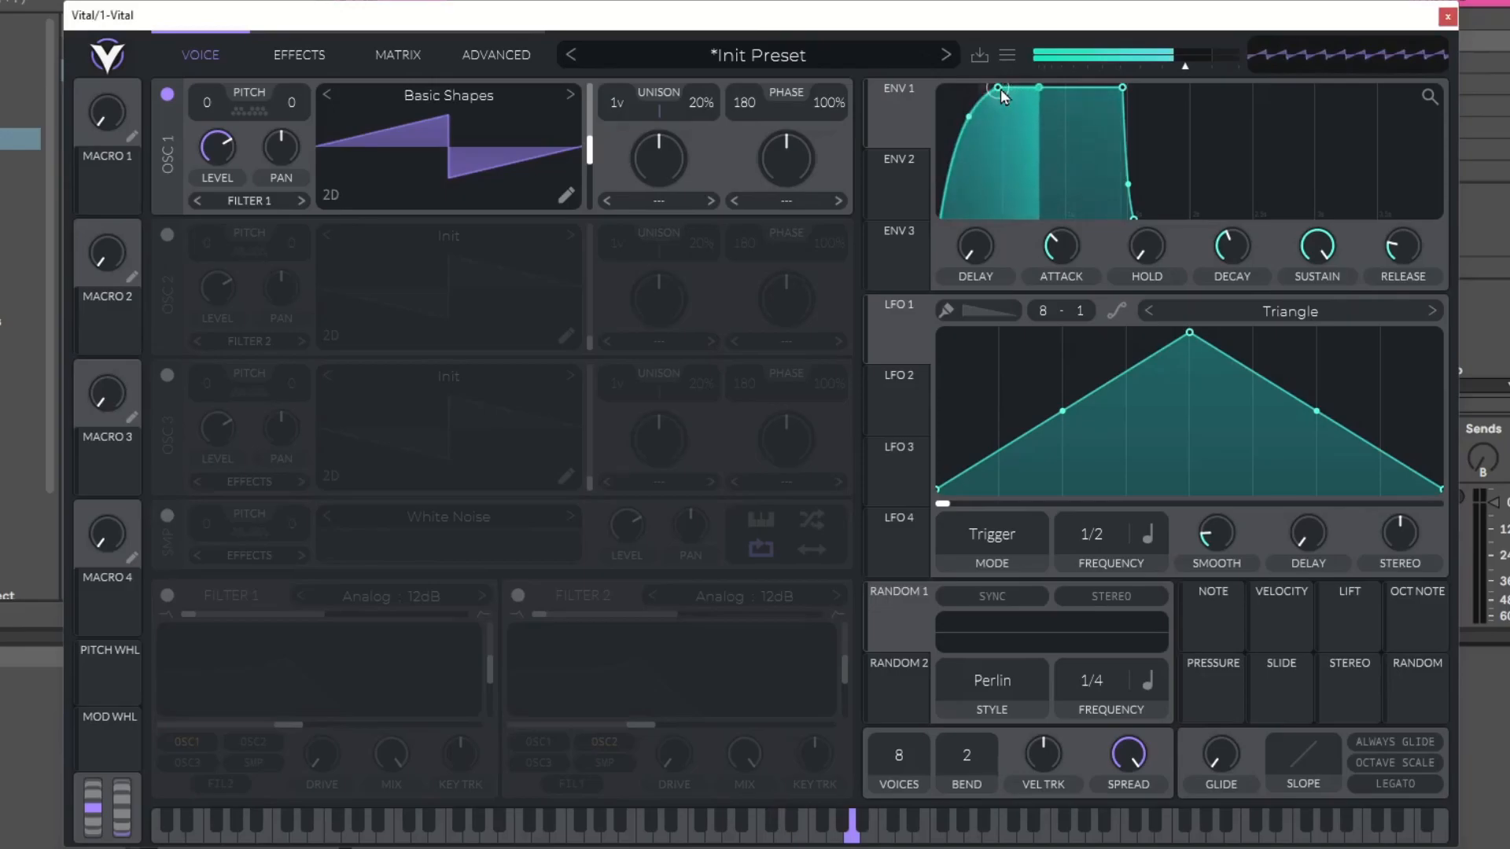
Lengthen and curve the ENV 1 attack into a slow rise.
{"action": "left_click_drag", "start_coordinate": [1002, 91], "coordinate": [1020, 96]}
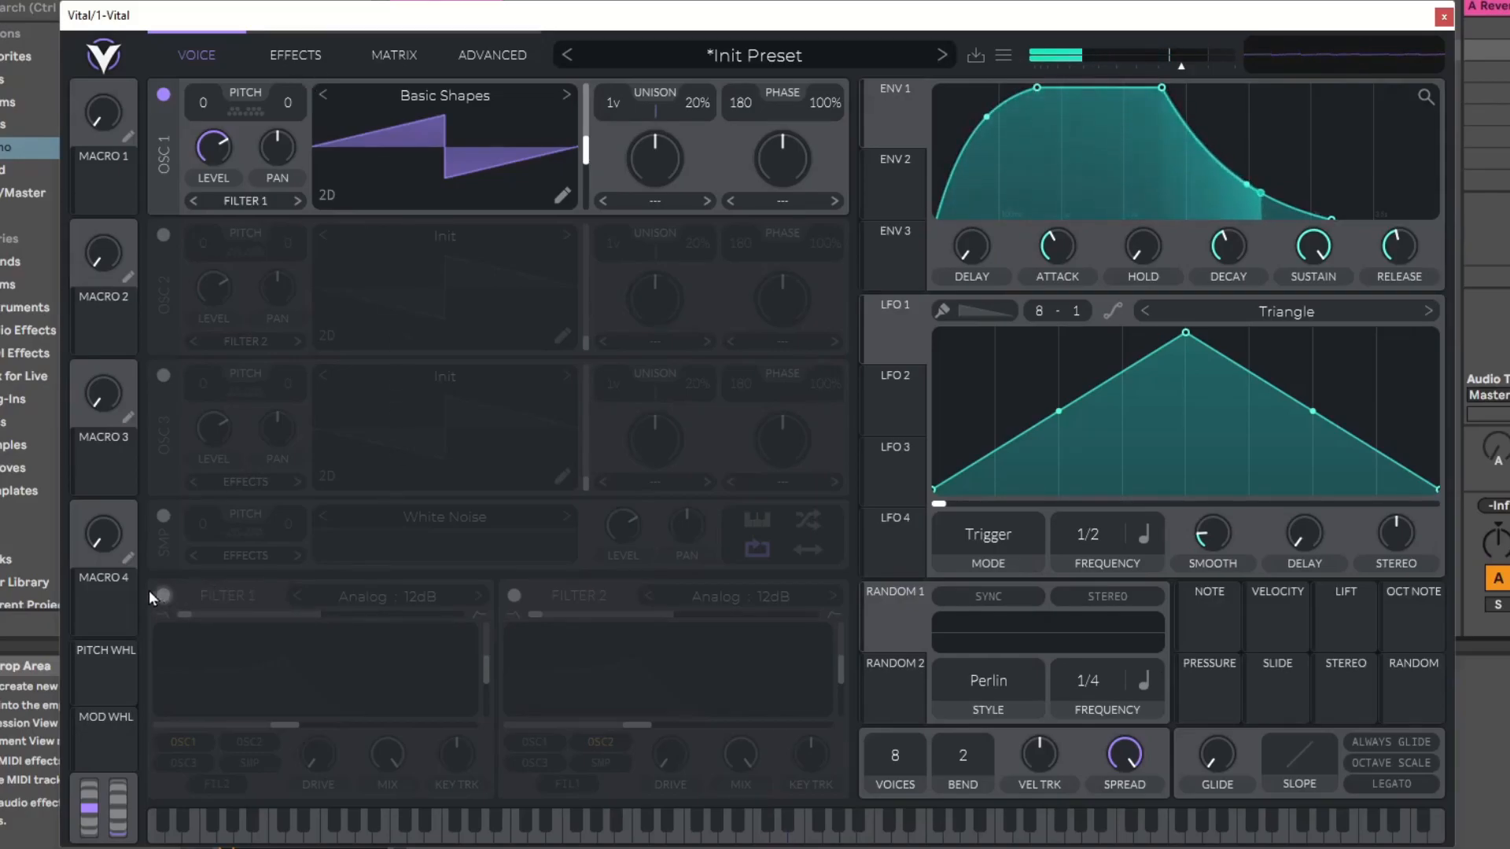
Enable Filter 1 and lower its cutoff to darken the tone.
{"action": "left_click", "coordinate": [162, 596]}
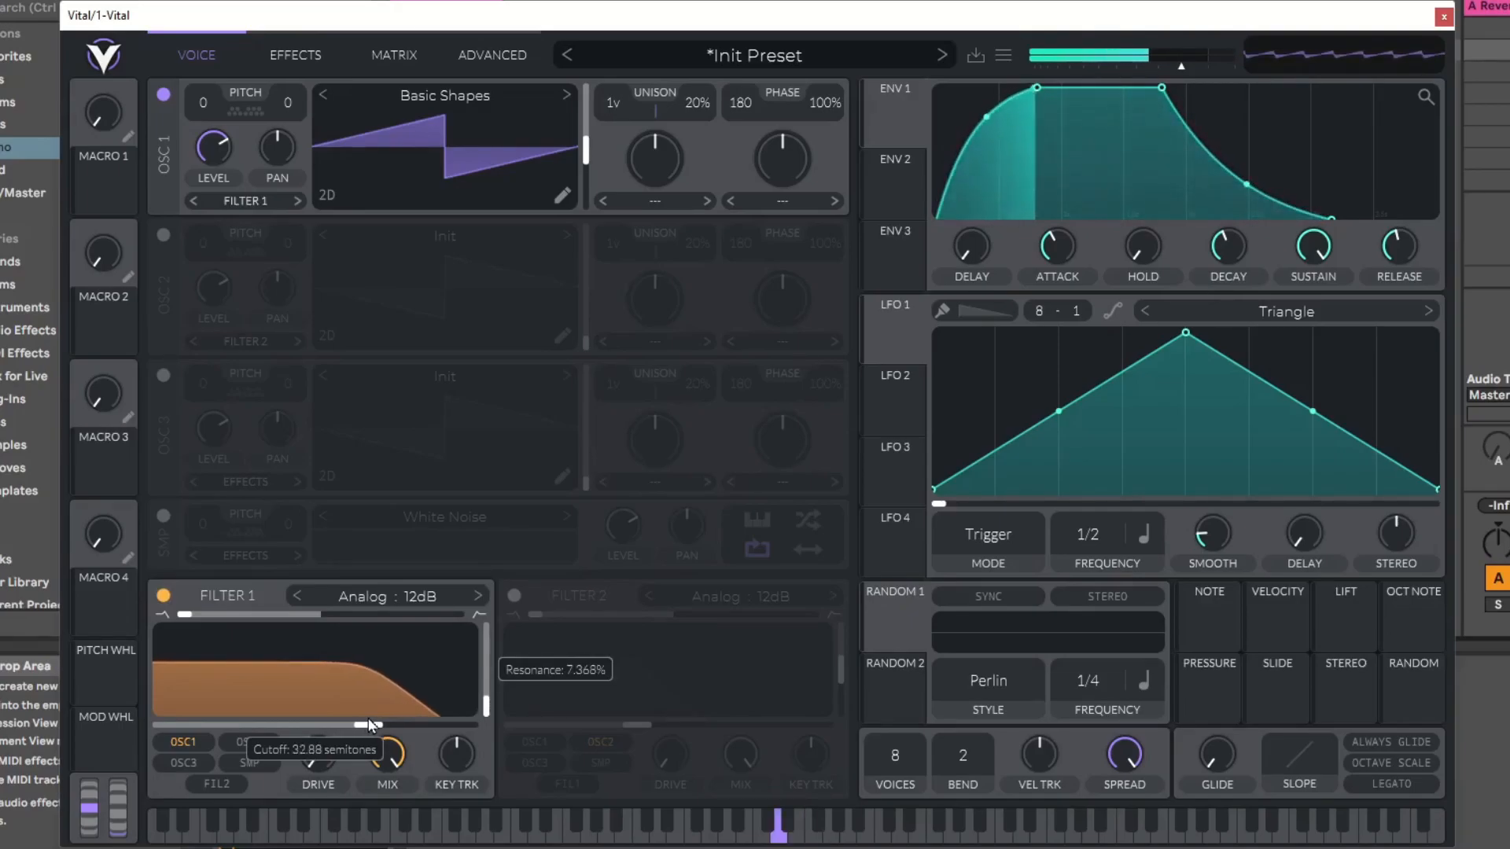
{"action": "left_click_drag", "start_coordinate": [367, 723], "coordinate": [385, 721]}
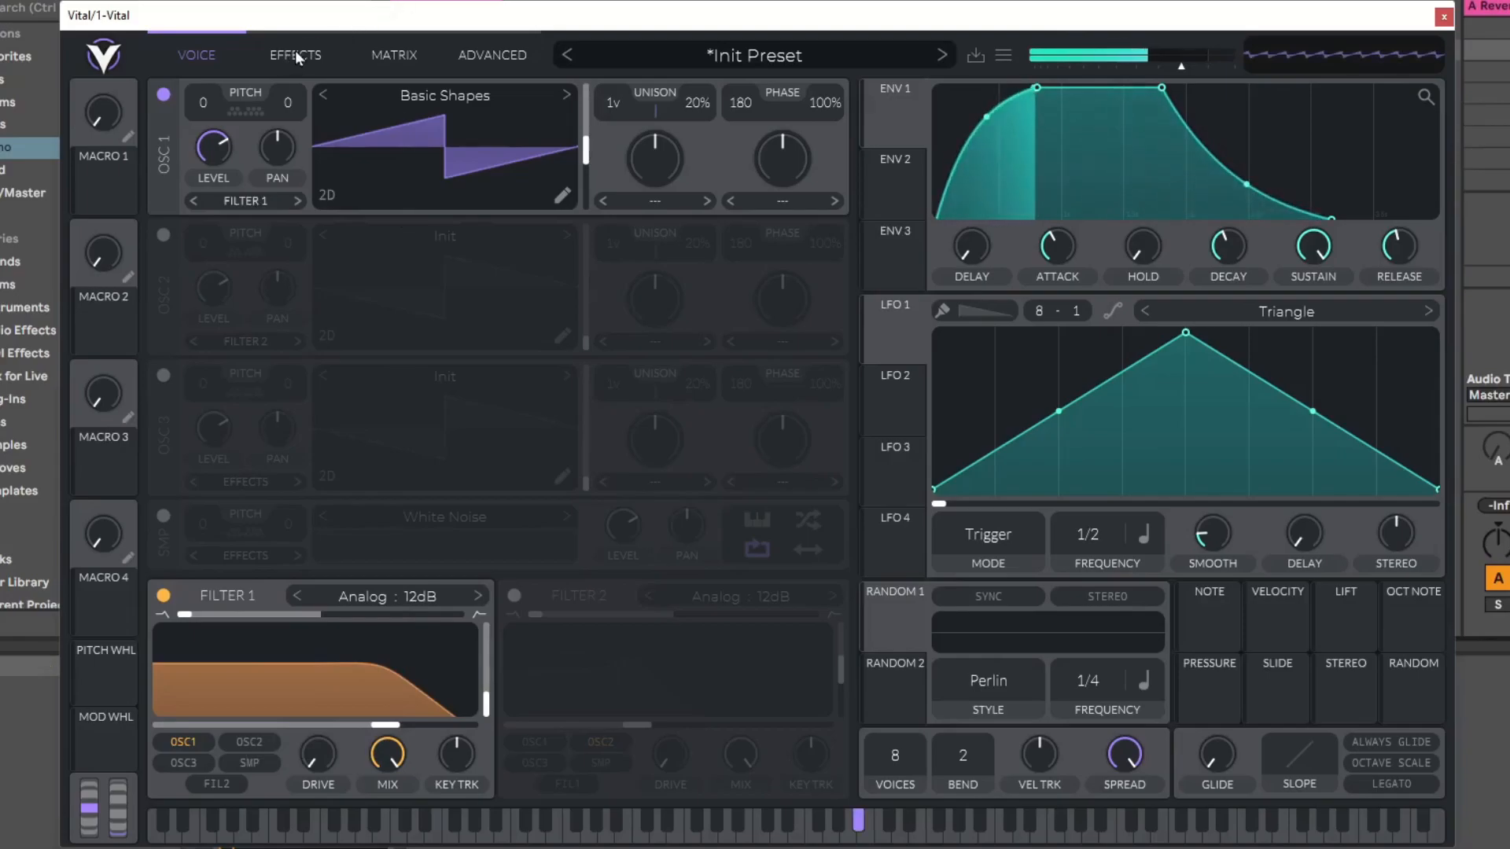
Enable the Delay effect and set its mode to Ping Pong.
{"action": "left_click", "coordinate": [294, 55]}
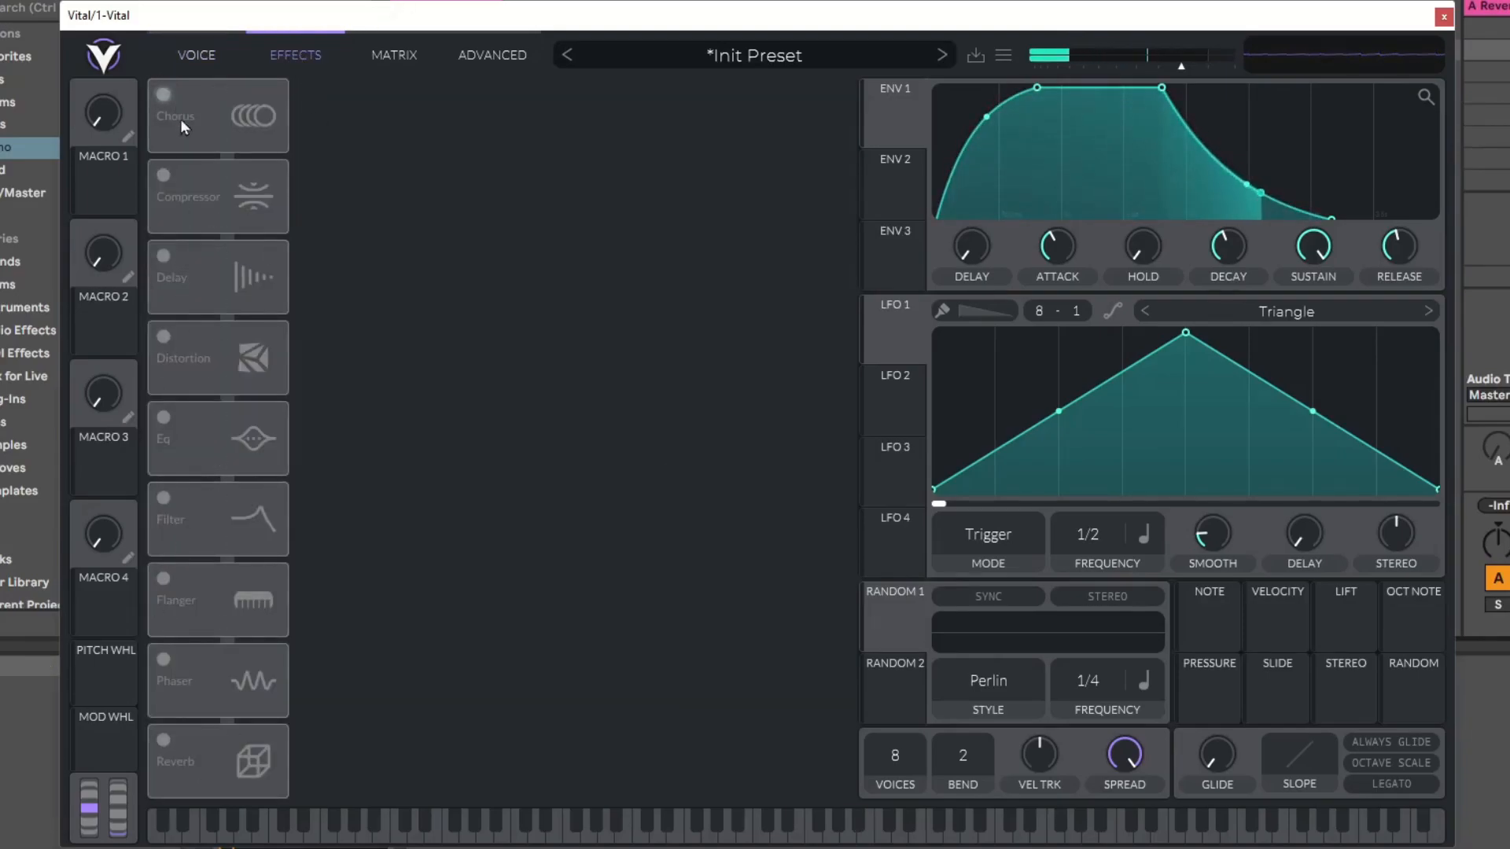
{"action": "left_click", "coordinate": [162, 255]}
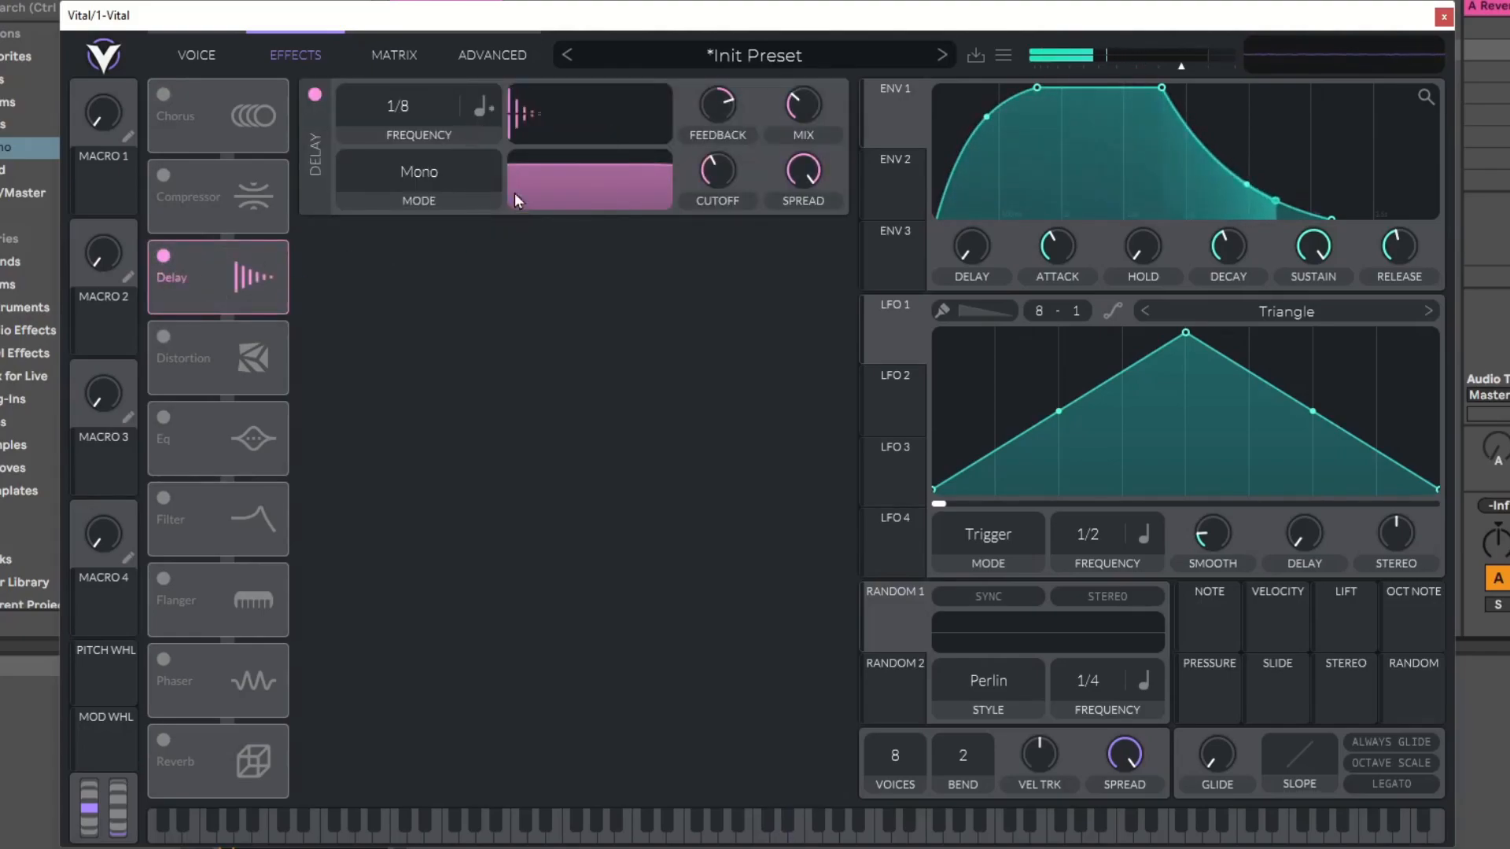
{"action": "left_click", "coordinate": [418, 172]}
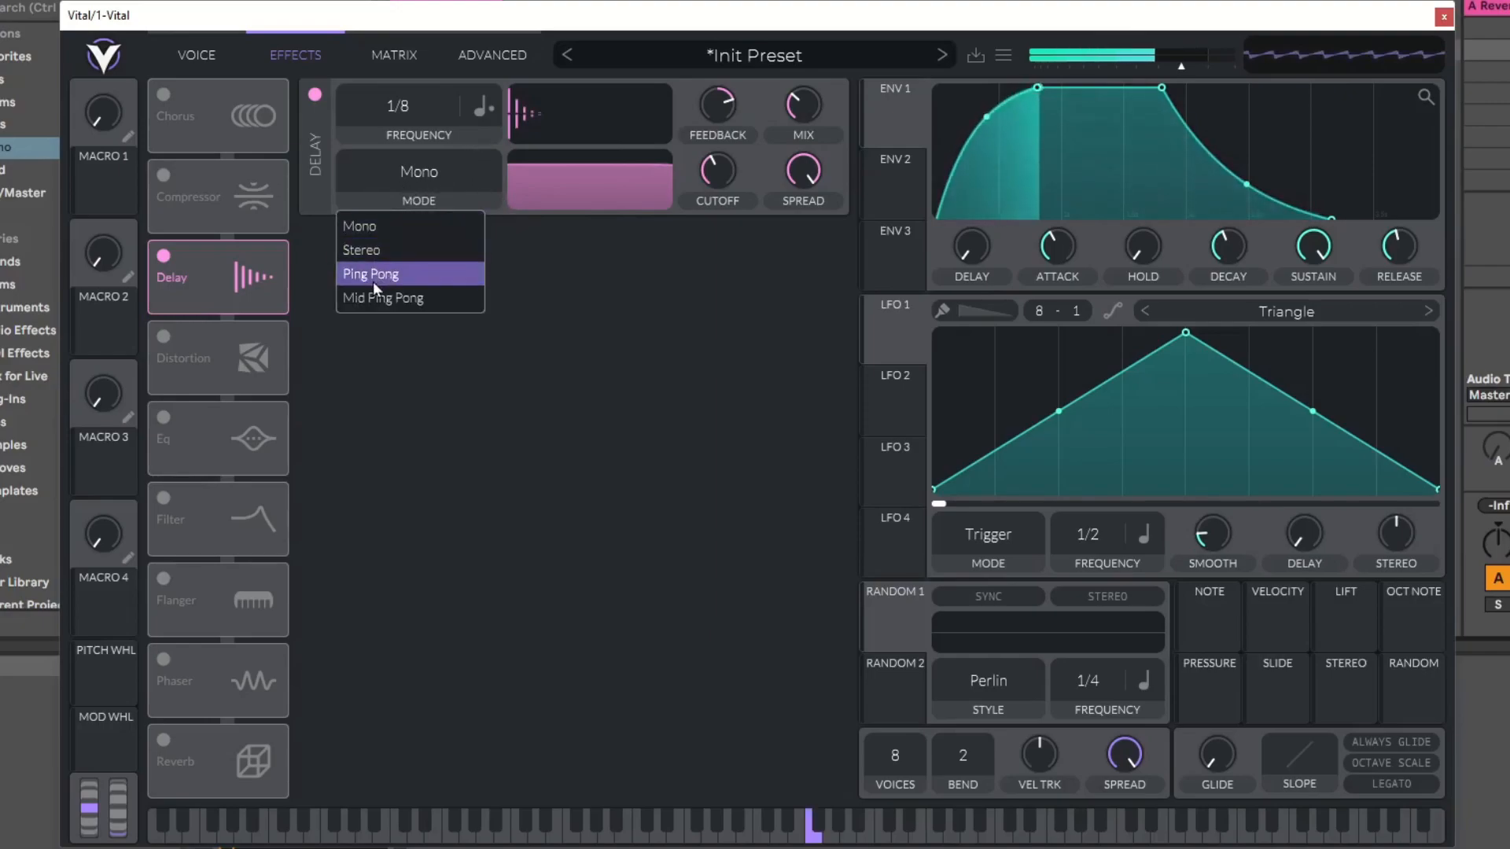
{"action": "left_click", "coordinate": [370, 274]}
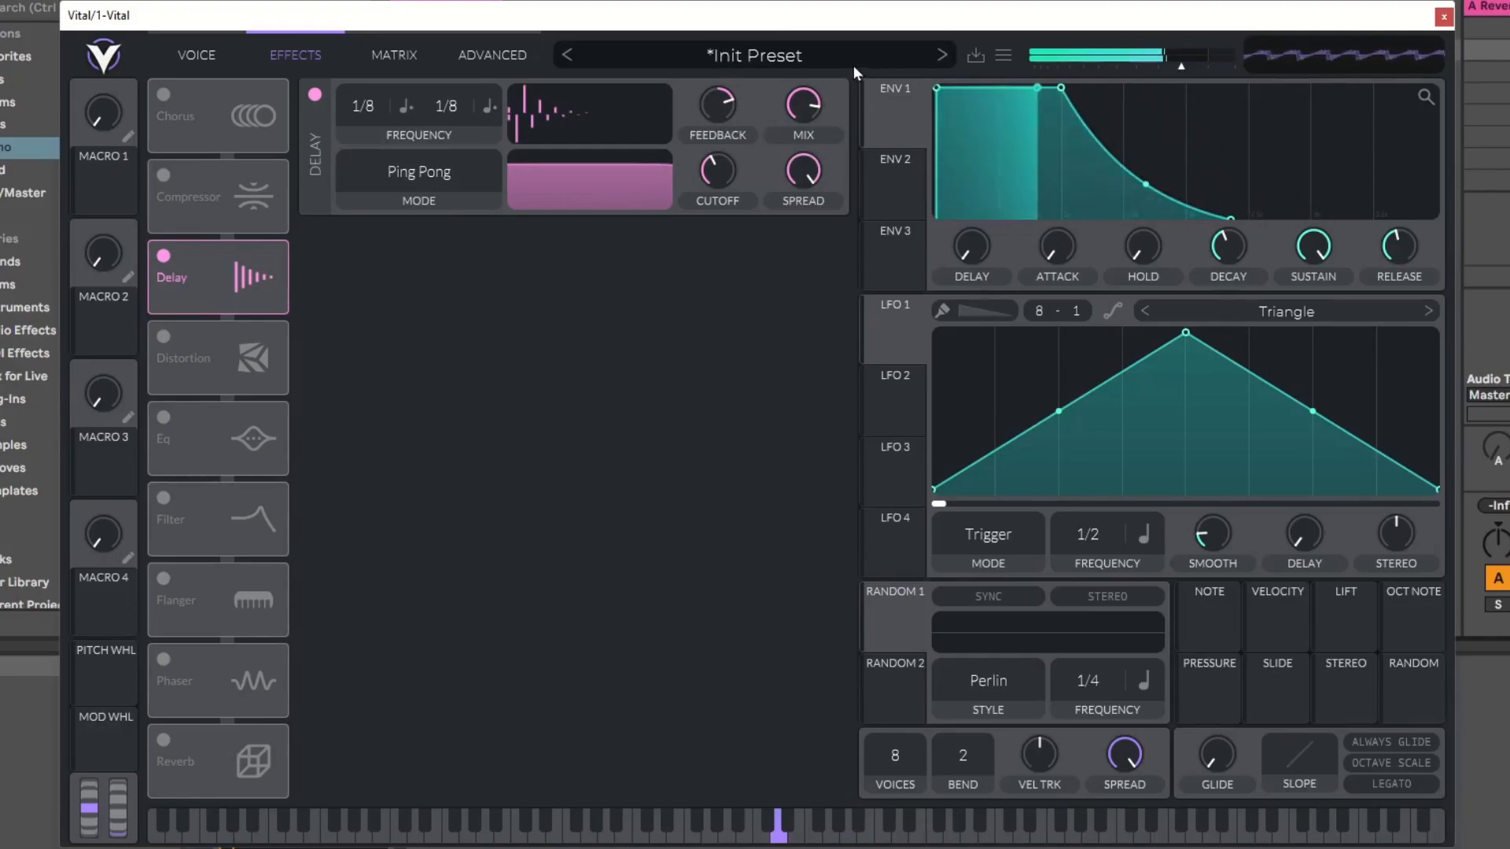
Raise the delay feedback to a moderate amount.
{"action": "left_click_drag", "start_coordinate": [718, 105], "coordinate": [717, 126]}
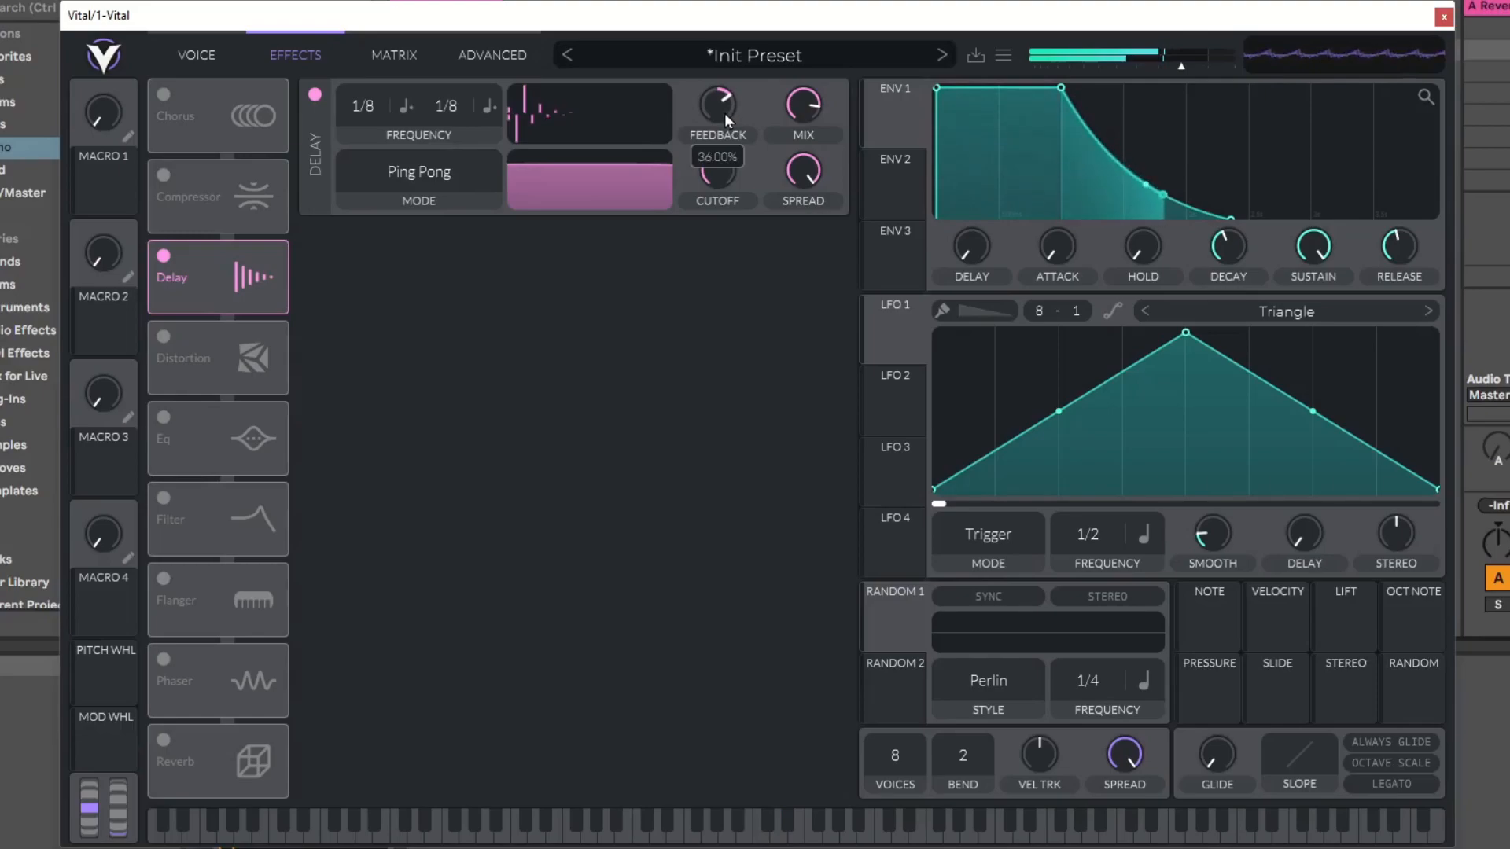
{"action": "left_click_drag", "start_coordinate": [715, 106], "coordinate": [715, 125]}
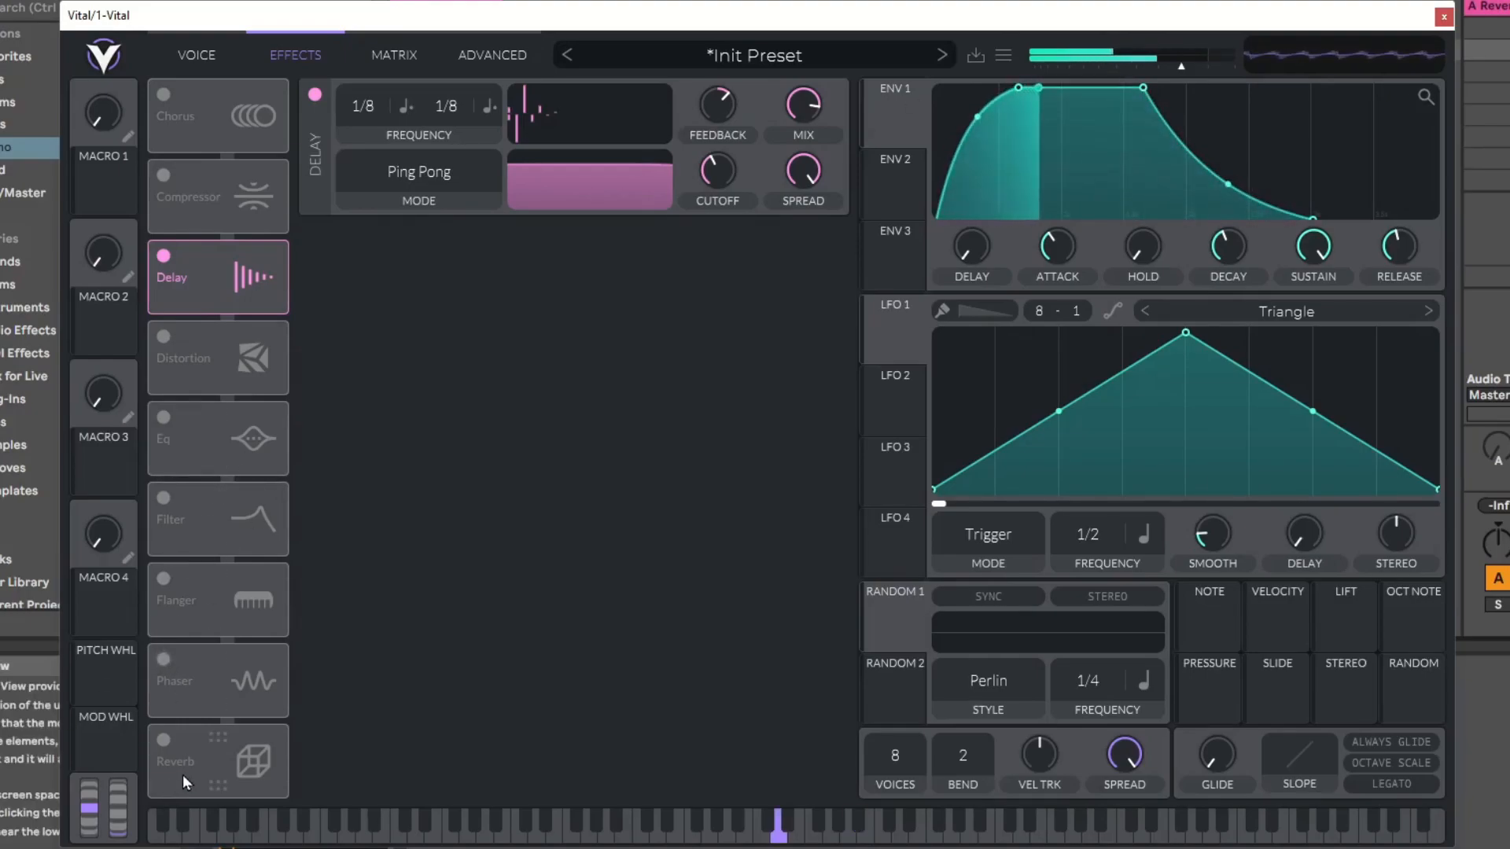
Enable the Reverb with a long decay, bypassing the delay briefly to hear it alone.
{"action": "left_click", "coordinate": [164, 739]}
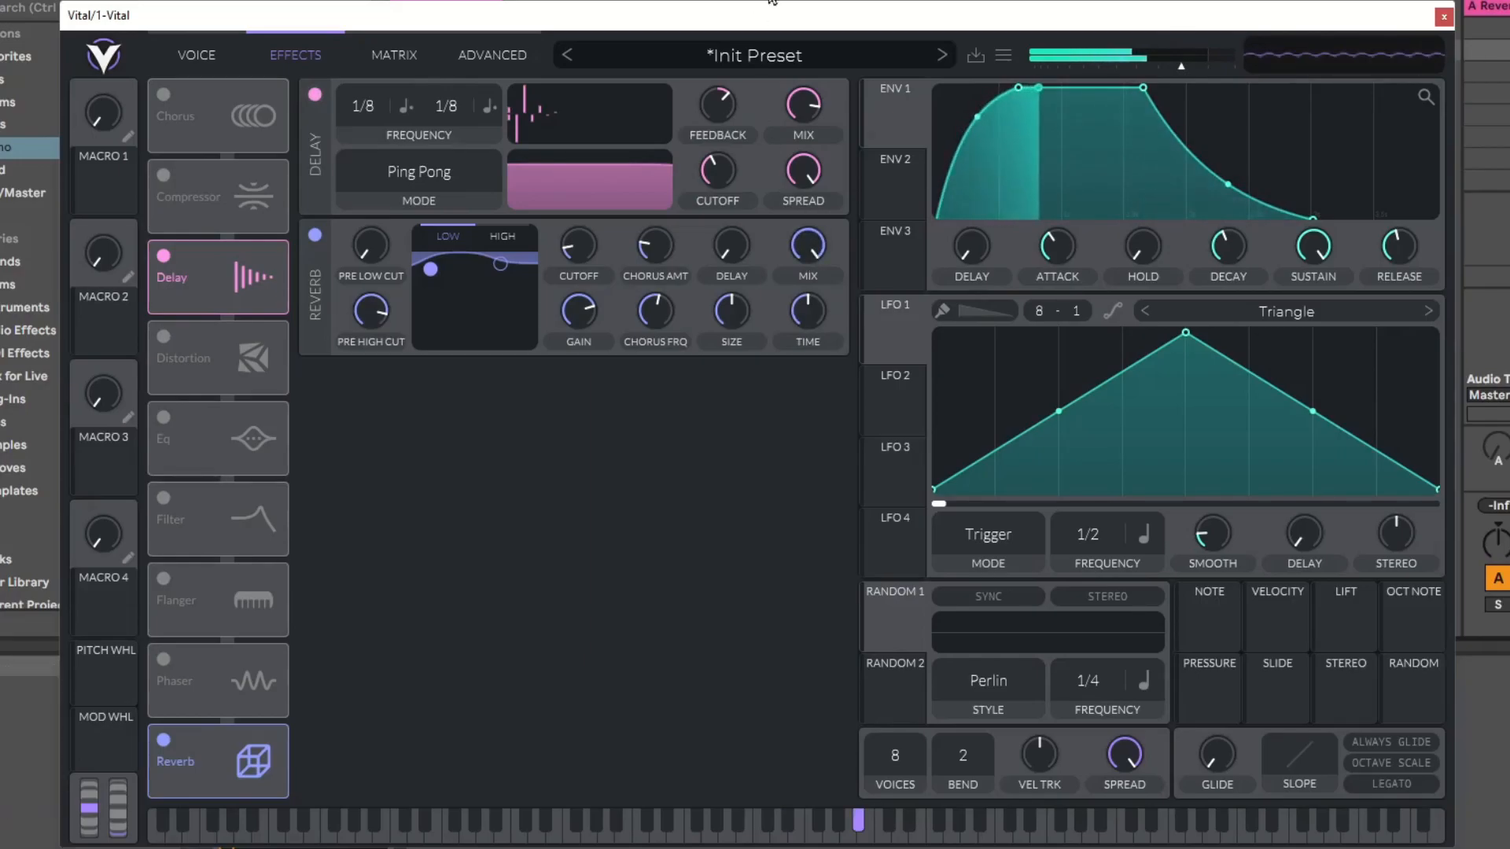
{"action": "left_click", "coordinate": [314, 96]}
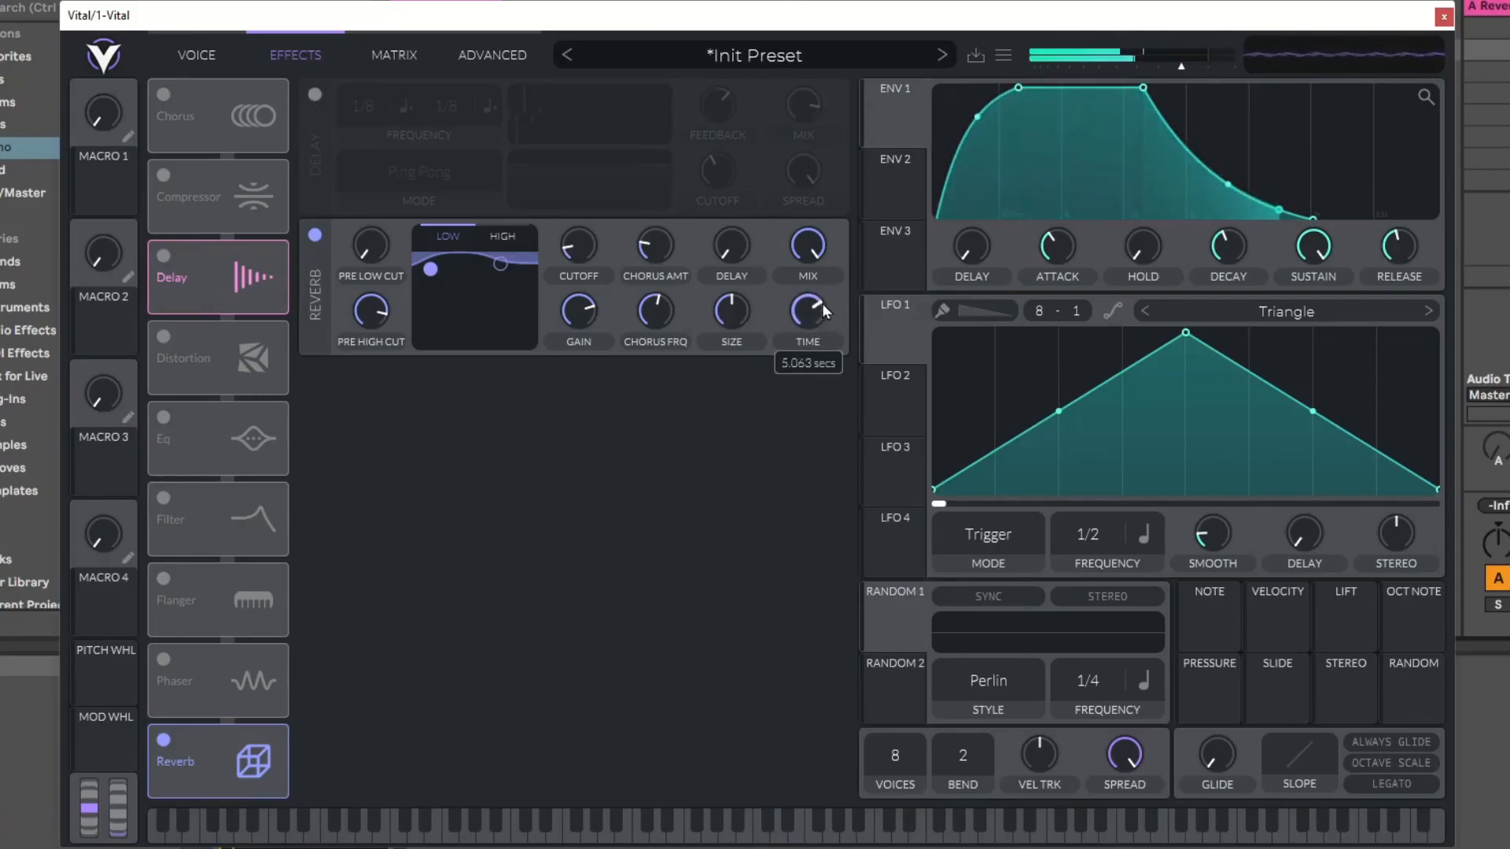
{"action": "mouse_move", "coordinate": [731, 315]}
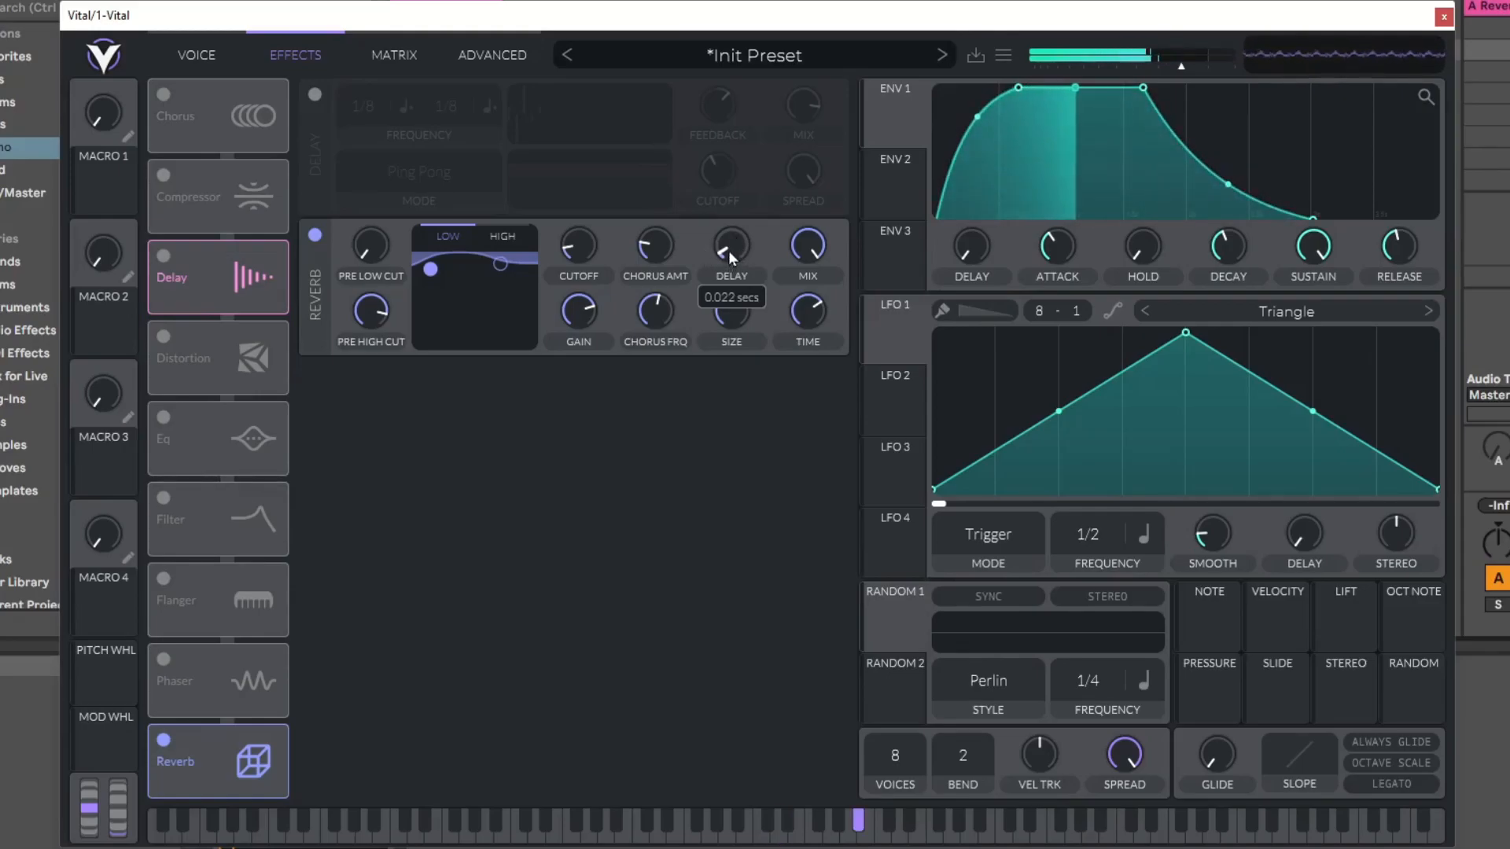
{"action": "mouse_move", "coordinate": [384, 135]}
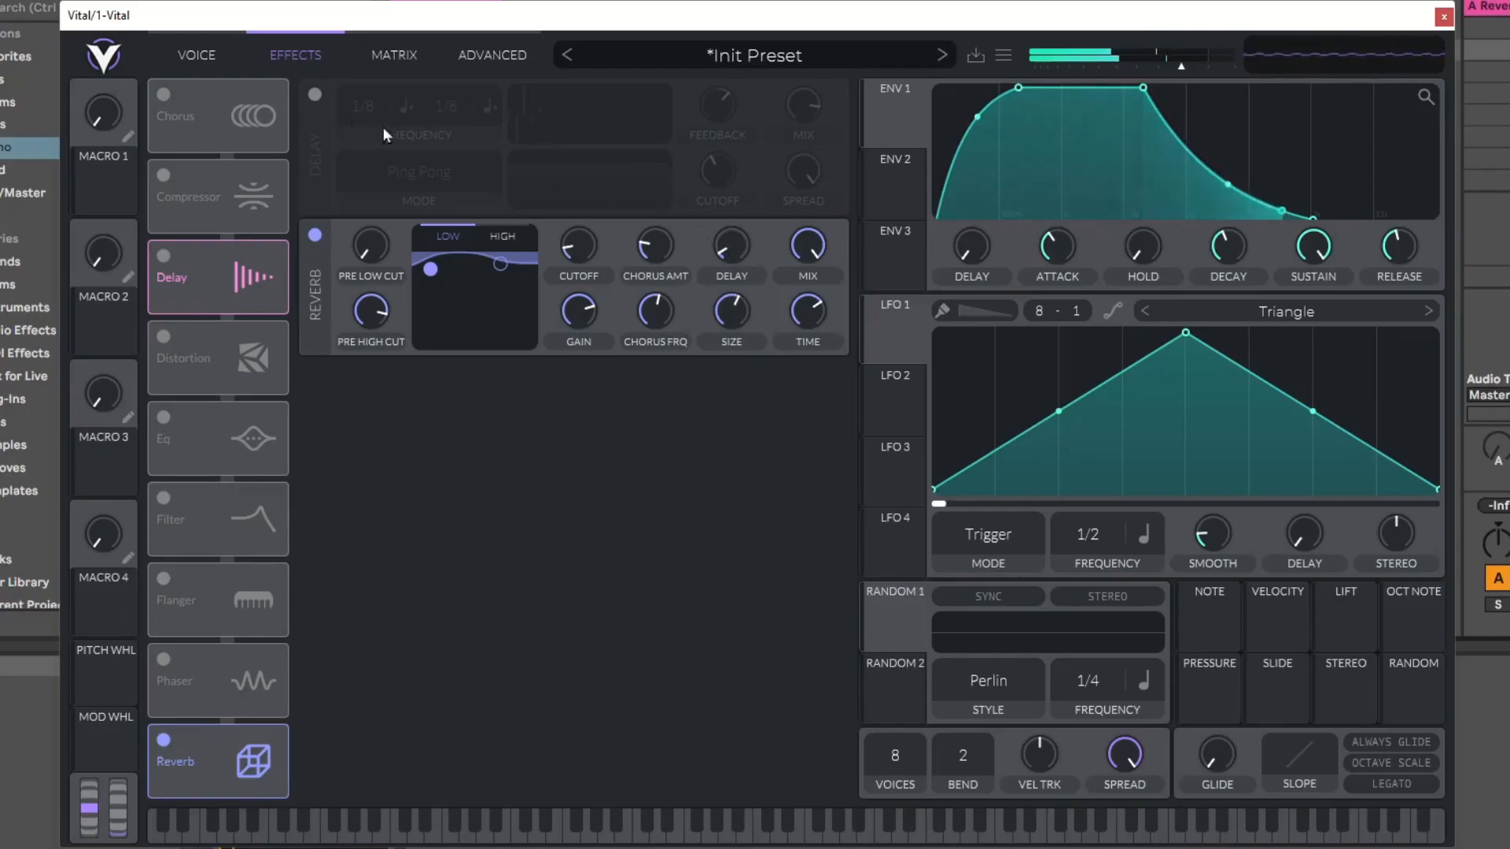
{"action": "left_click", "coordinate": [314, 96]}
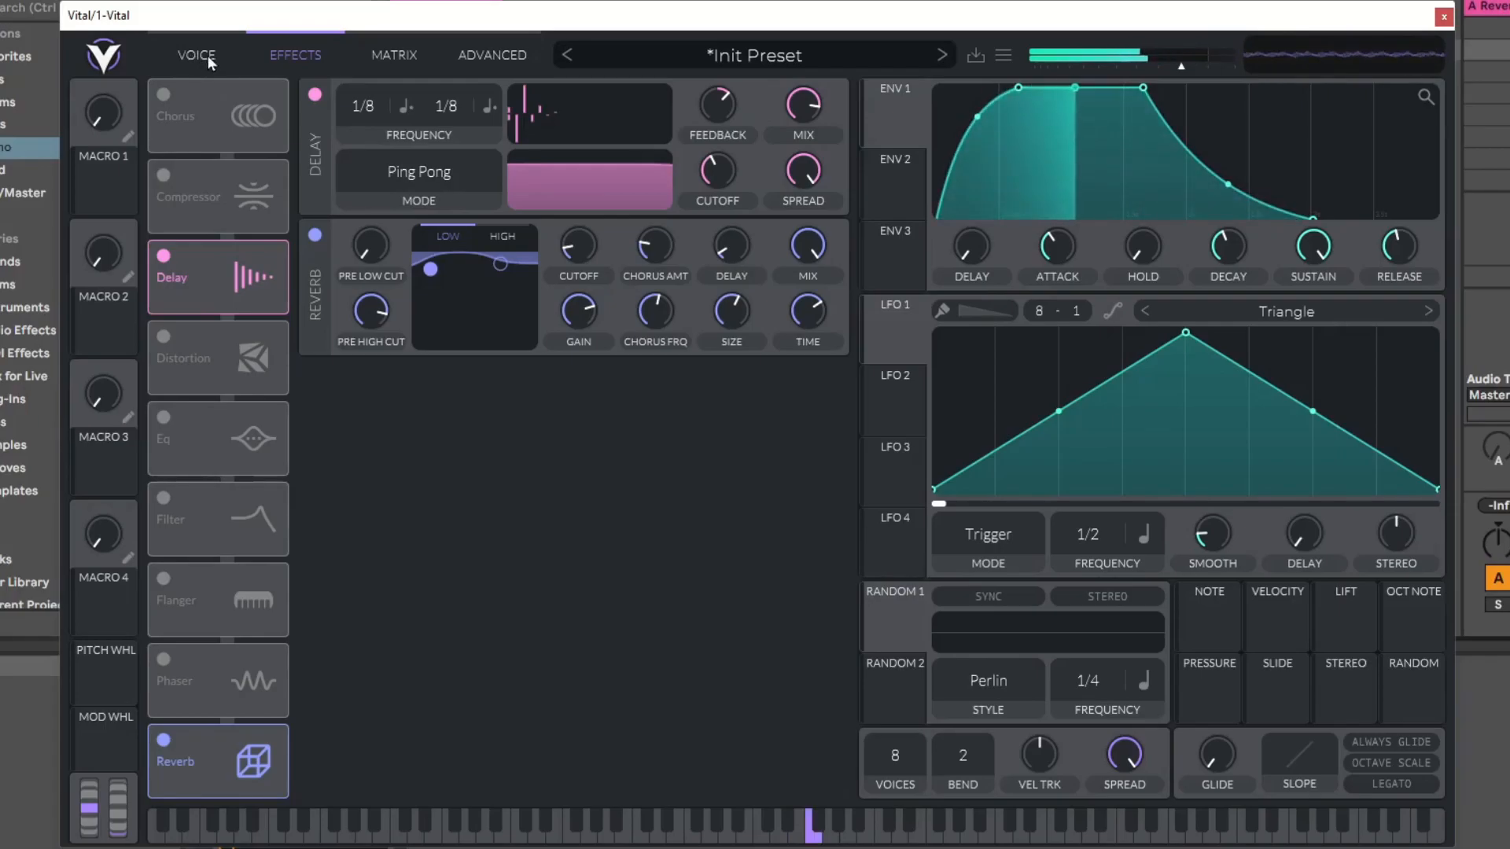
Enable OSC 2 with Basic Shapes routed into Filter 1 and toggle OSC 1's power.
{"action": "left_click", "coordinate": [196, 55]}
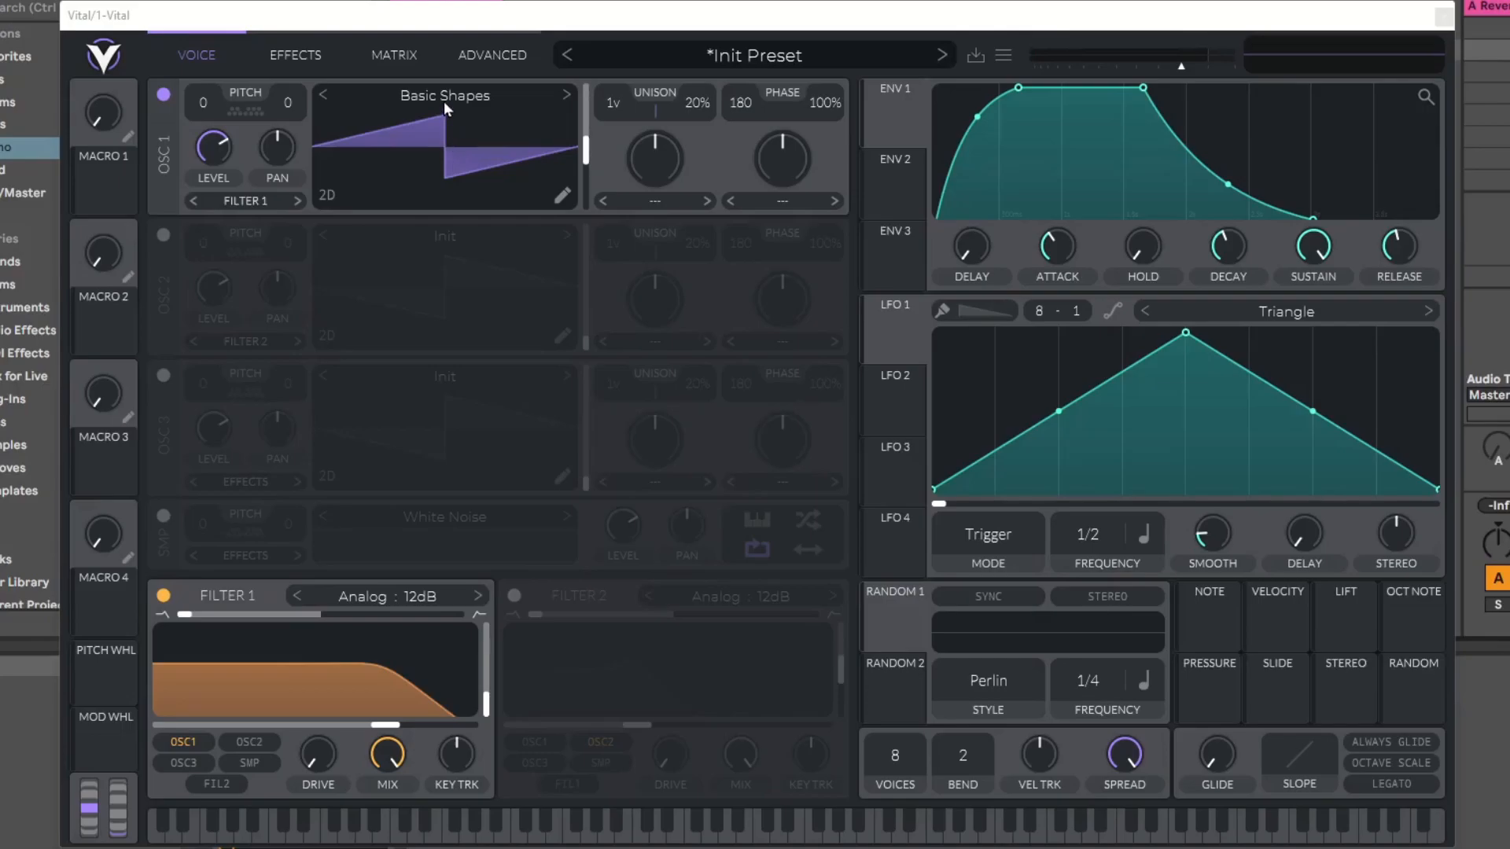
{"action": "mouse_move", "coordinate": [428, 177]}
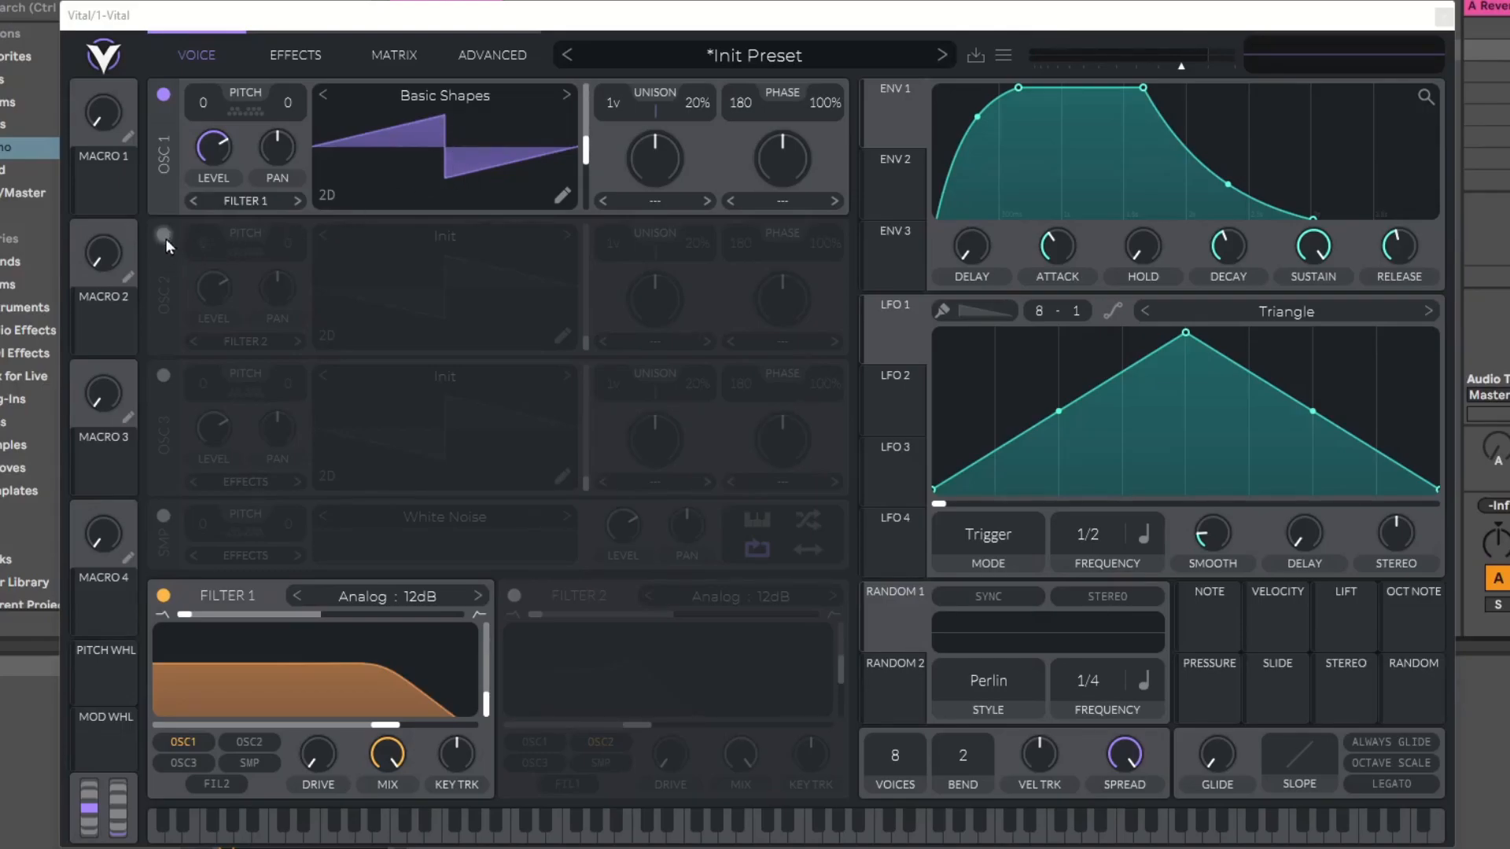
{"action": "left_click", "coordinate": [162, 235]}
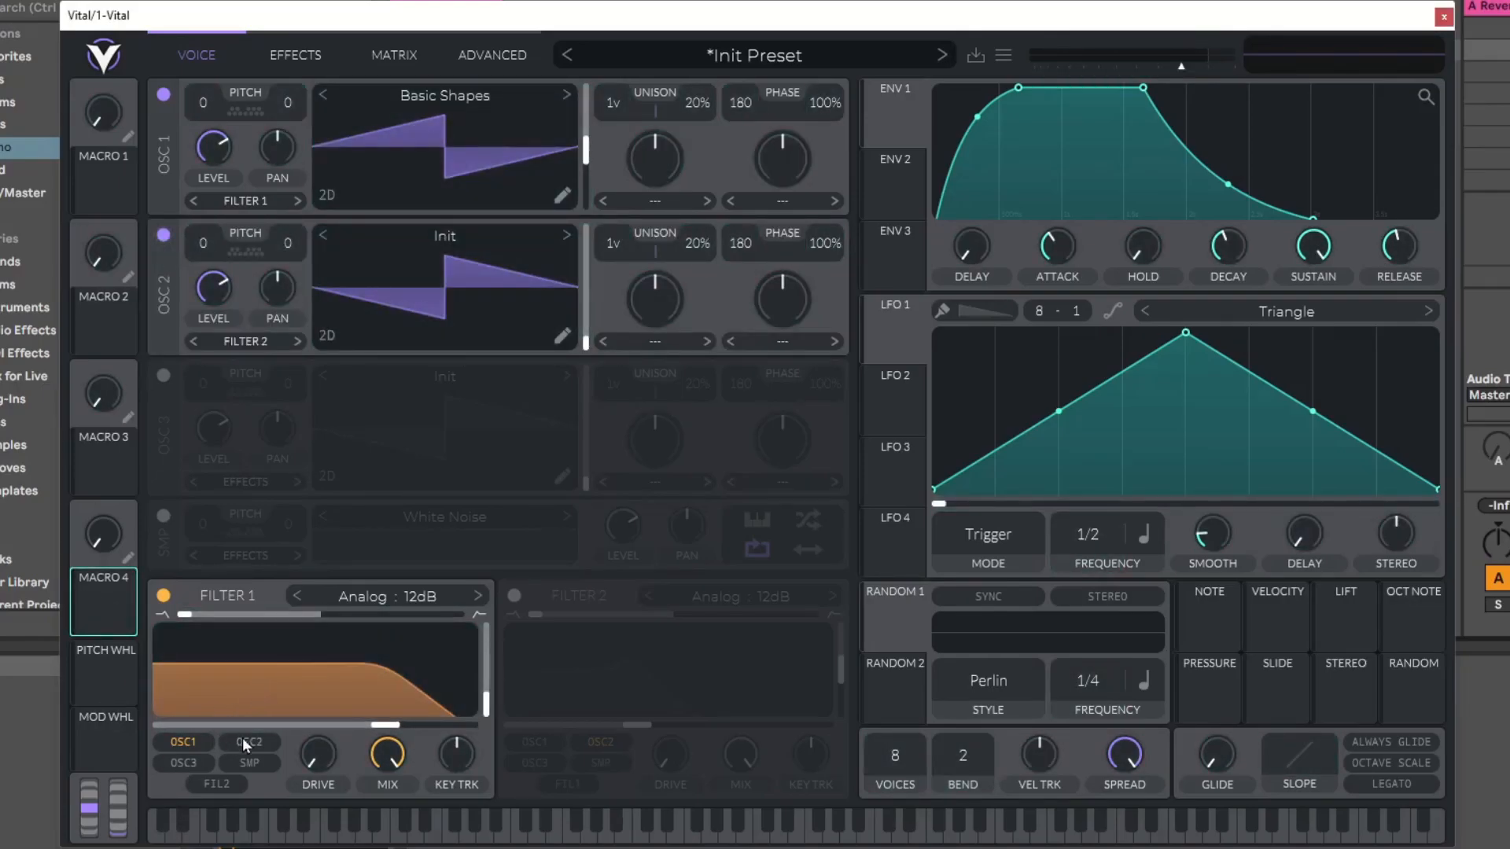
{"action": "left_click", "coordinate": [248, 741]}
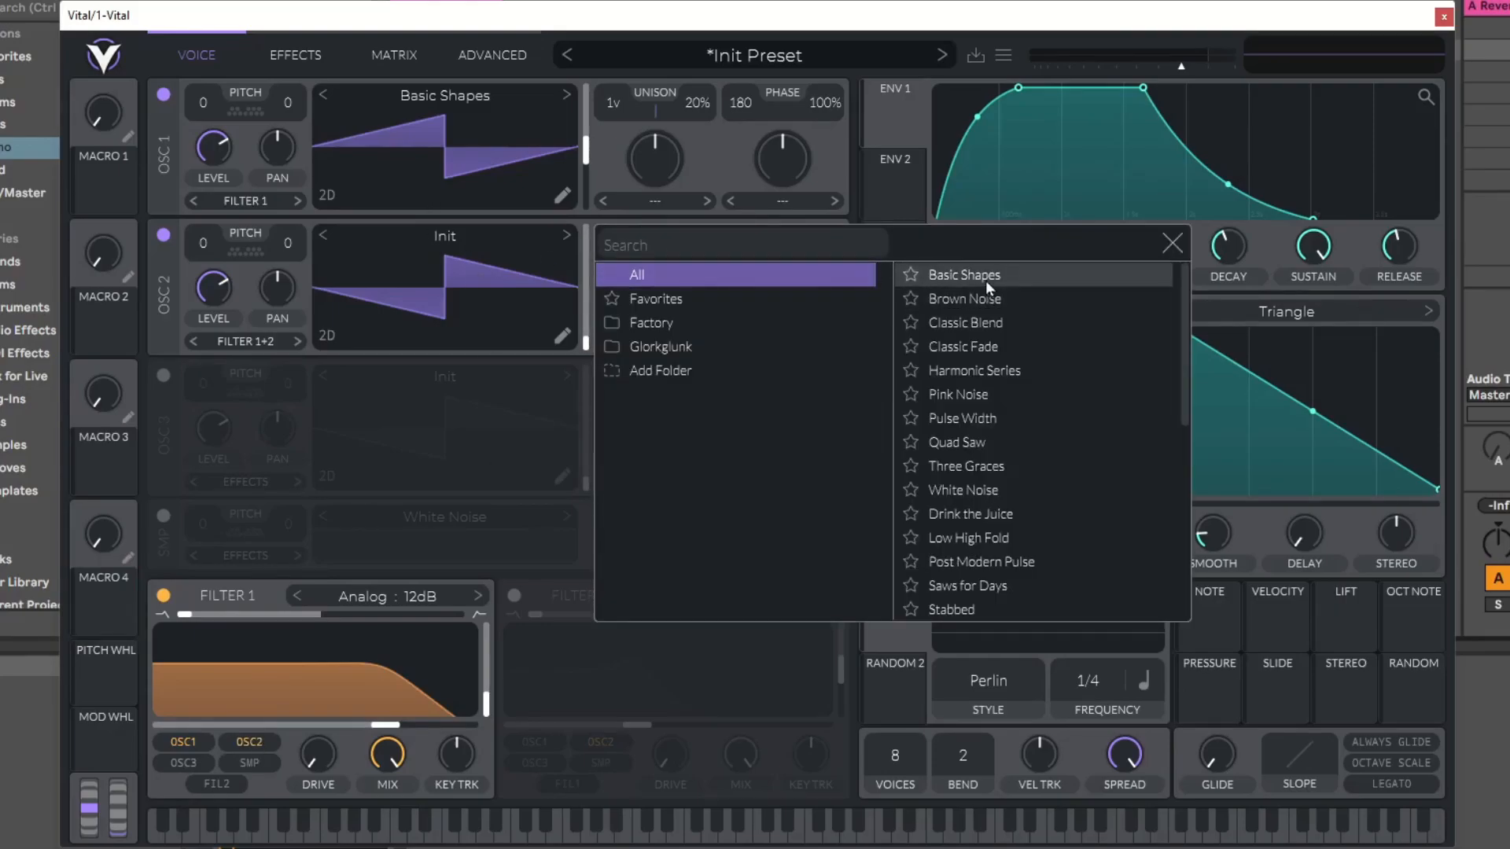
{"action": "left_click", "coordinate": [964, 274]}
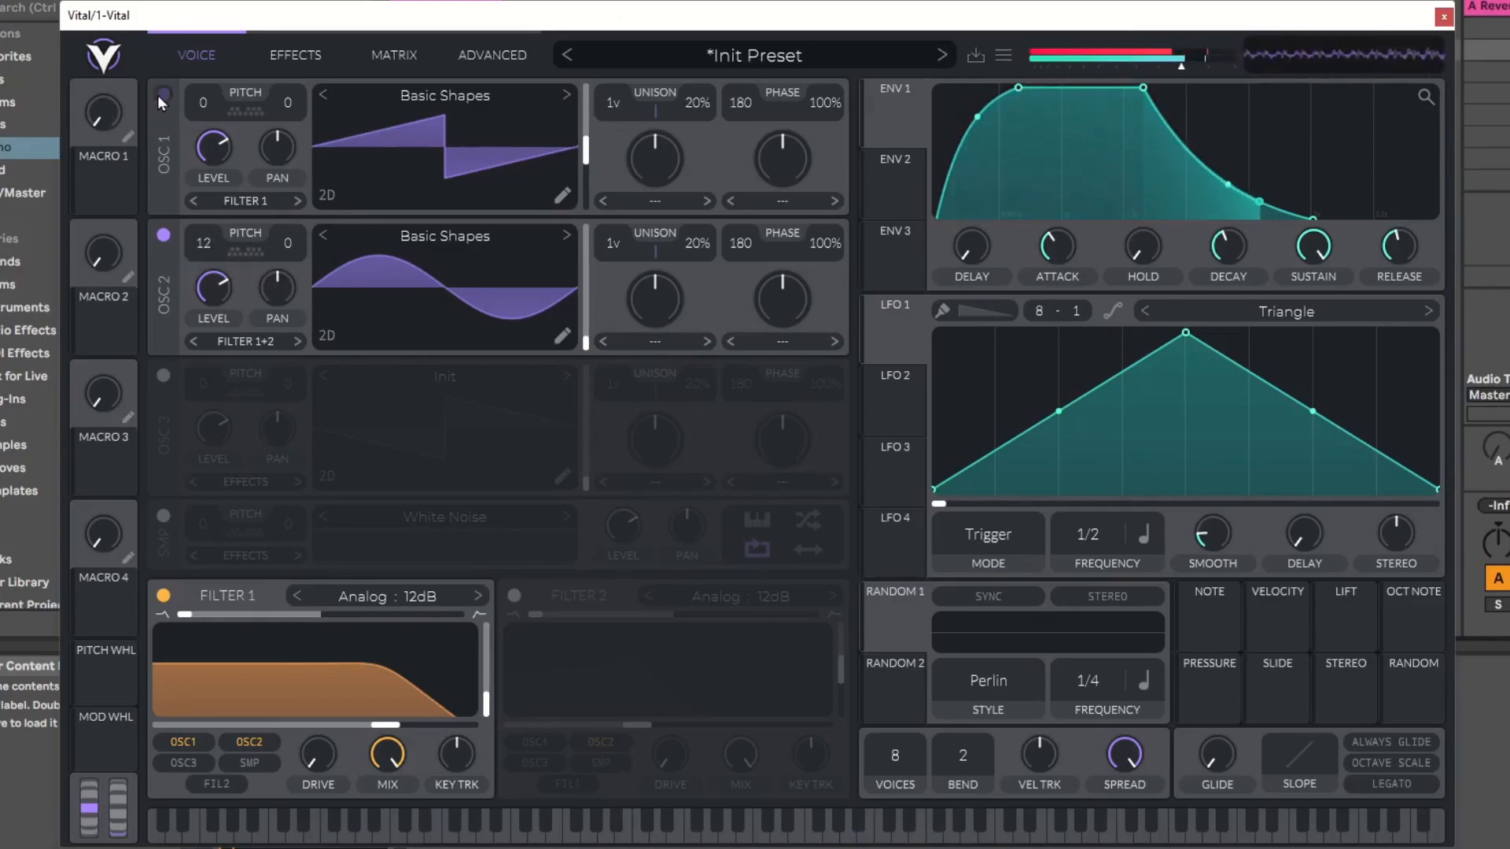
{"action": "left_click", "coordinate": [162, 96]}
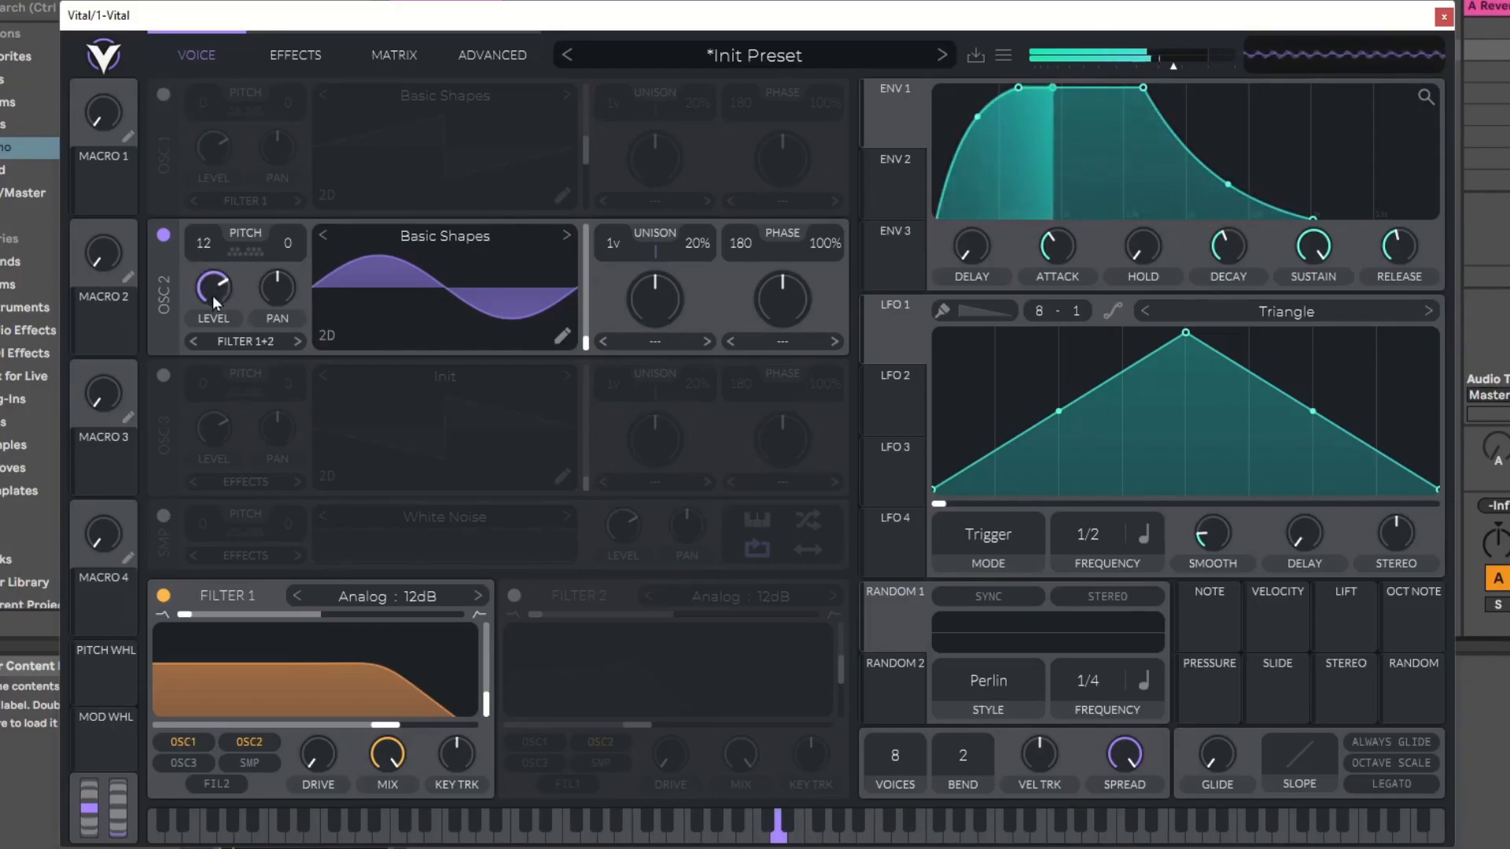
Turn OSC 2's level down below OSC 1.
{"action": "left_click_drag", "start_coordinate": [213, 289], "coordinate": [213, 327]}
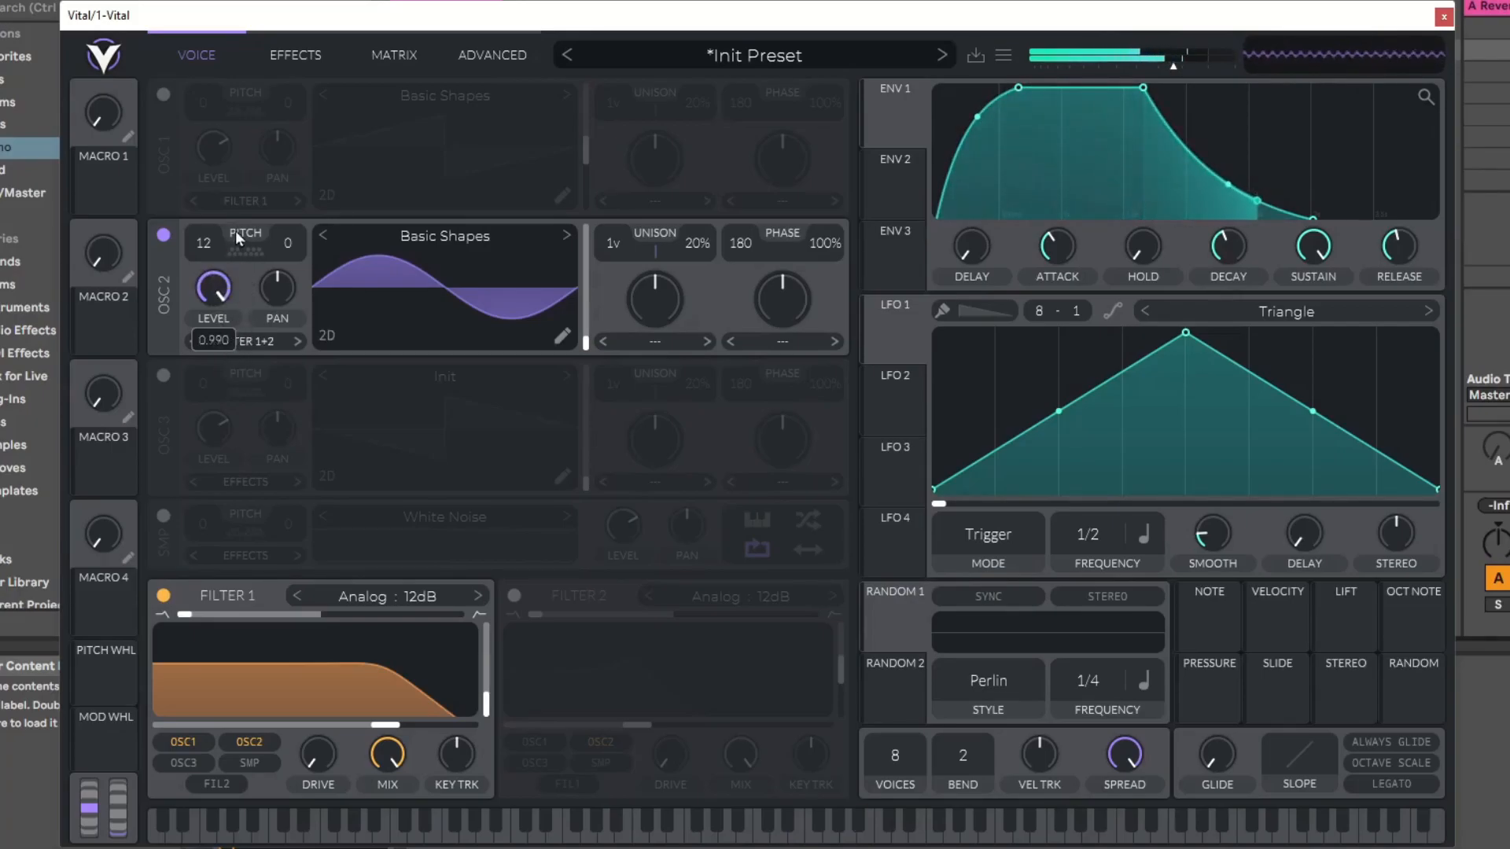
{"action": "left_click_drag", "start_coordinate": [212, 290], "coordinate": [223, 290]}
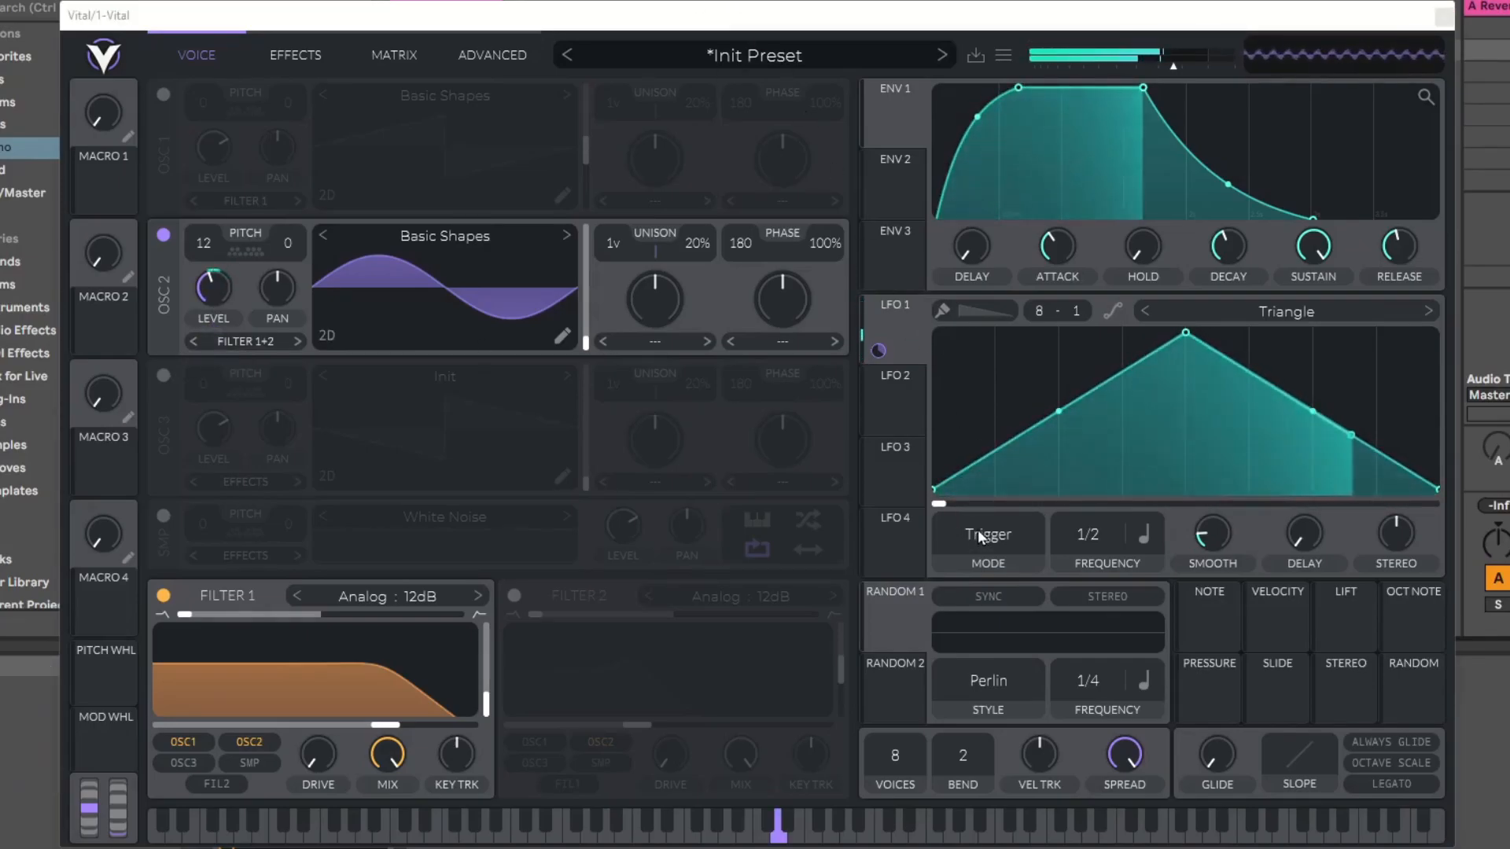
Switch LFO 1's mode from Trigger to Sync.
{"action": "left_click", "coordinate": [988, 535]}
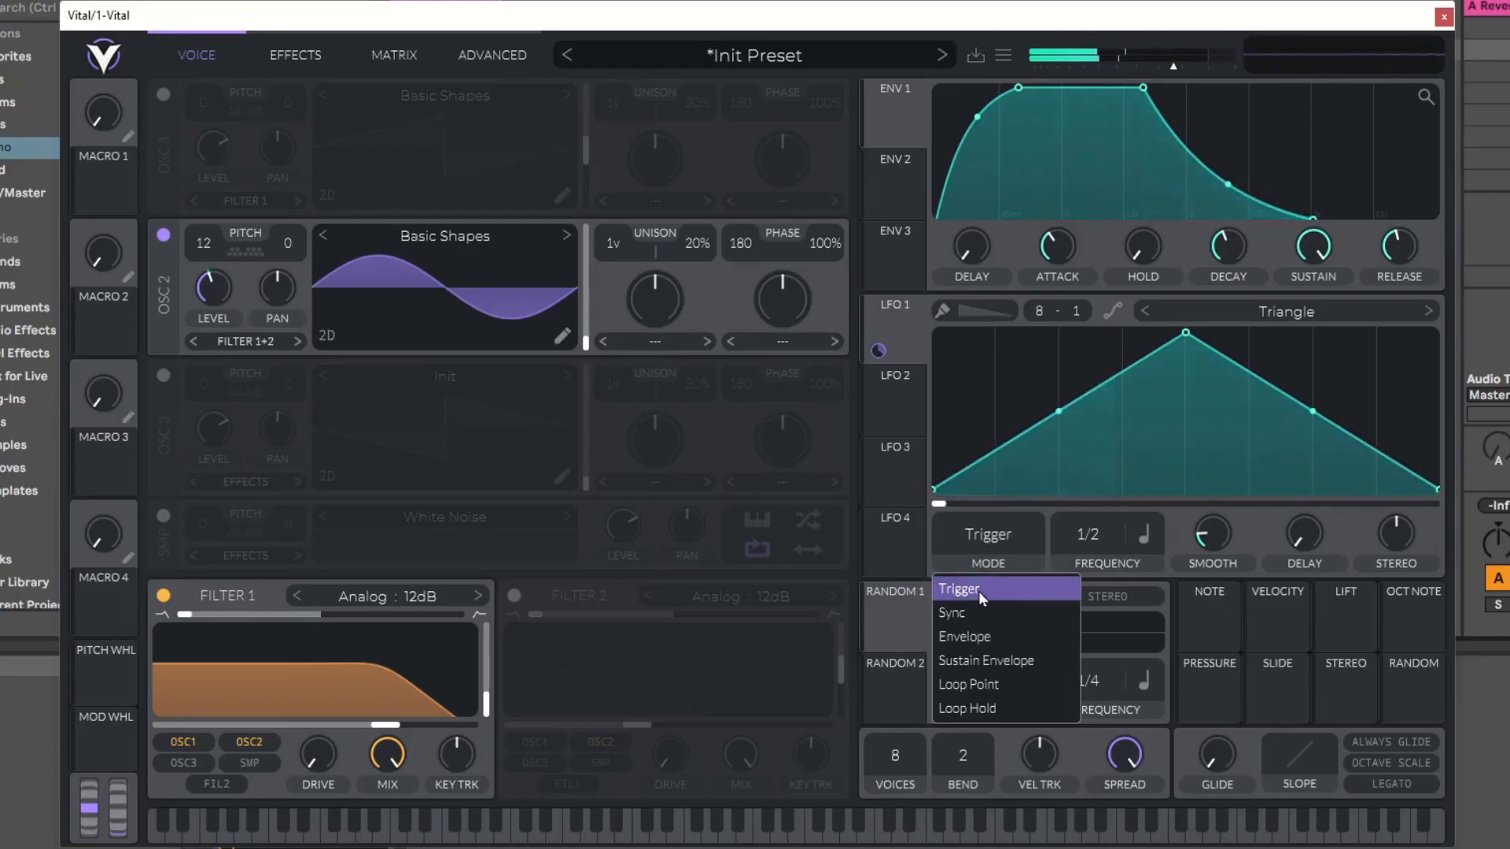
{"action": "left_click", "coordinate": [953, 613]}
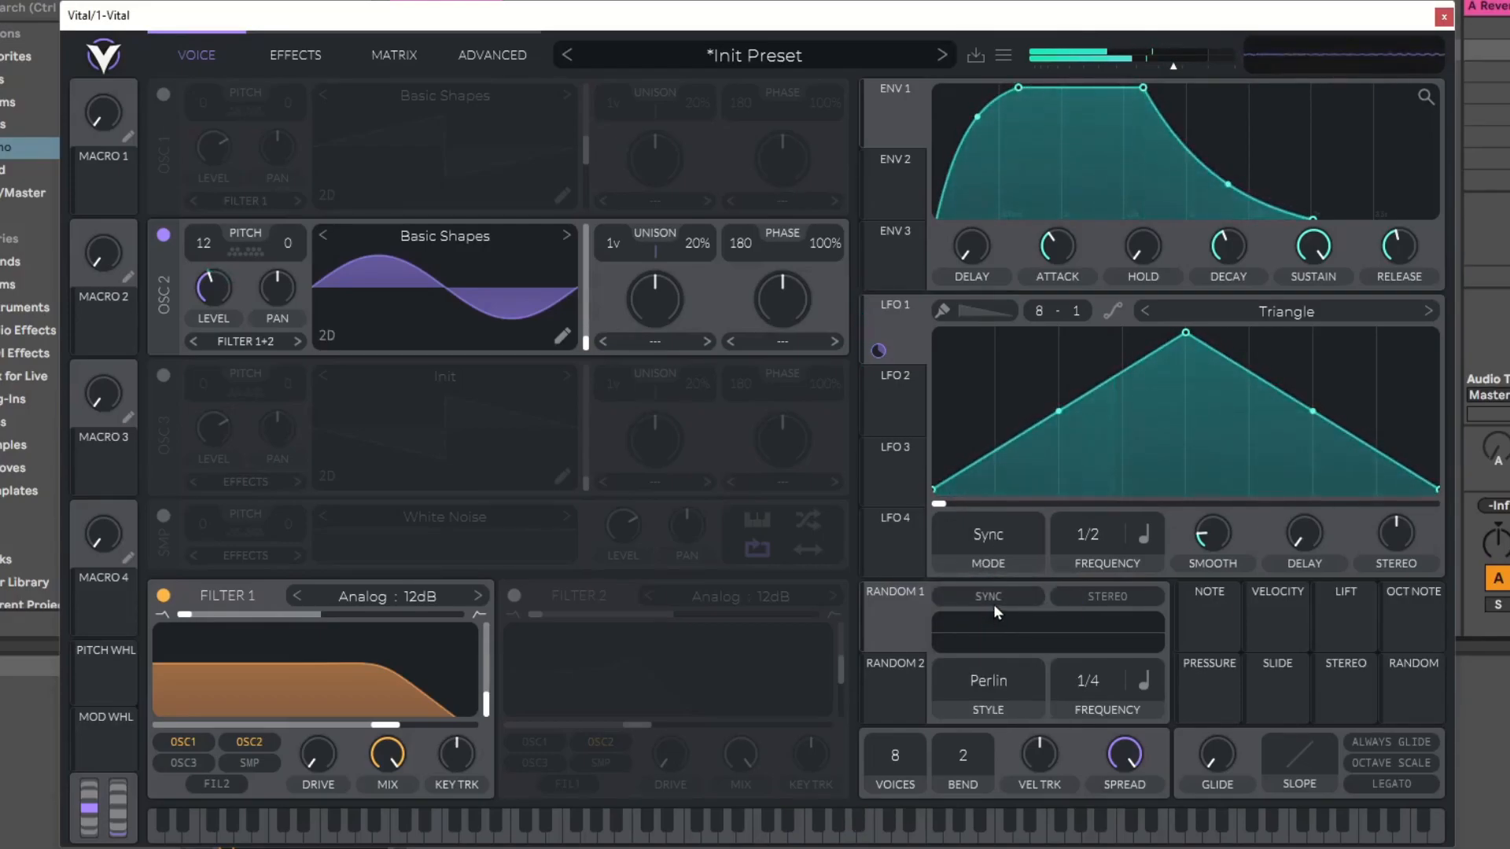
Switch on the Reverb effect in the effects chain.
{"action": "left_click", "coordinate": [294, 55]}
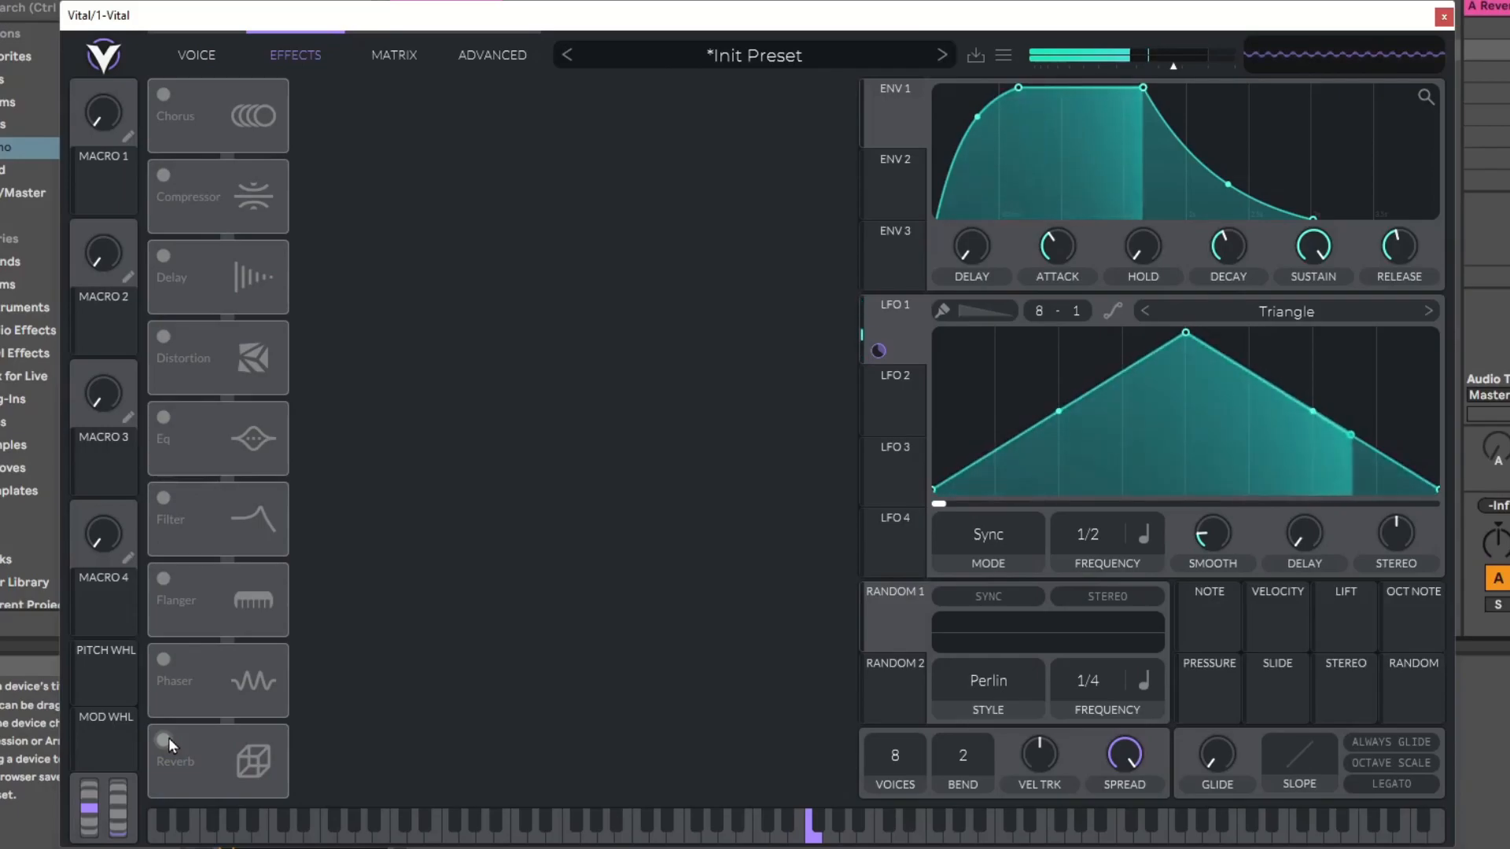
{"action": "left_click", "coordinate": [162, 741]}
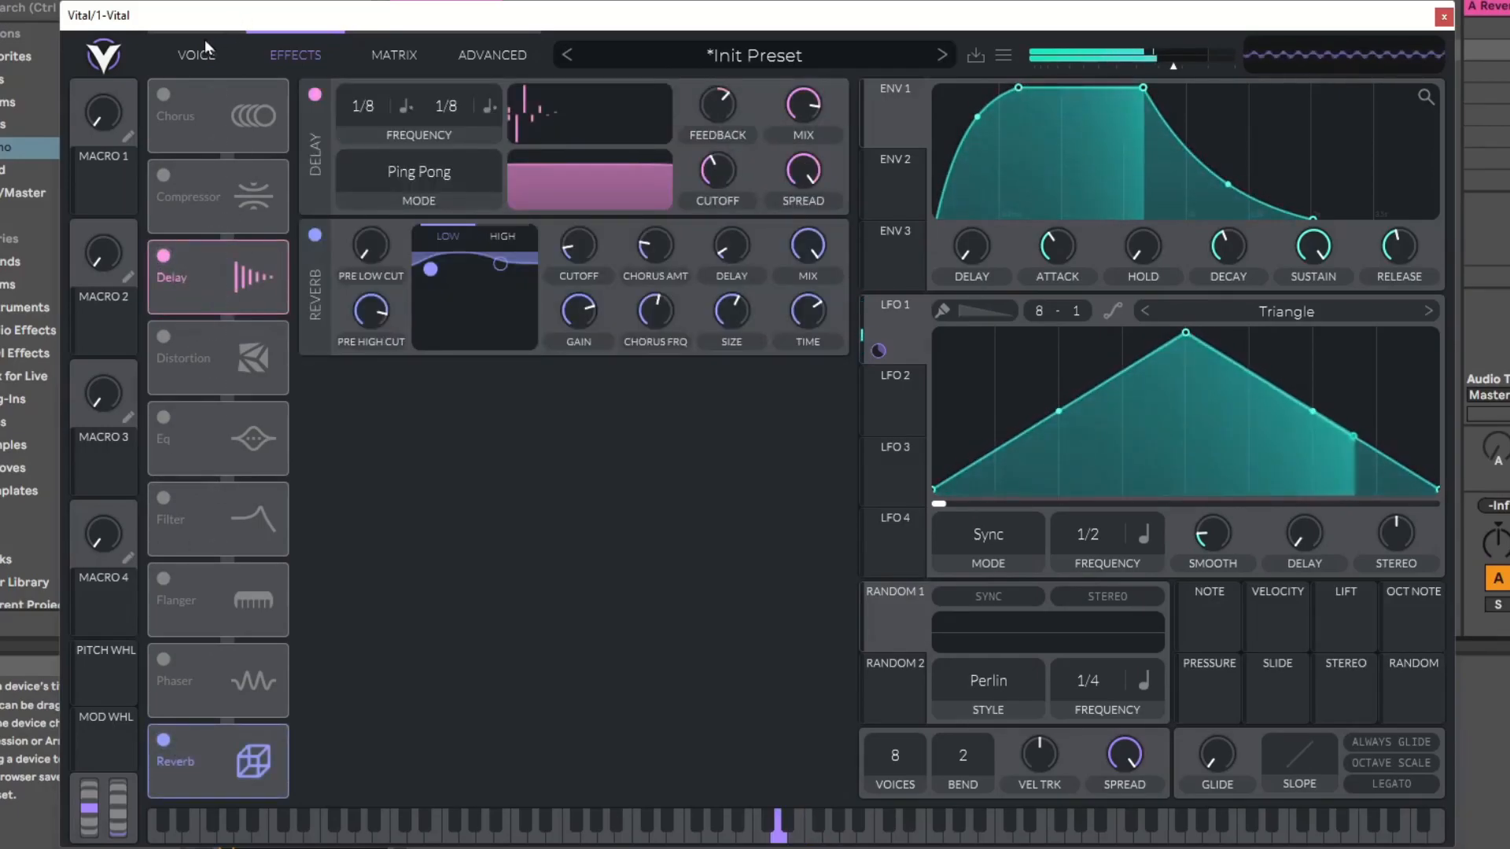
{"action": "left_click", "coordinate": [195, 55]}
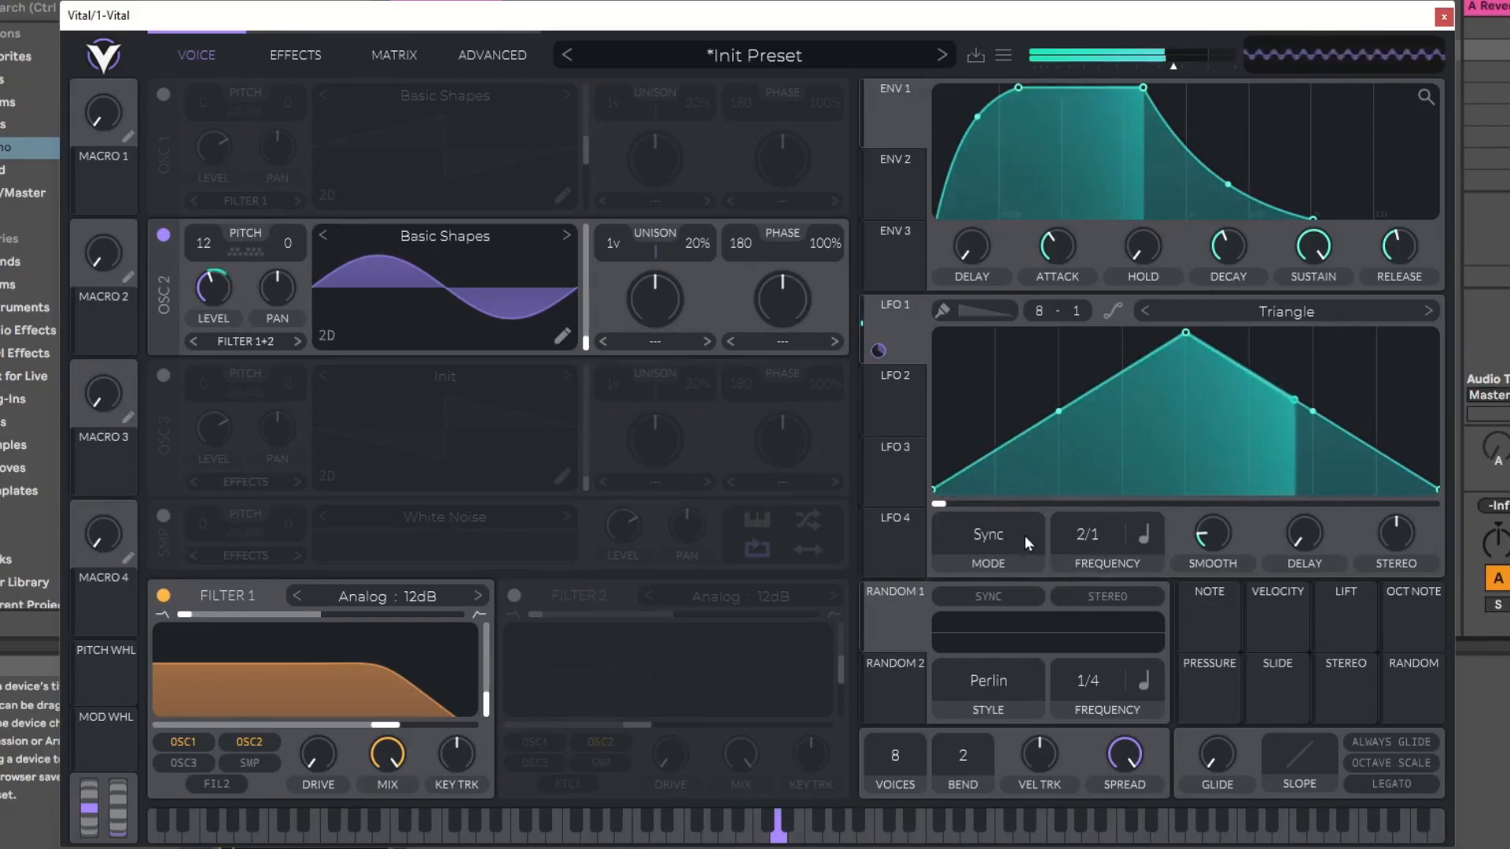
Keep LFO 1 in Sync mode at a 1/1 rate.
{"action": "left_click", "coordinate": [986, 535]}
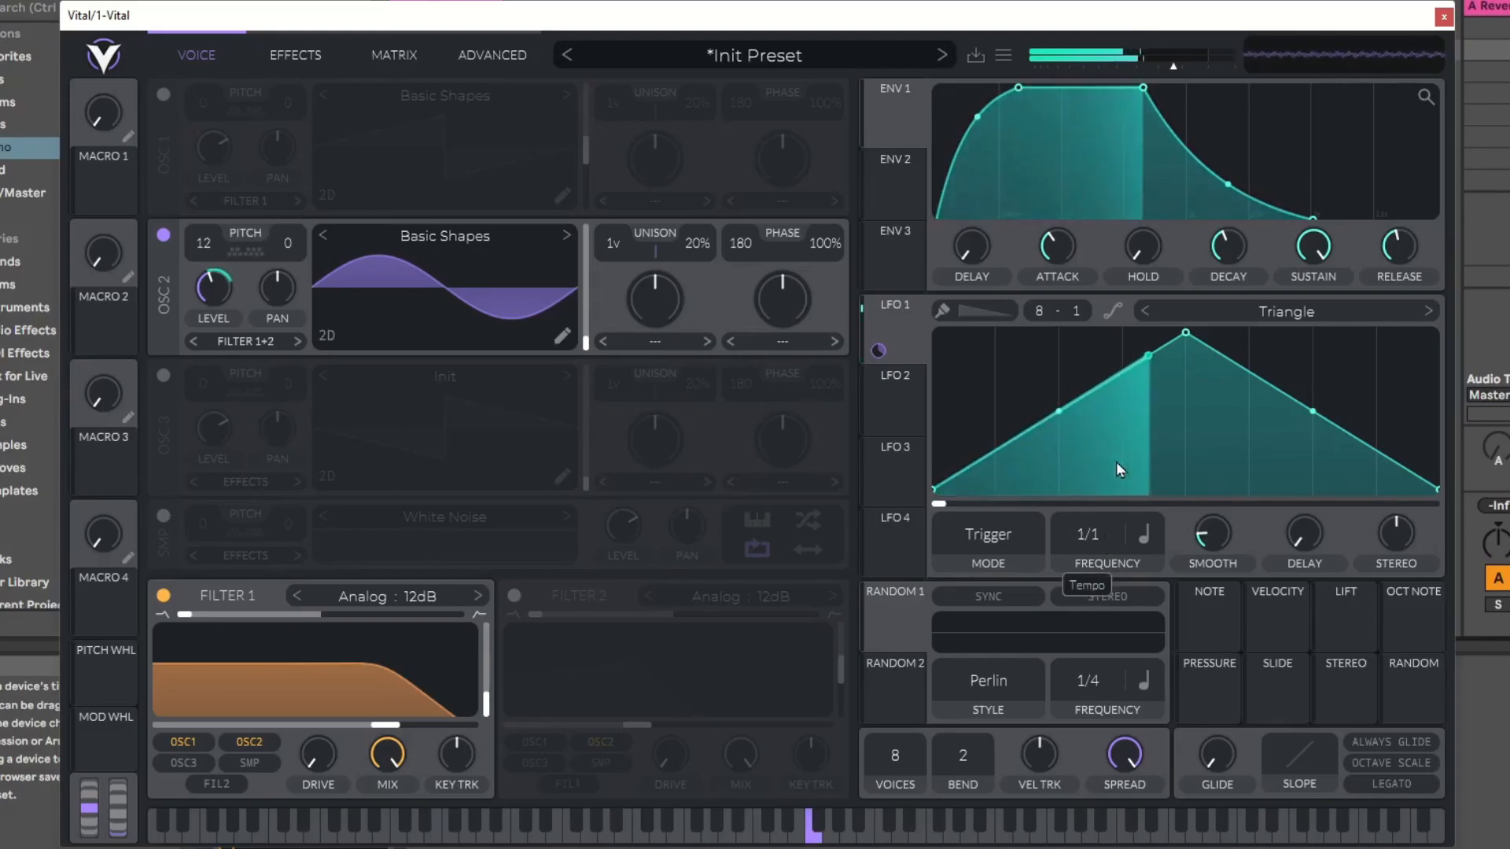
{"action": "left_click", "coordinate": [987, 535]}
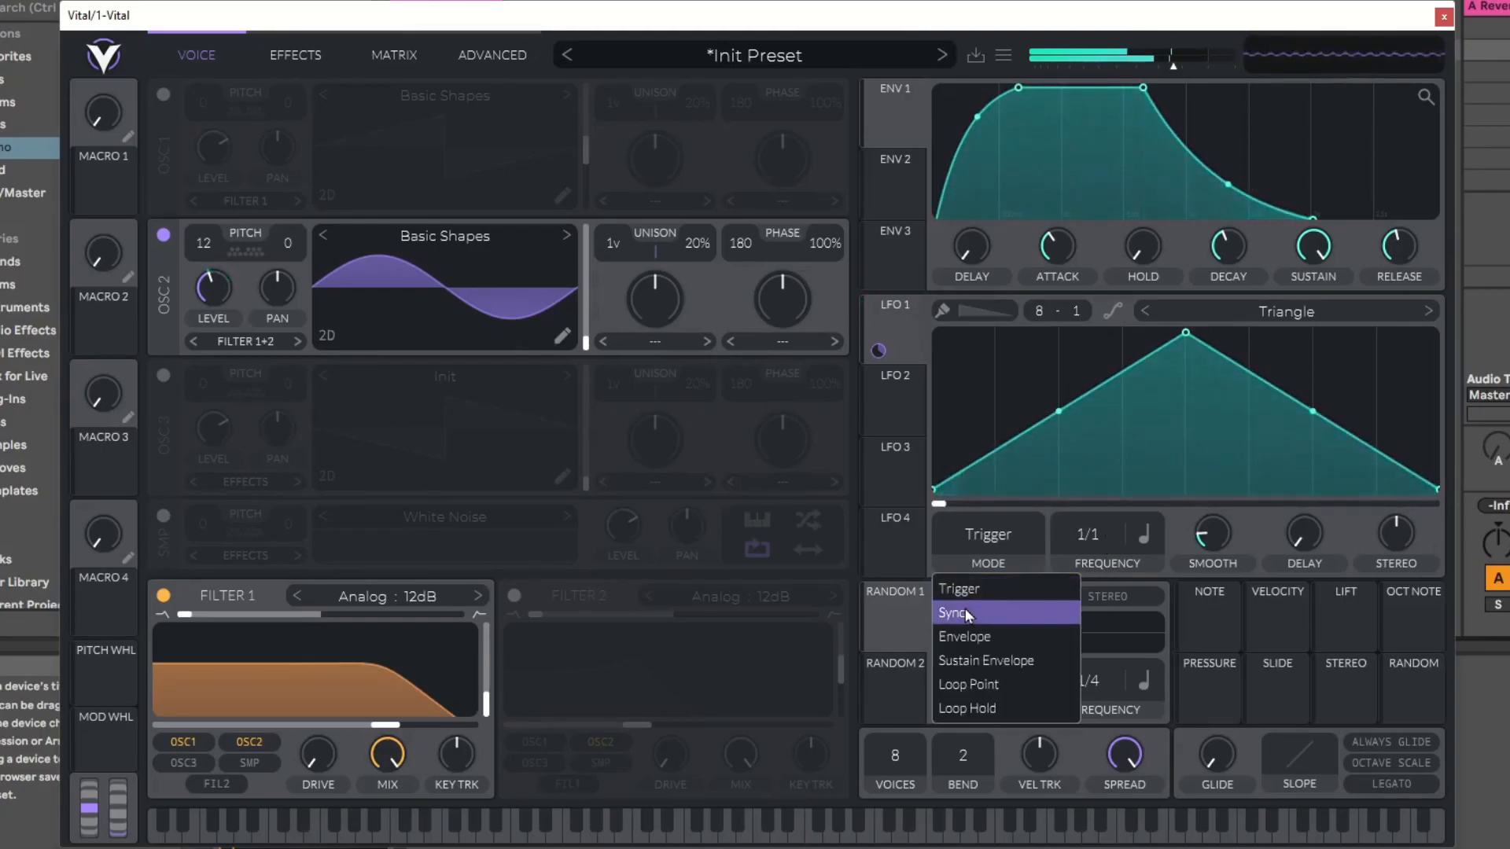
{"action": "left_click", "coordinate": [961, 613]}
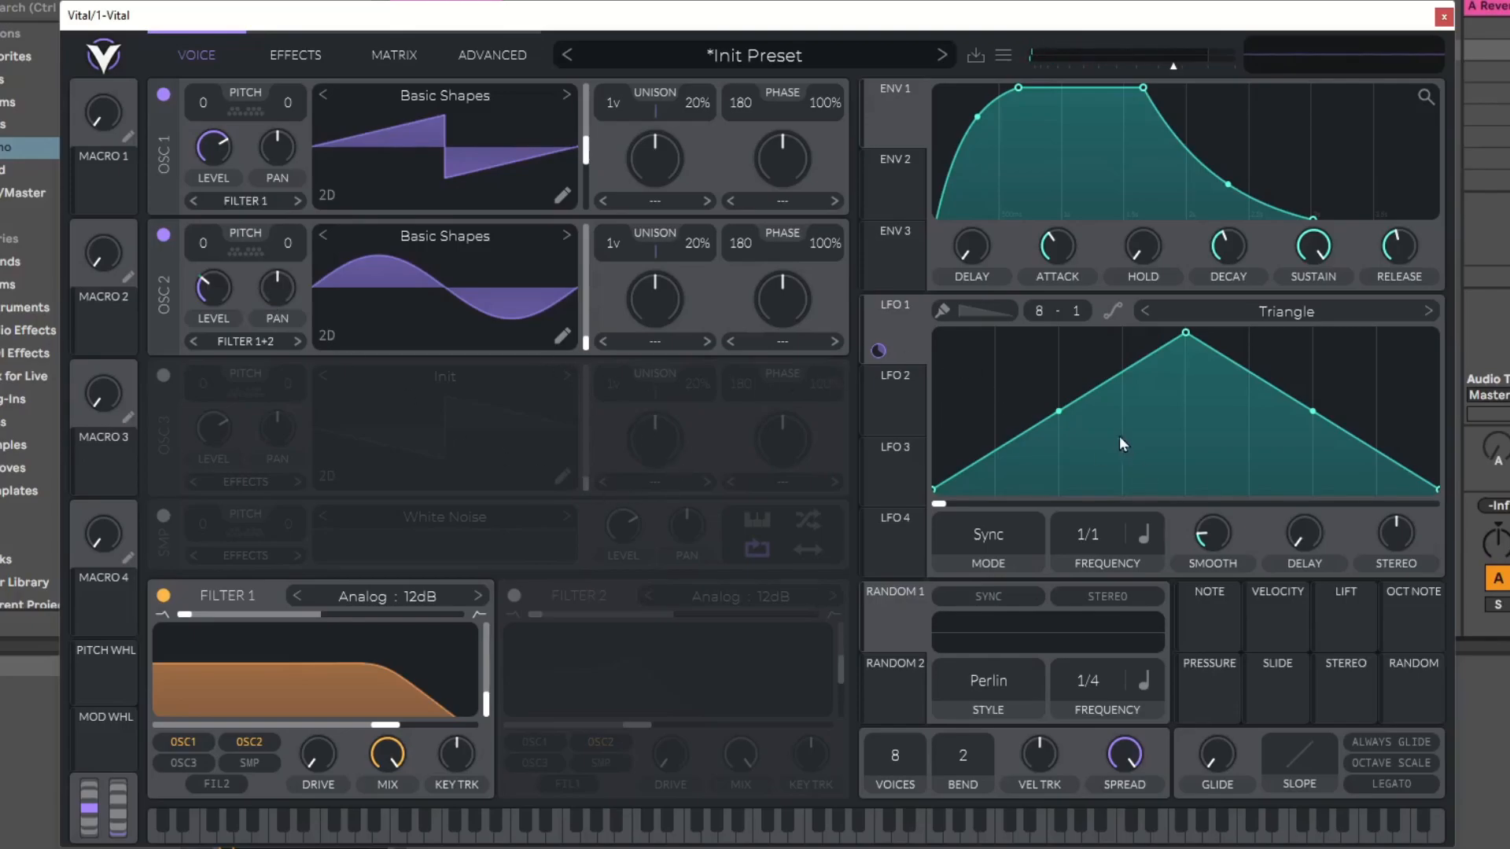
Switch to editing LFO 2.
{"action": "left_click", "coordinate": [894, 400]}
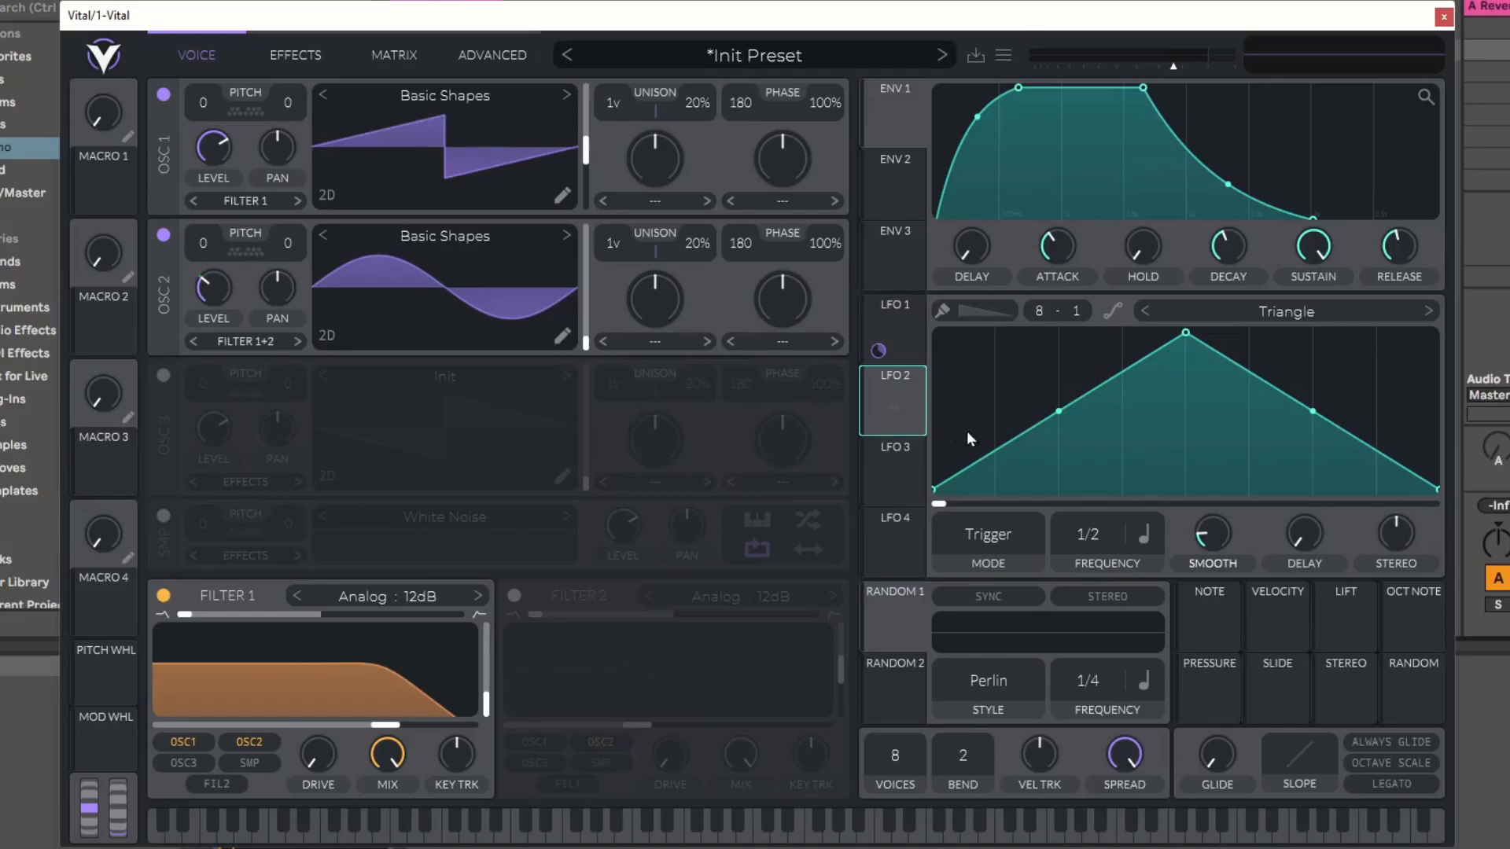
{"action": "mouse_move", "coordinate": [1082, 316]}
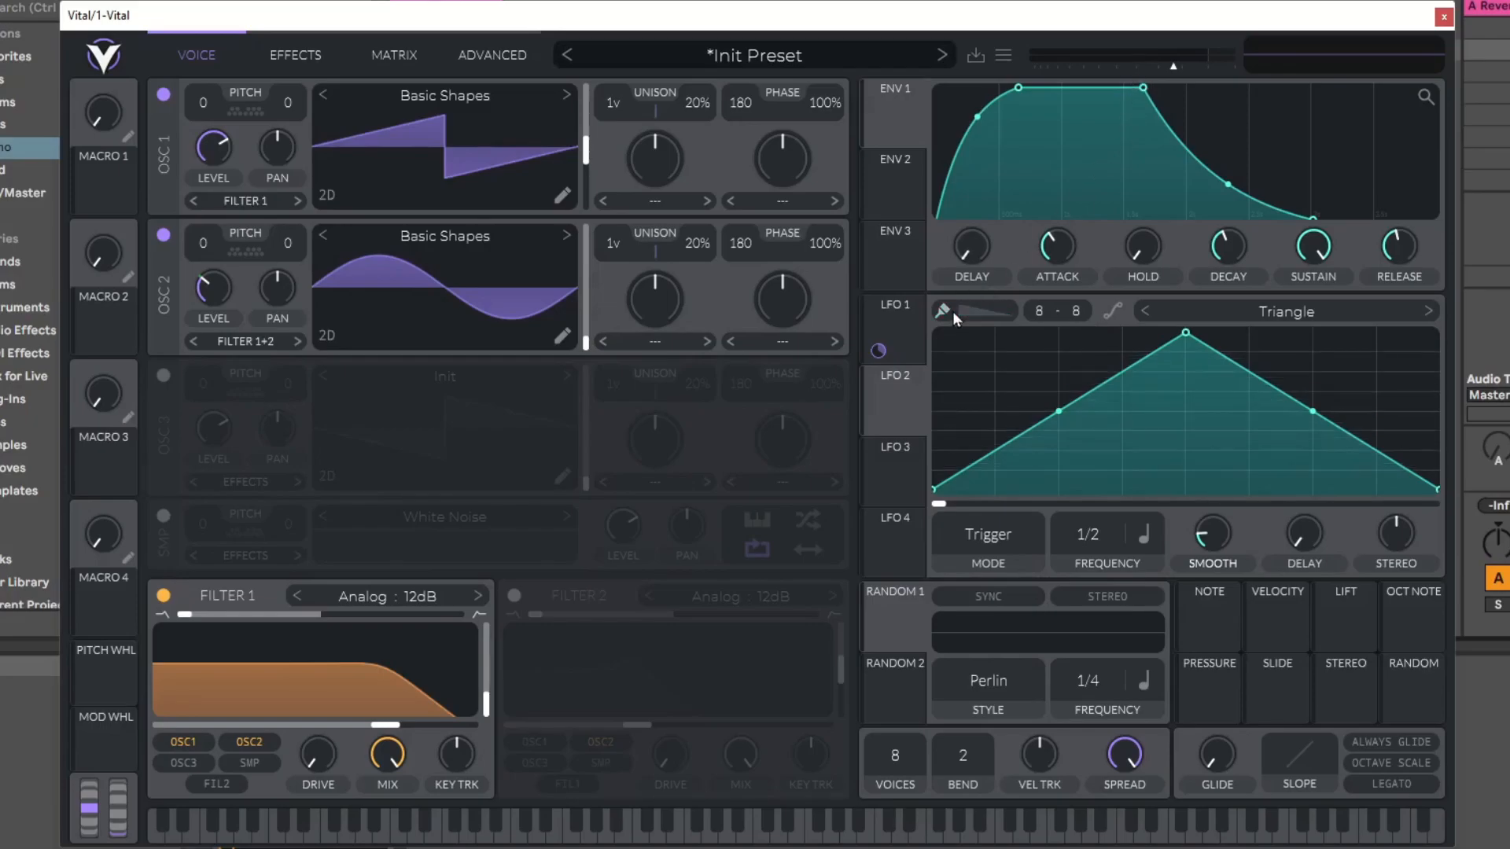
Enable paint mode and draw rising flat steps across LFO 2's 8-by-8 grid.
{"action": "left_click", "coordinate": [942, 309]}
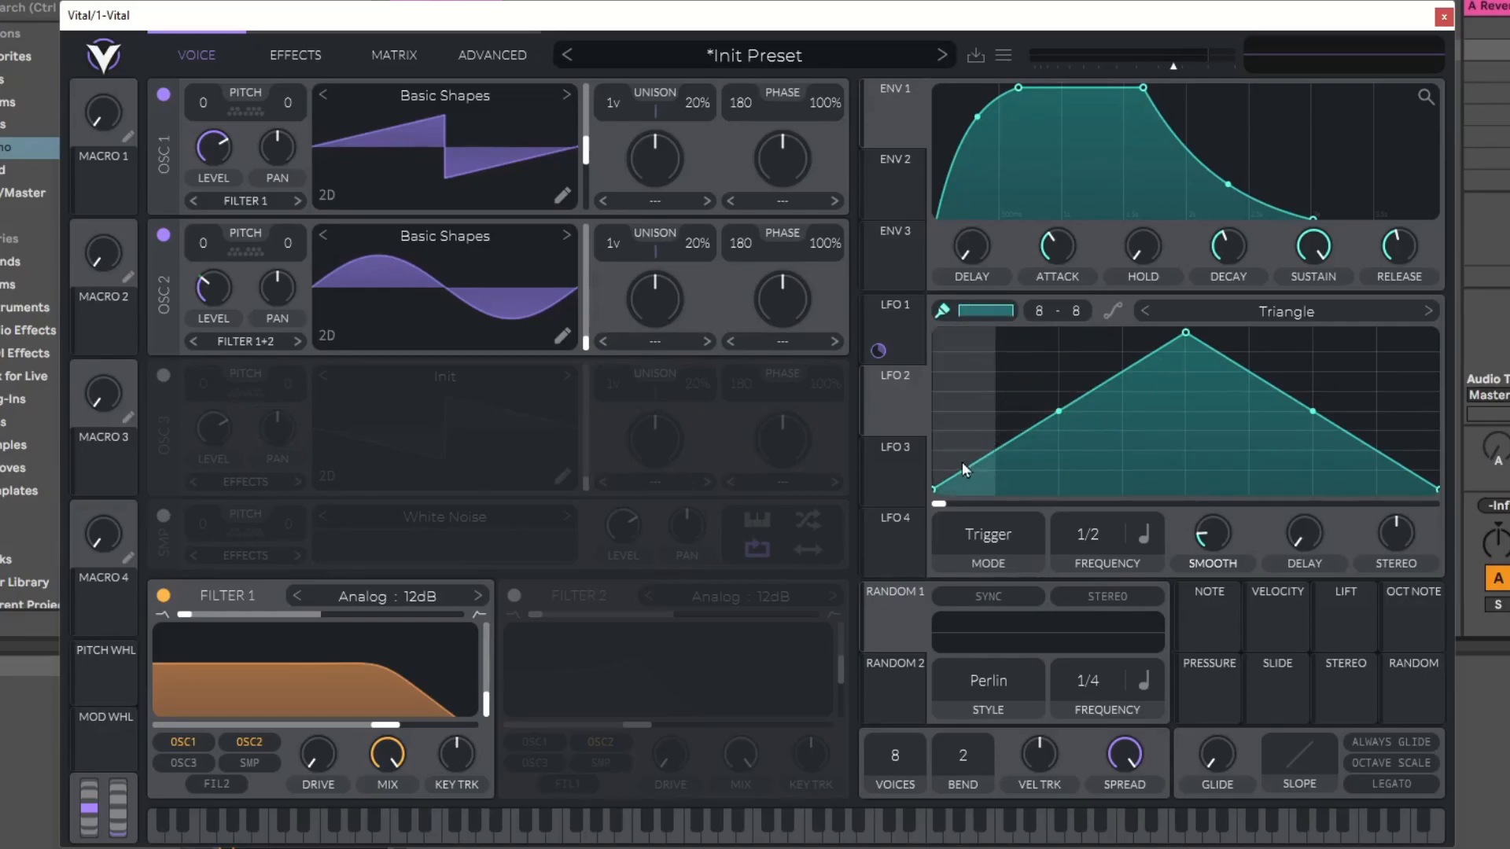
{"action": "left_click_drag", "start_coordinate": [962, 495], "coordinate": [997, 472]}
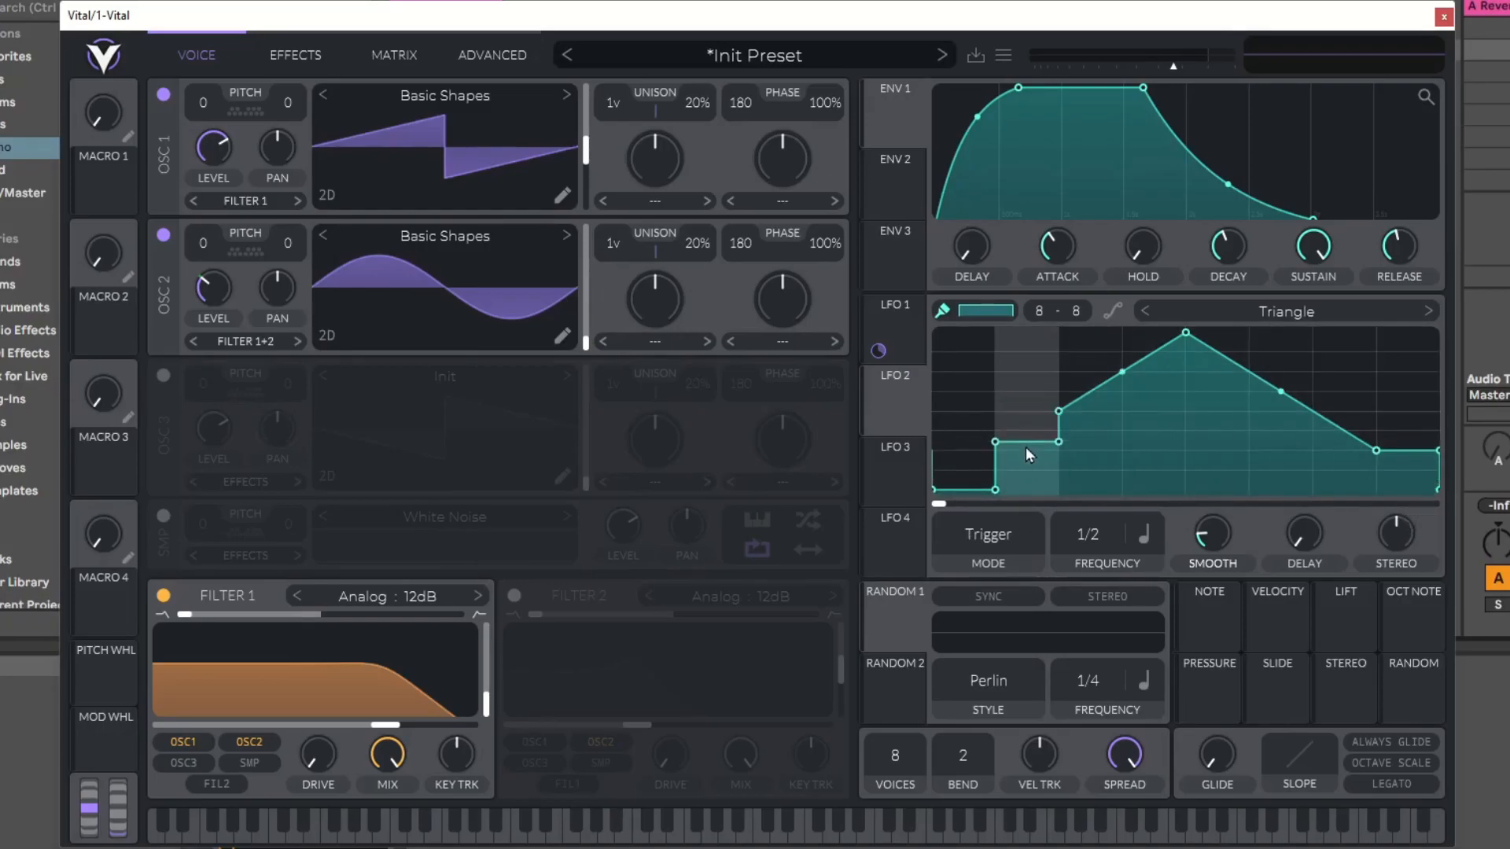
{"action": "left_click_drag", "start_coordinate": [1029, 443], "coordinate": [1082, 402]}
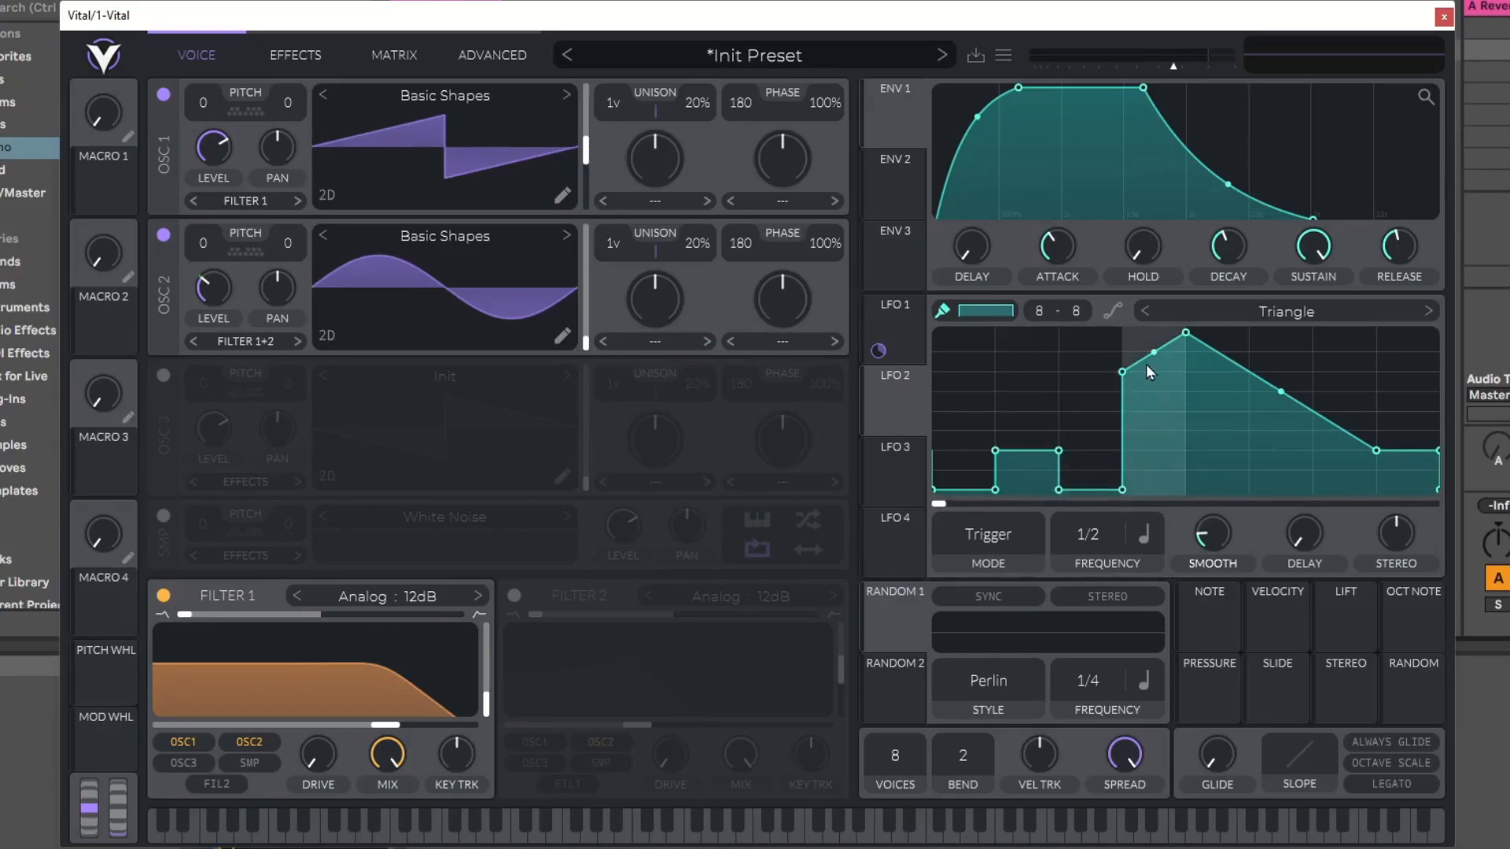
{"action": "left_click_drag", "start_coordinate": [1121, 374], "coordinate": [1121, 415]}
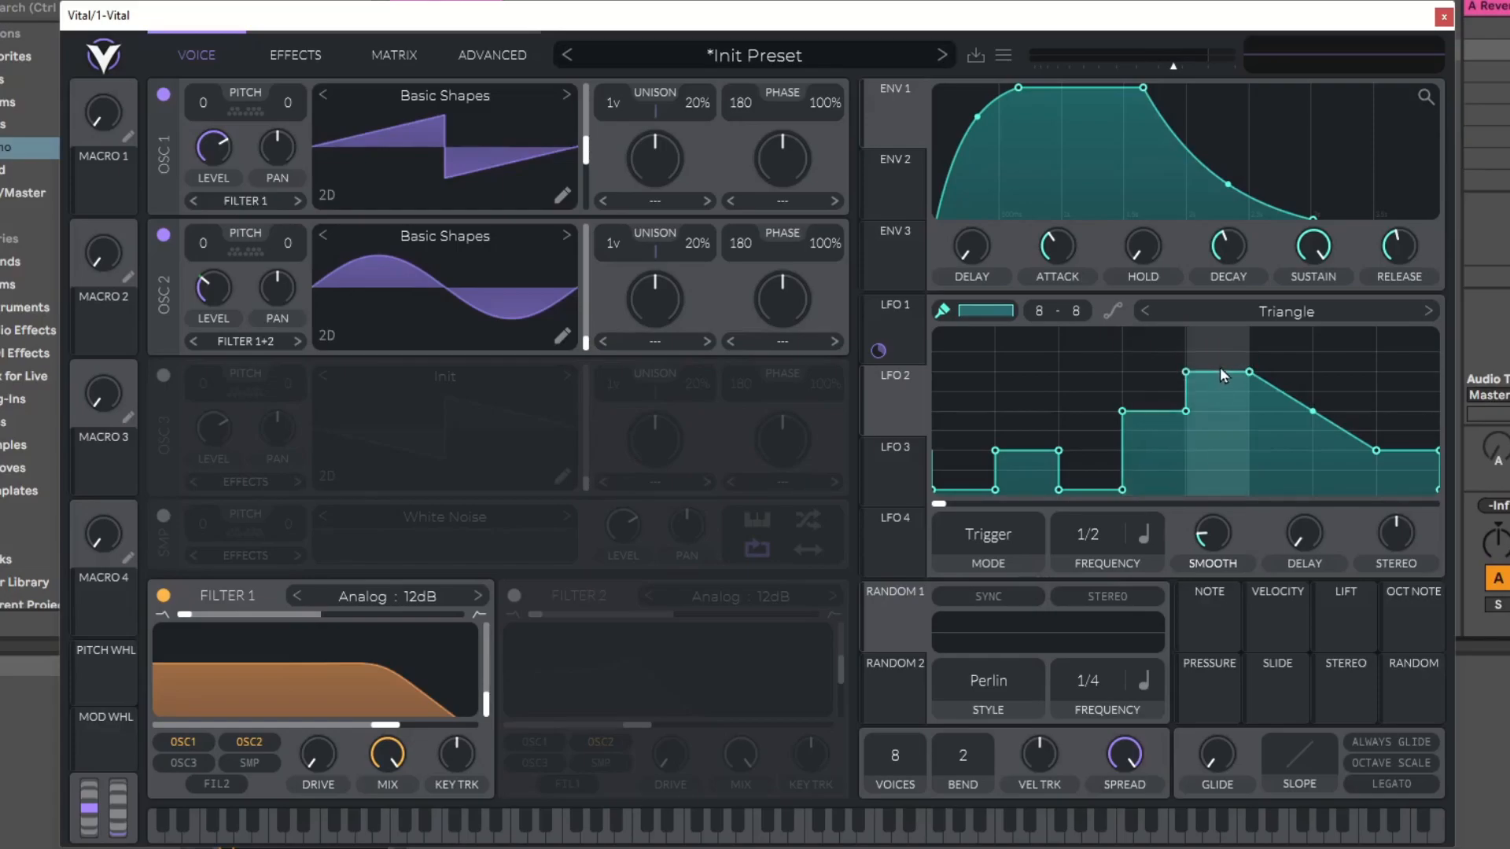
{"action": "left_click_drag", "start_coordinate": [1221, 374], "coordinate": [1274, 480]}
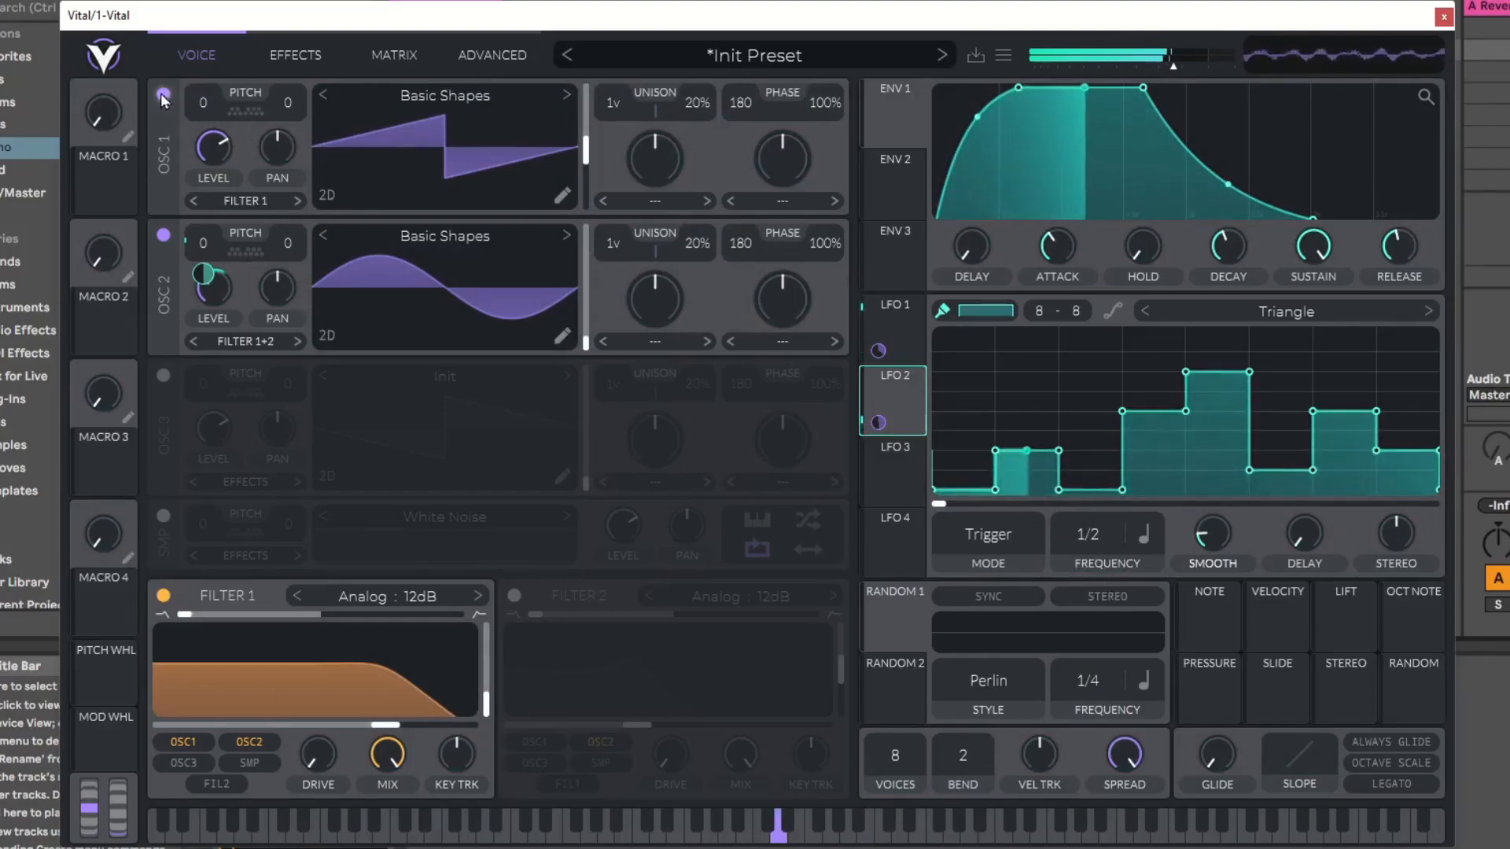
Switch oscillator 1 off, set LFO 2 to tempo Sync at 1/1, then toggle oscillator 1 again.
{"action": "left_click", "coordinate": [162, 96]}
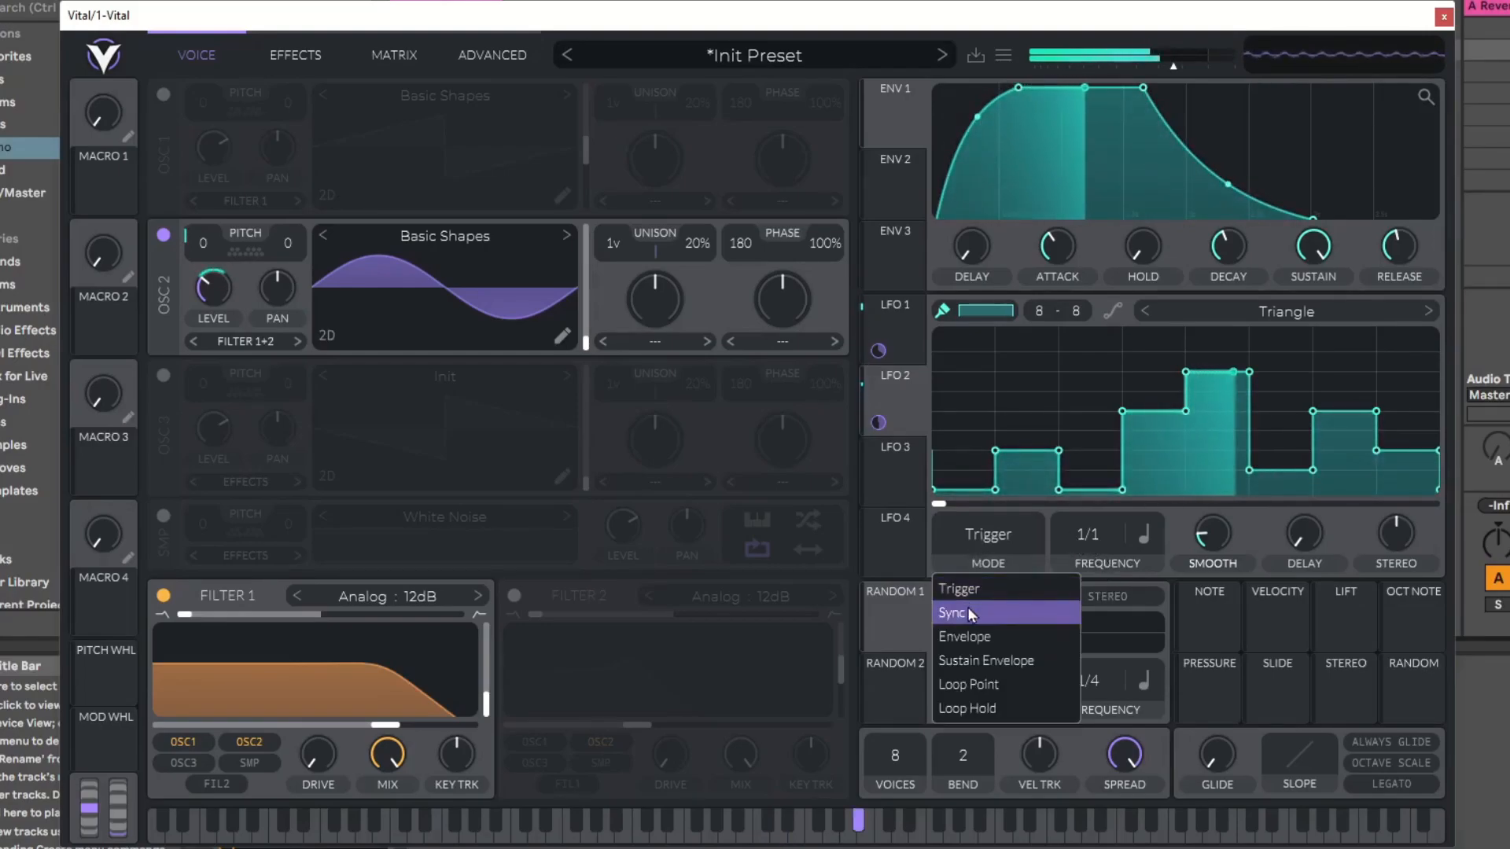
{"action": "left_click", "coordinate": [955, 612]}
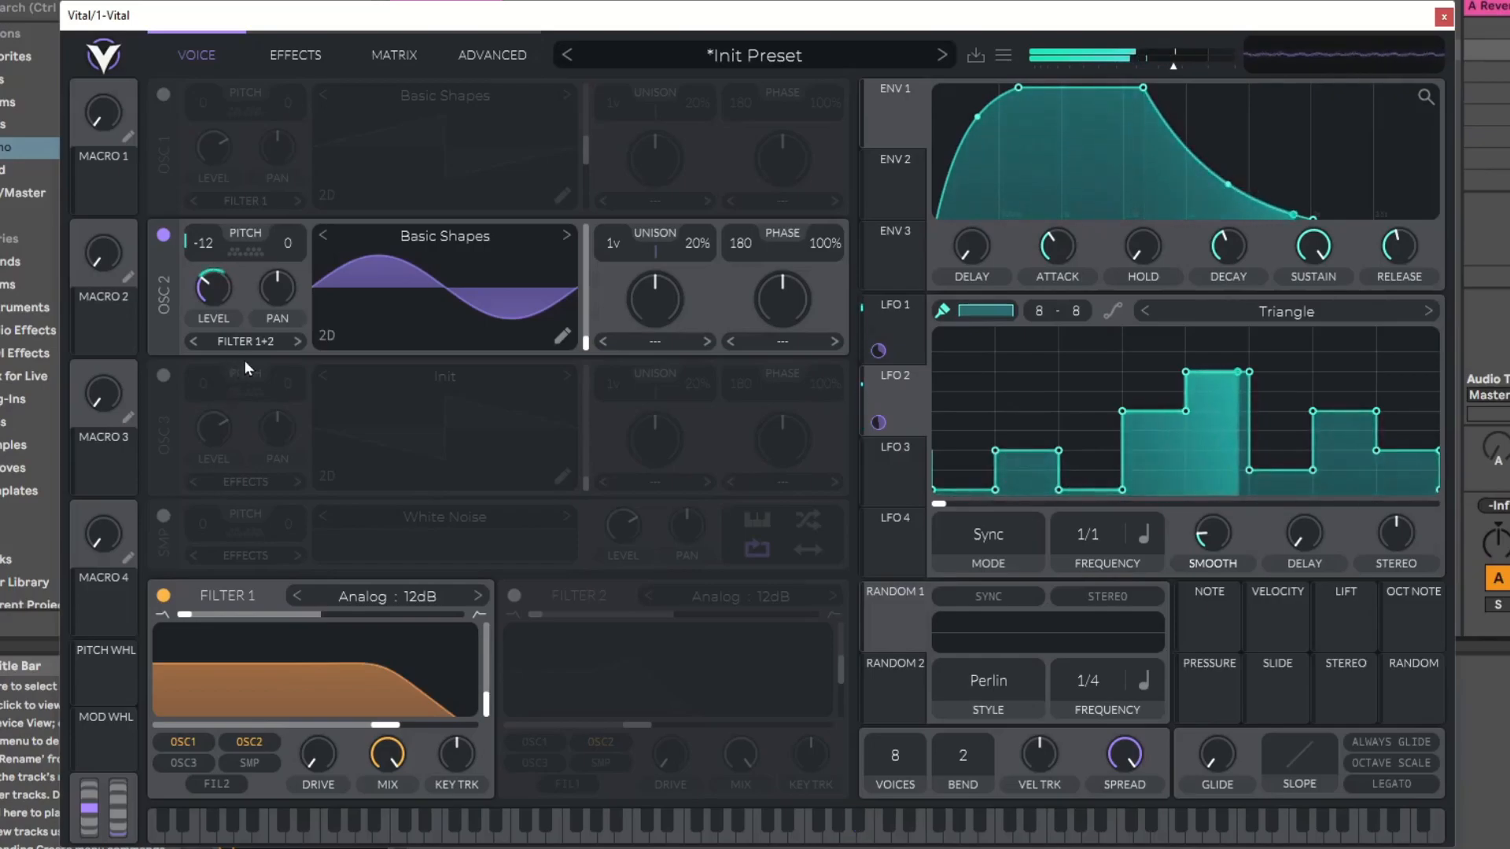
{"action": "left_click", "coordinate": [162, 95]}
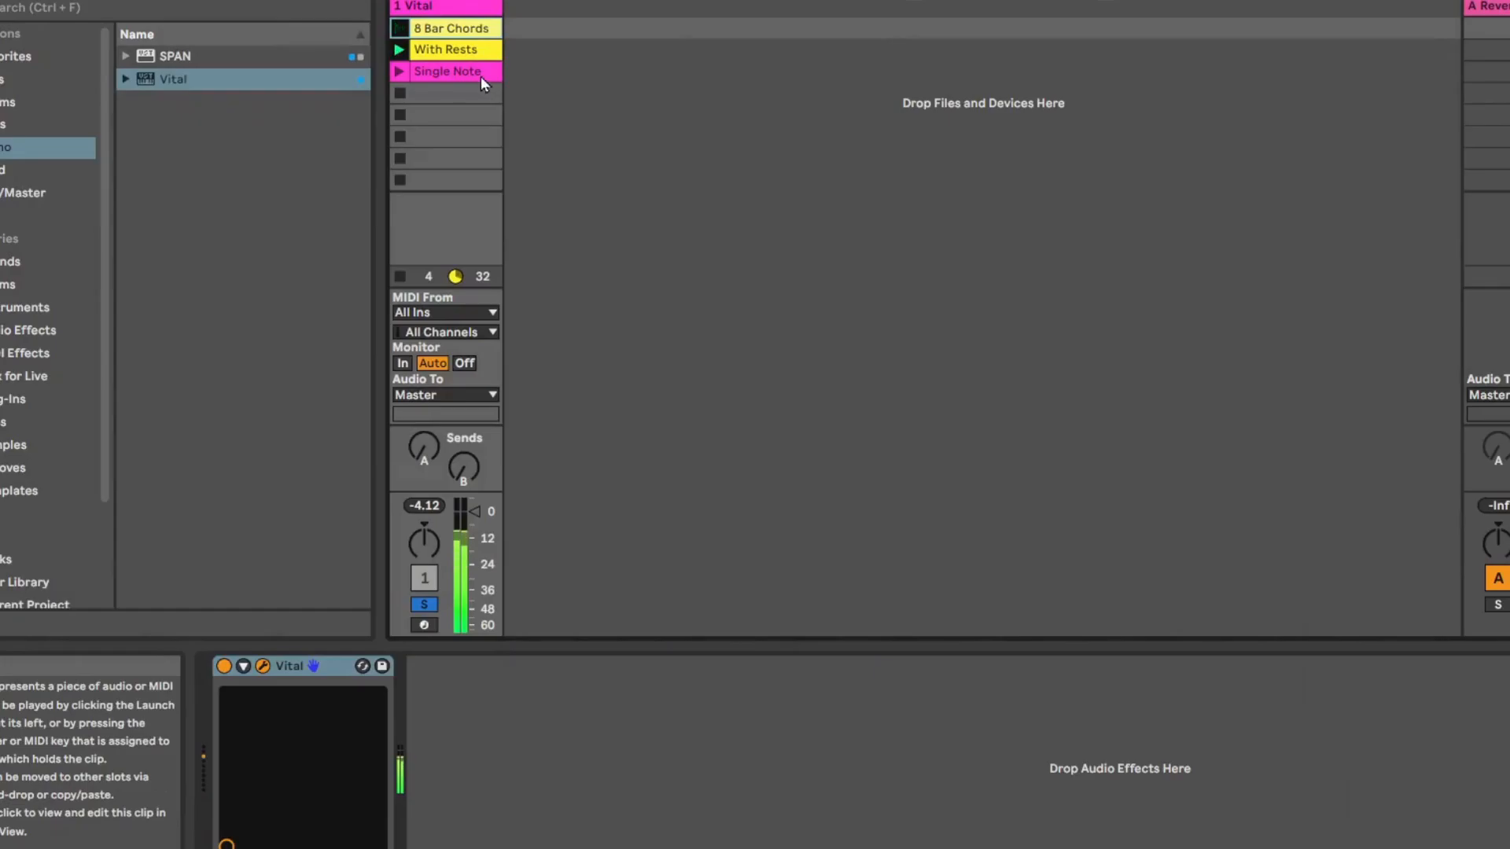
Launch the Single Note clip on the Vital track to audition the patch.
{"action": "left_click", "coordinate": [398, 28]}
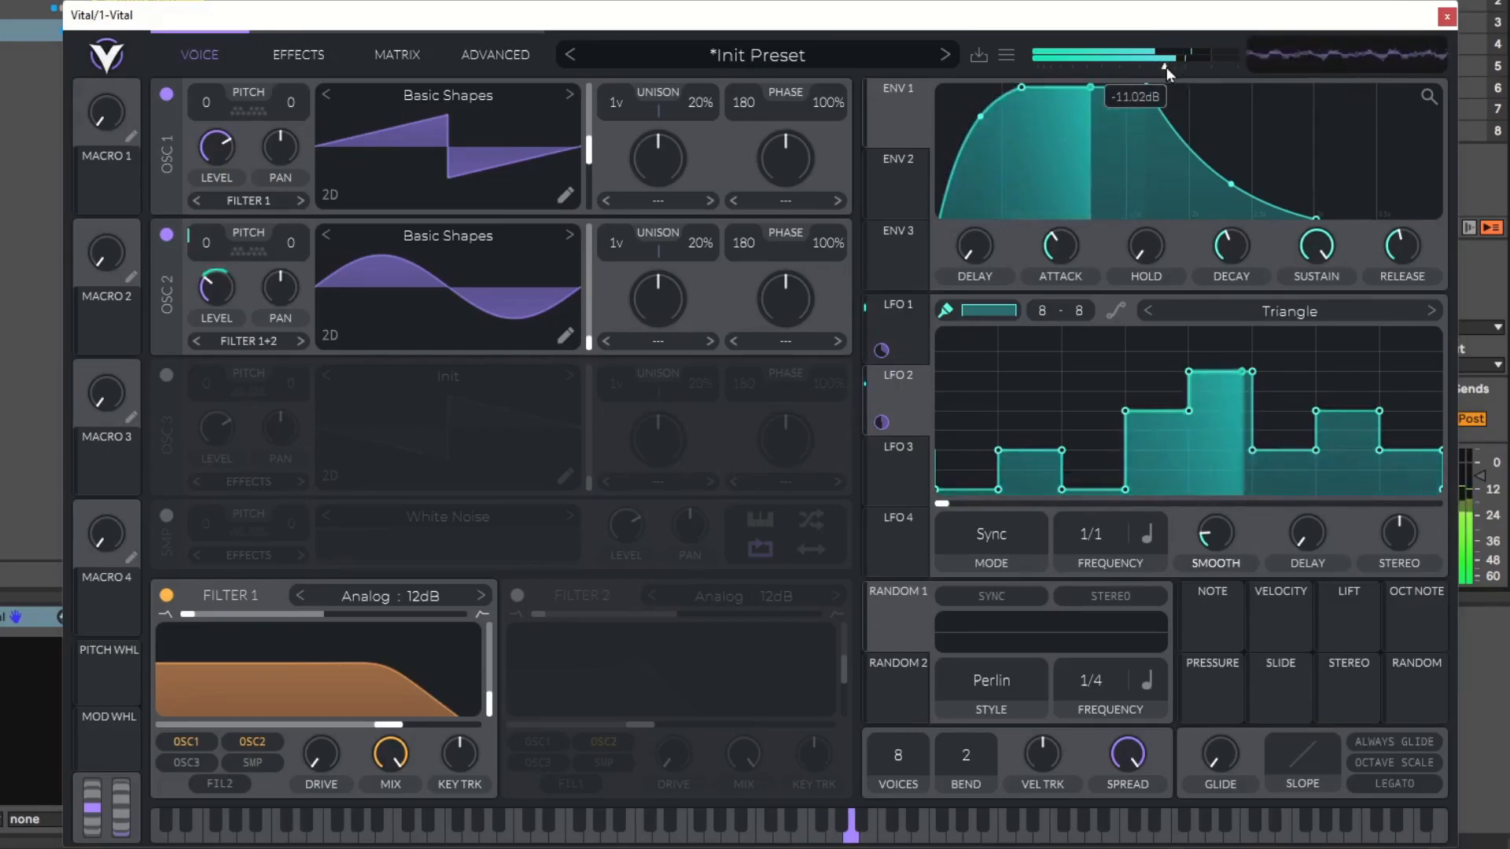
Set output volume, raise distortion drive to about 16.5 dB, lower its mix and adjust delay mix.
{"action": "left_click", "coordinate": [297, 54]}
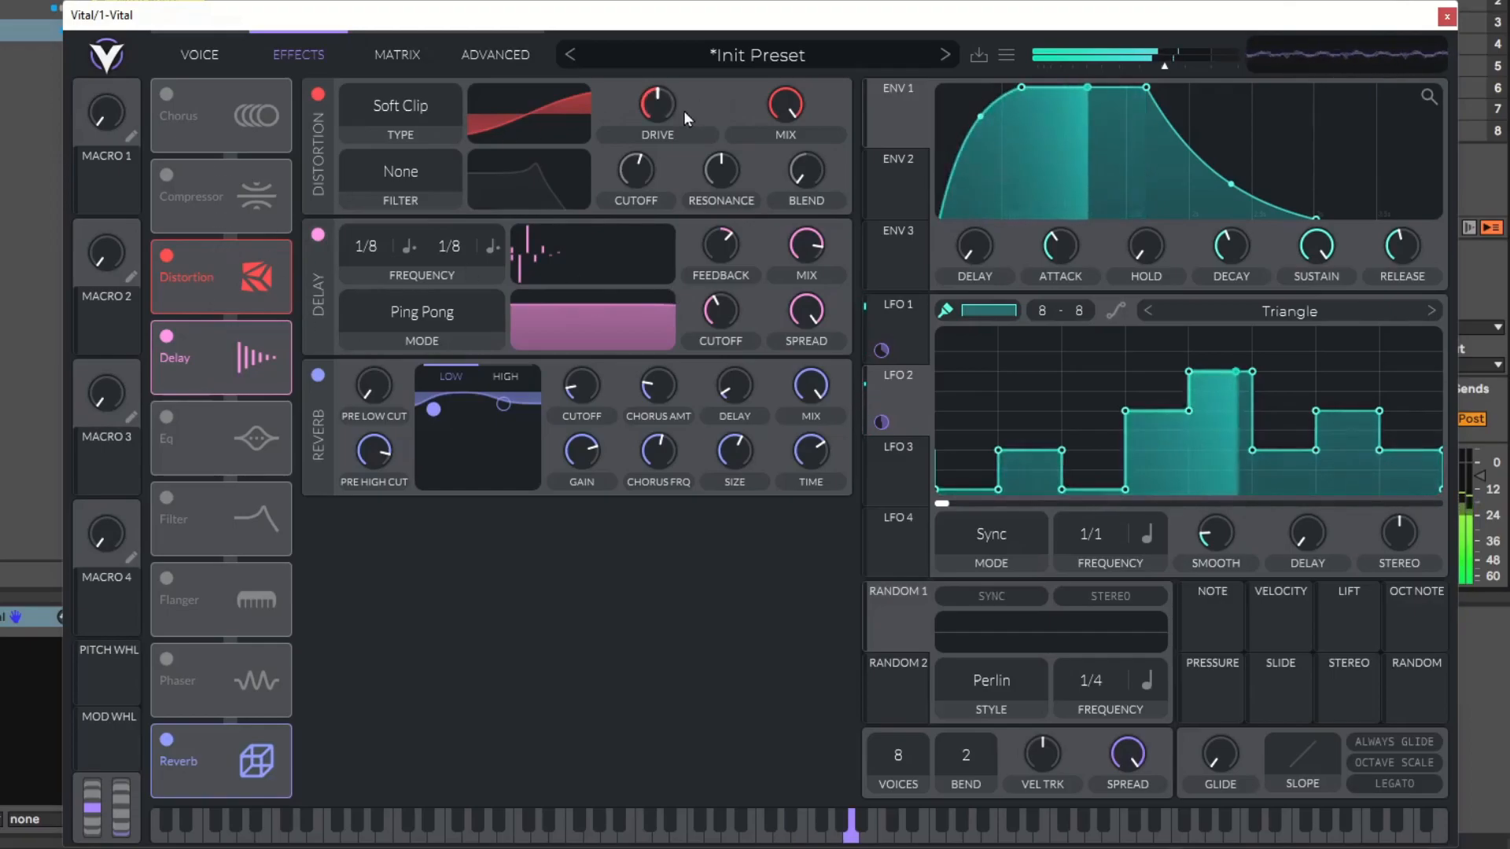
{"action": "left_click_drag", "start_coordinate": [657, 104], "coordinate": [657, 87]}
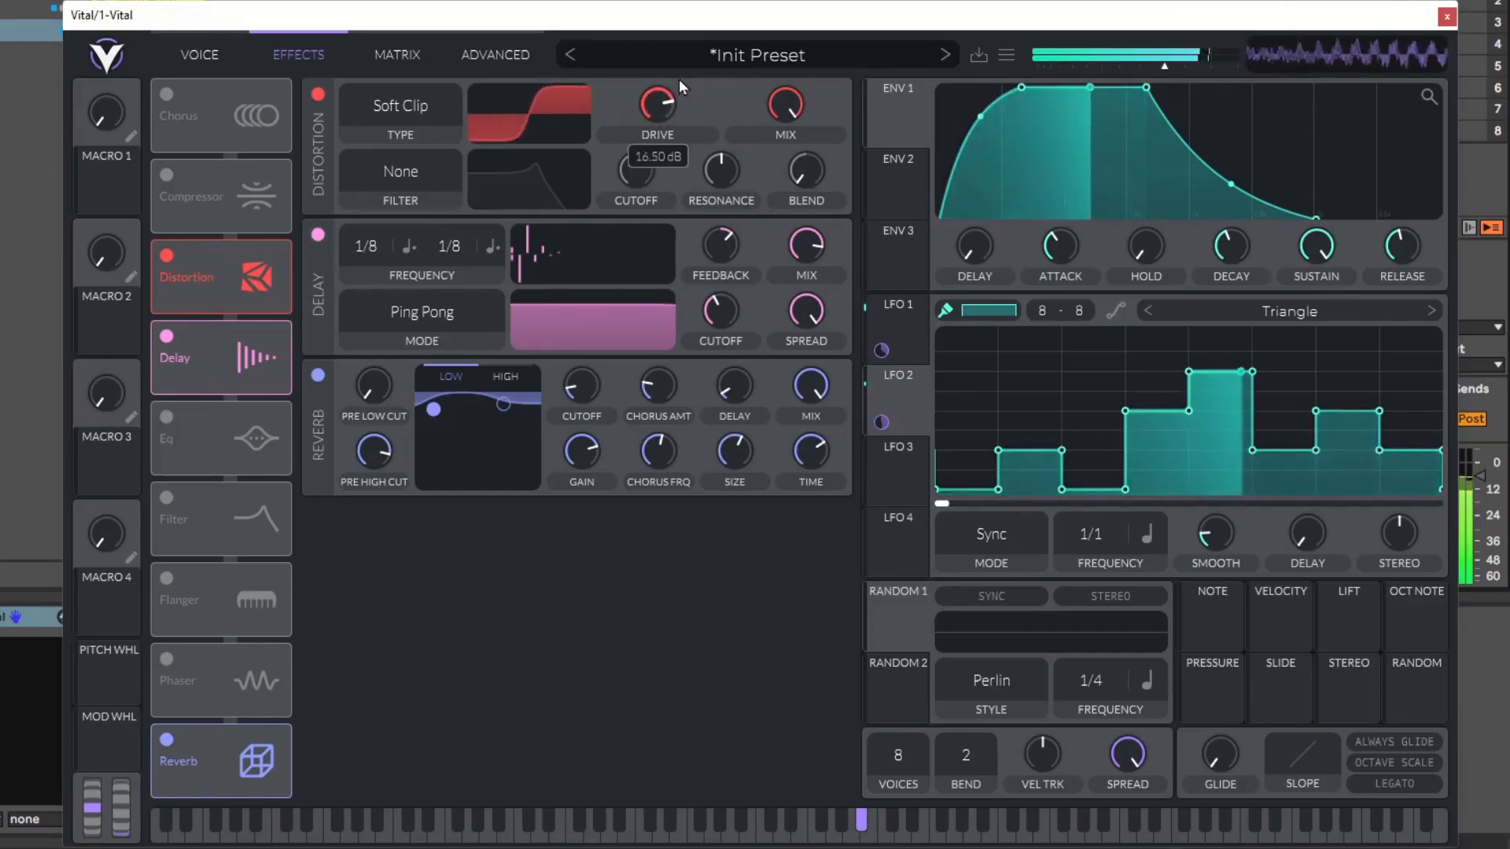
{"action": "left_click_drag", "start_coordinate": [787, 104], "coordinate": [790, 113]}
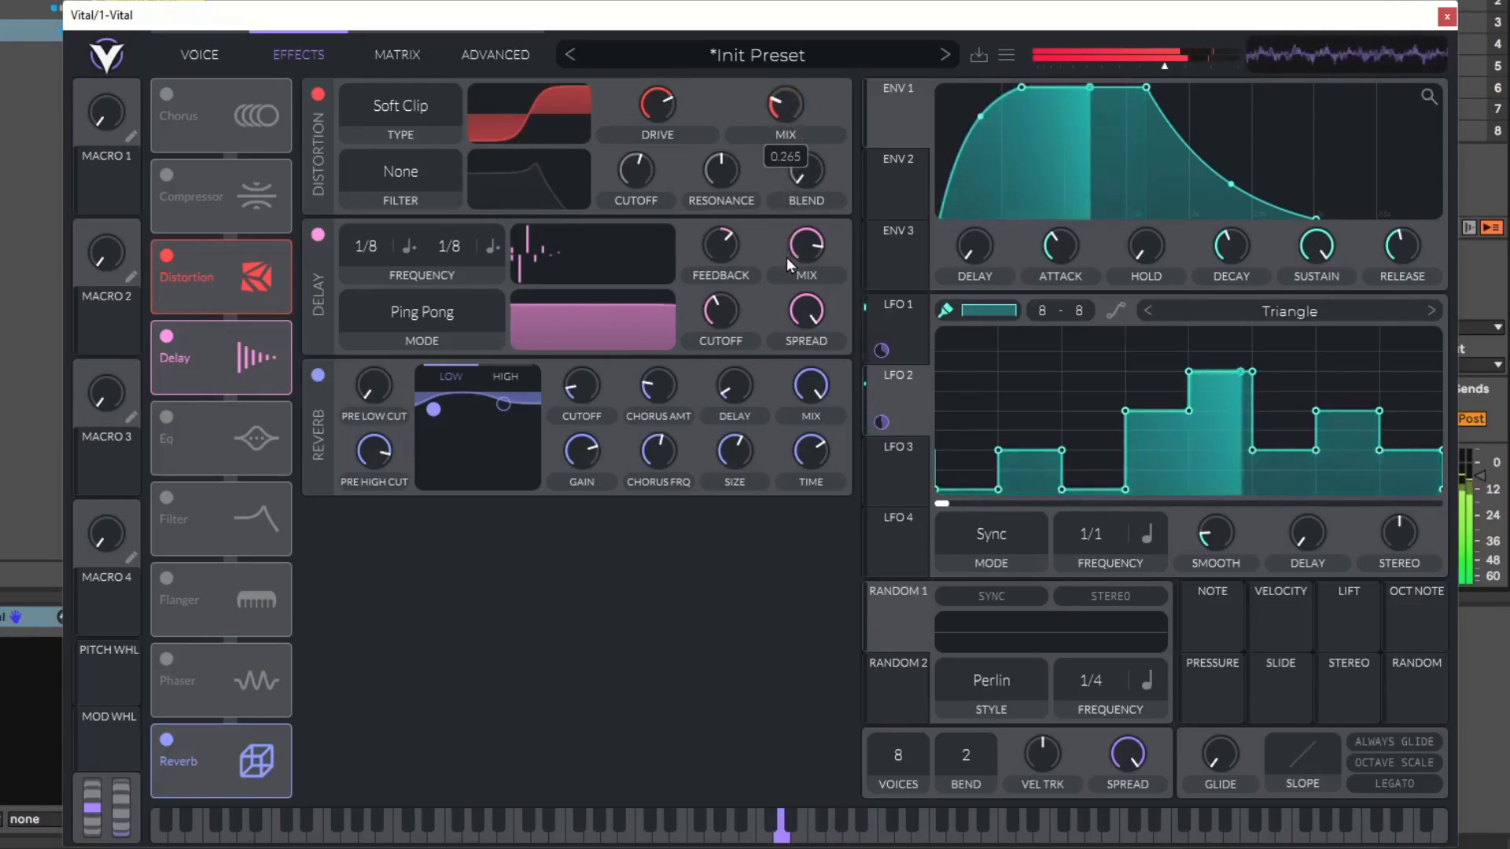
{"action": "left_click_drag", "start_coordinate": [657, 104], "coordinate": [658, 92]}
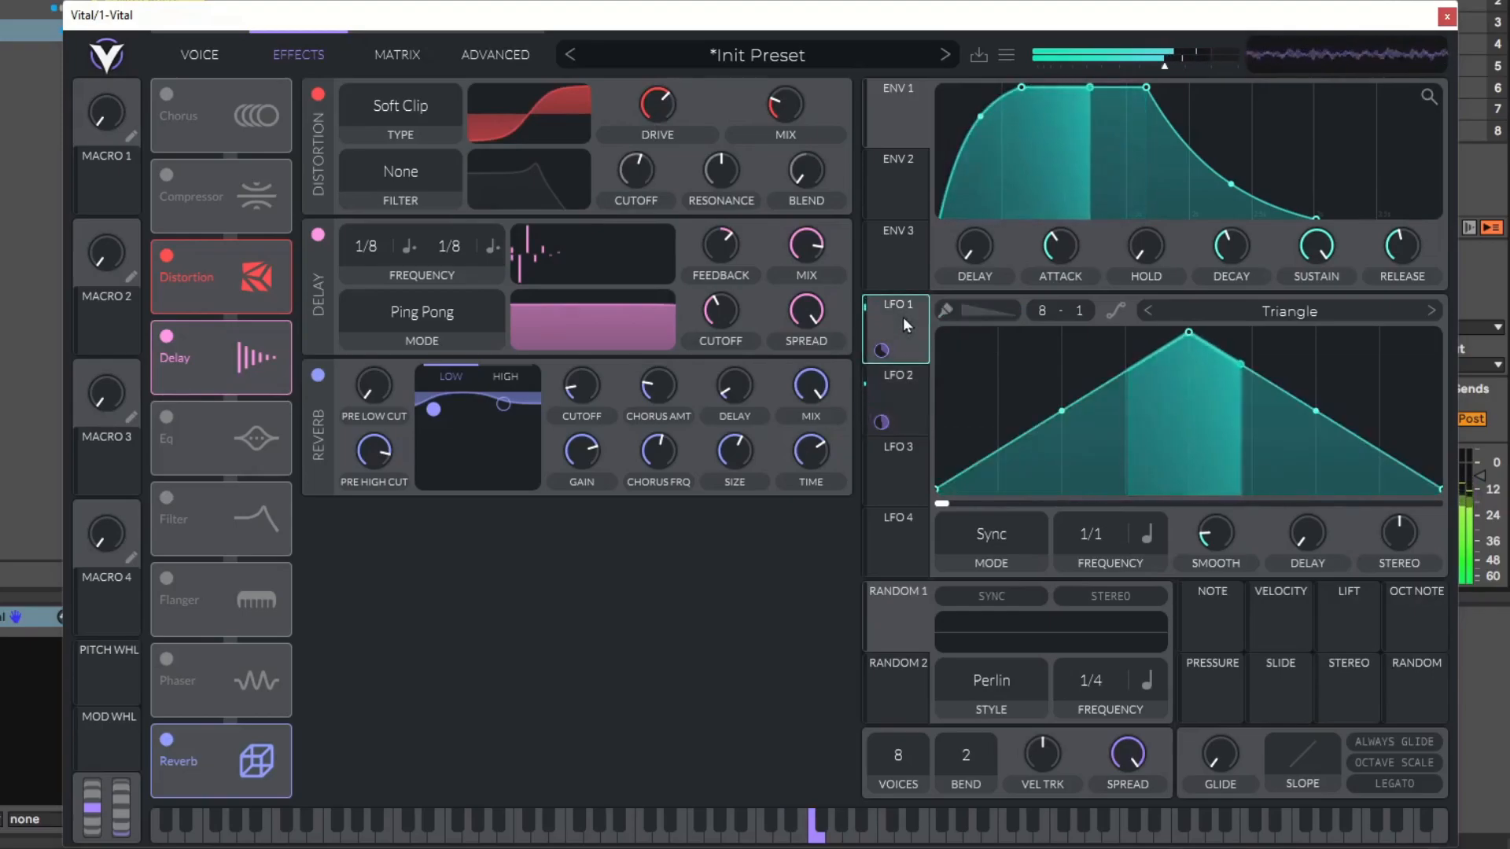
Switch LFO 3's mode to tempo Sync running at a 2/1 rate.
{"action": "left_click", "coordinate": [895, 229]}
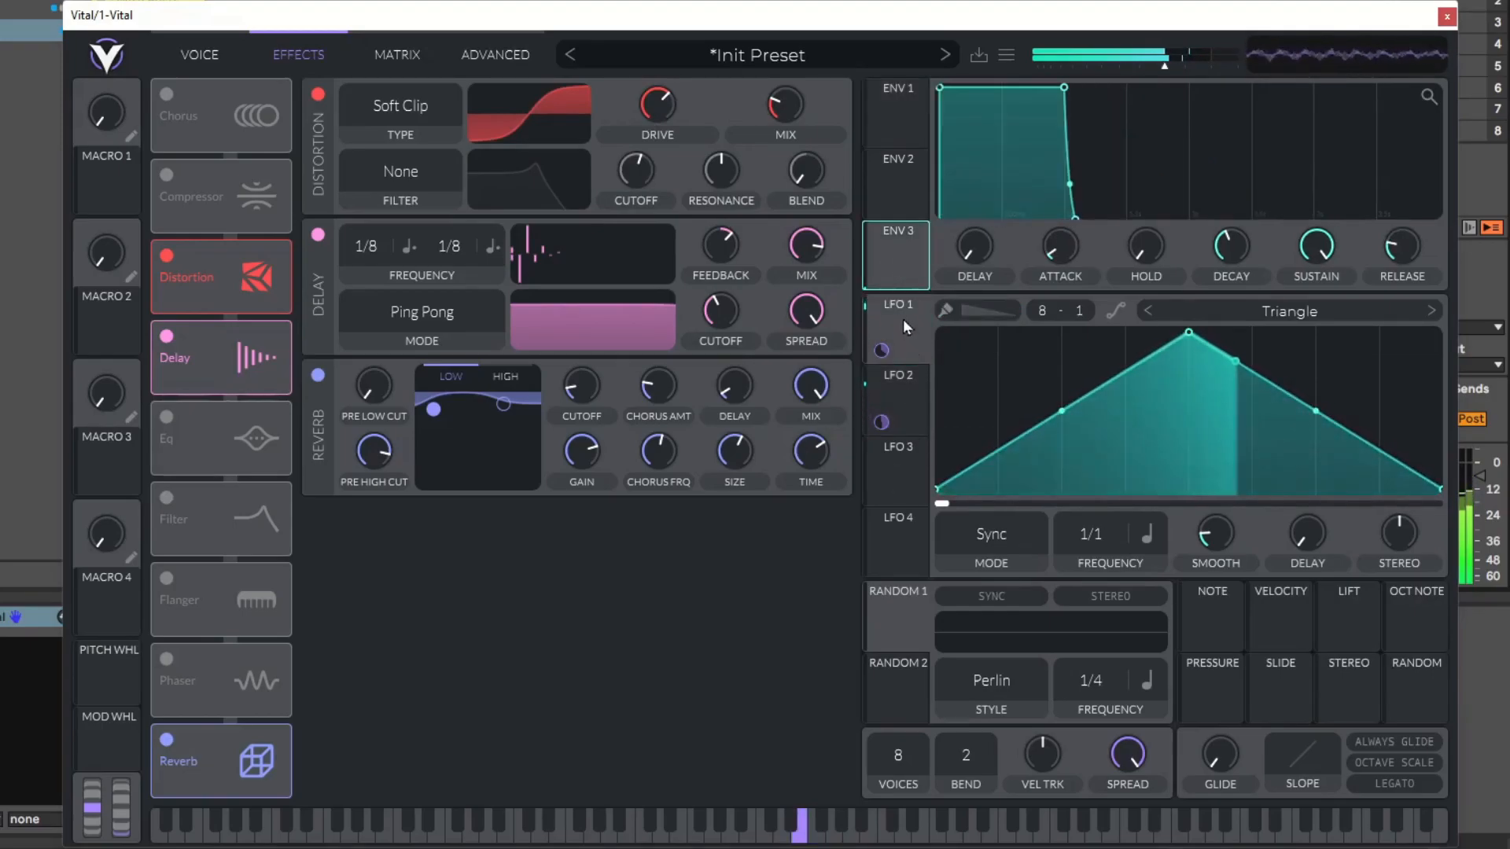
{"action": "left_click", "coordinate": [895, 448]}
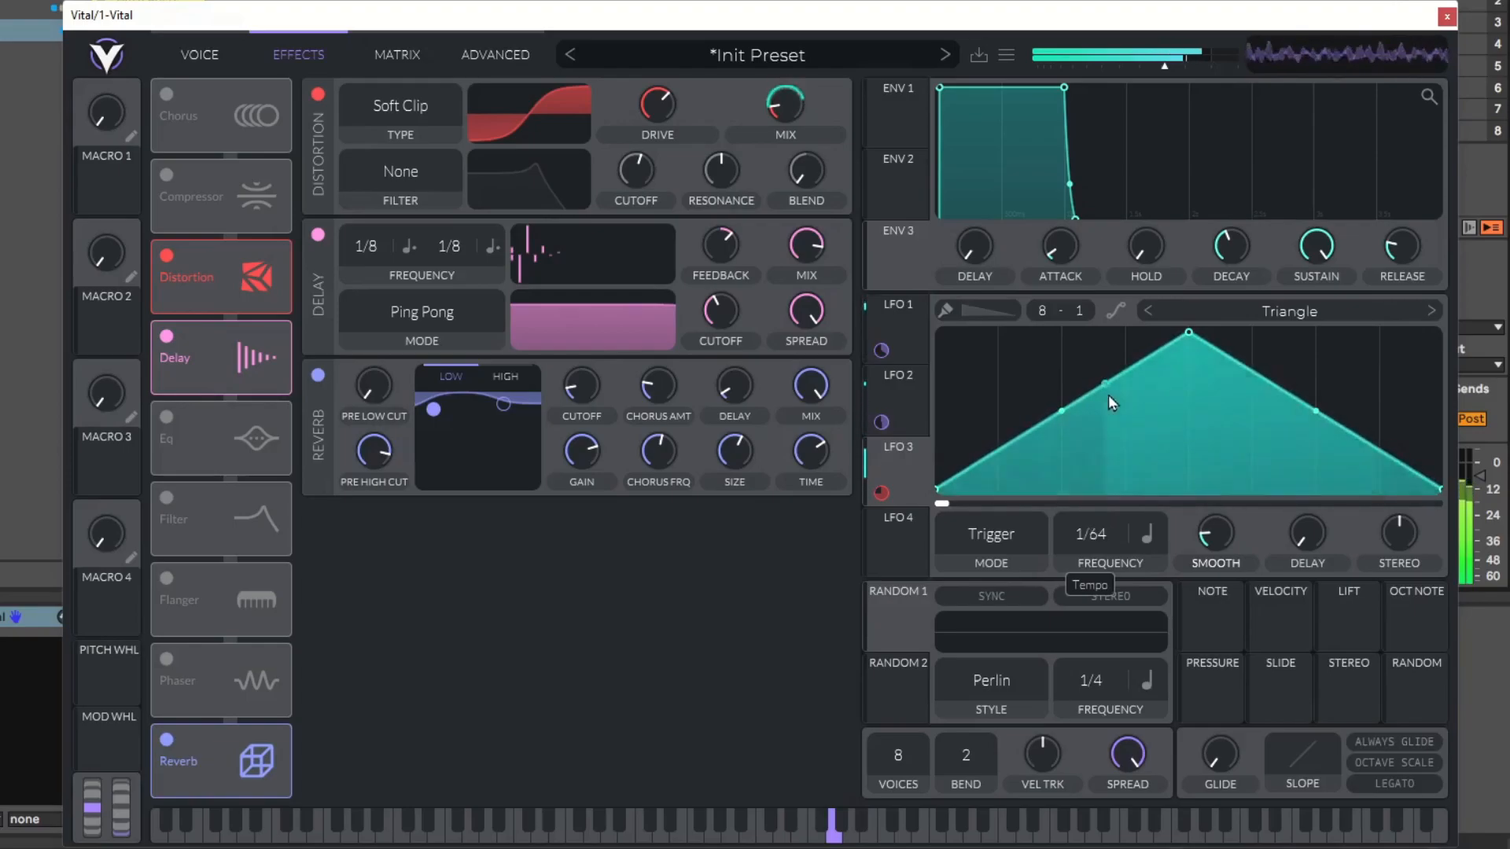
{"action": "left_click", "coordinate": [989, 534]}
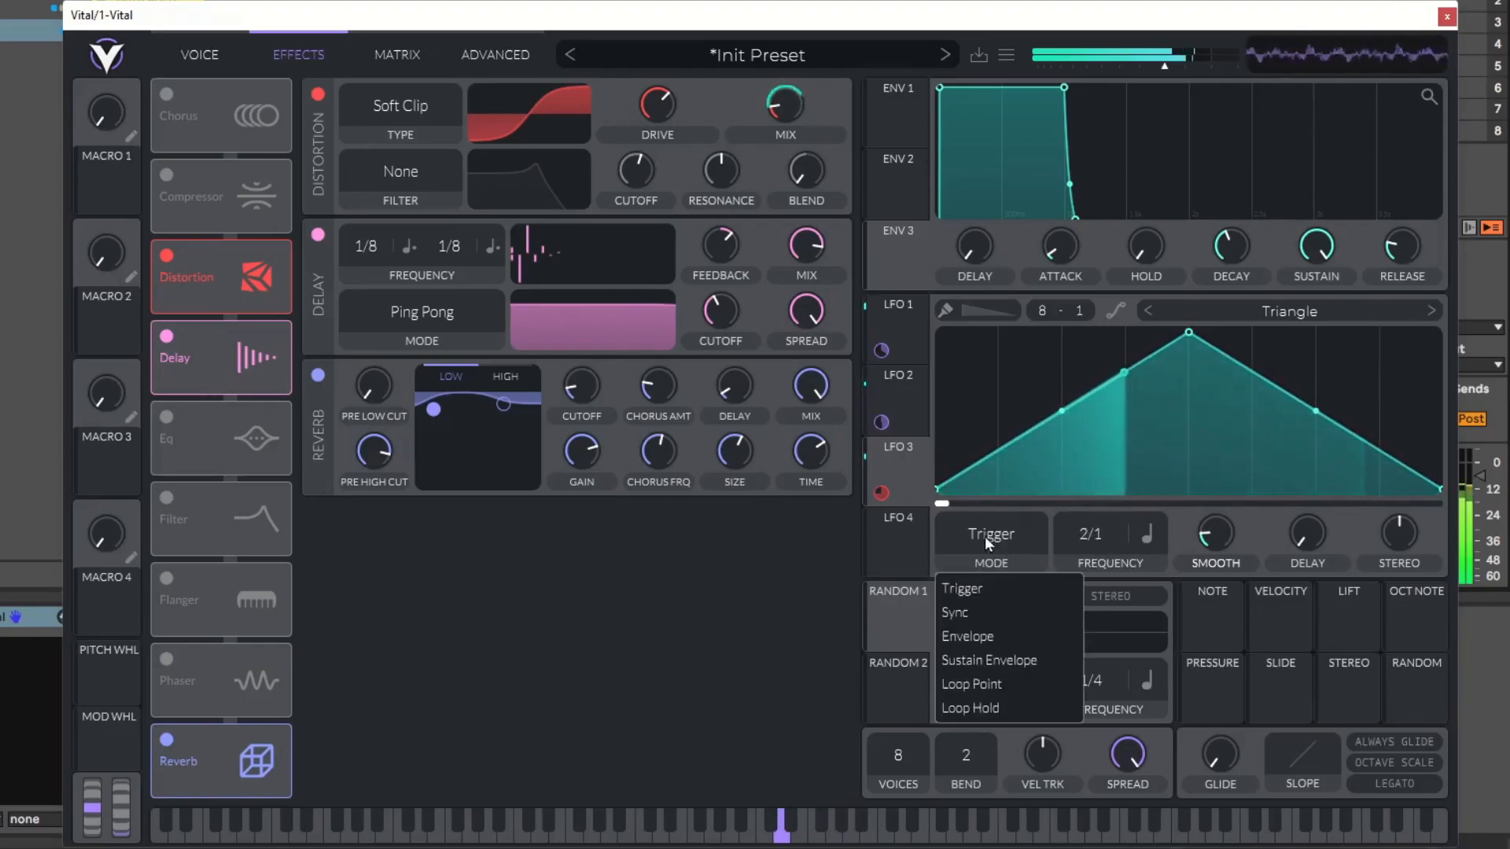
{"action": "left_click", "coordinate": [954, 611]}
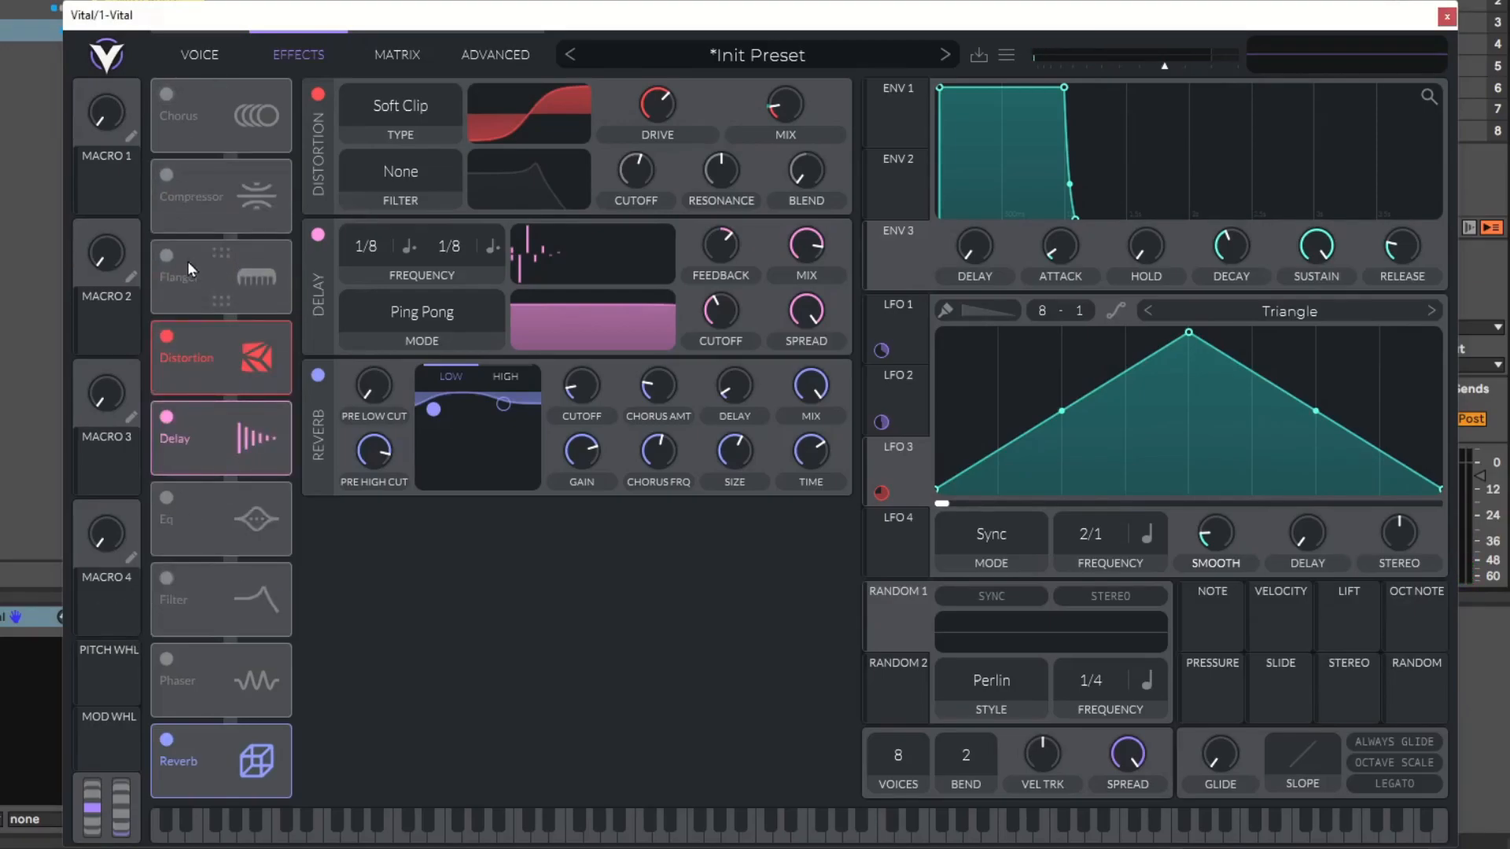
Enable the flanger at the head of the effects chain and return to envelope 1.
{"action": "left_click", "coordinate": [169, 255]}
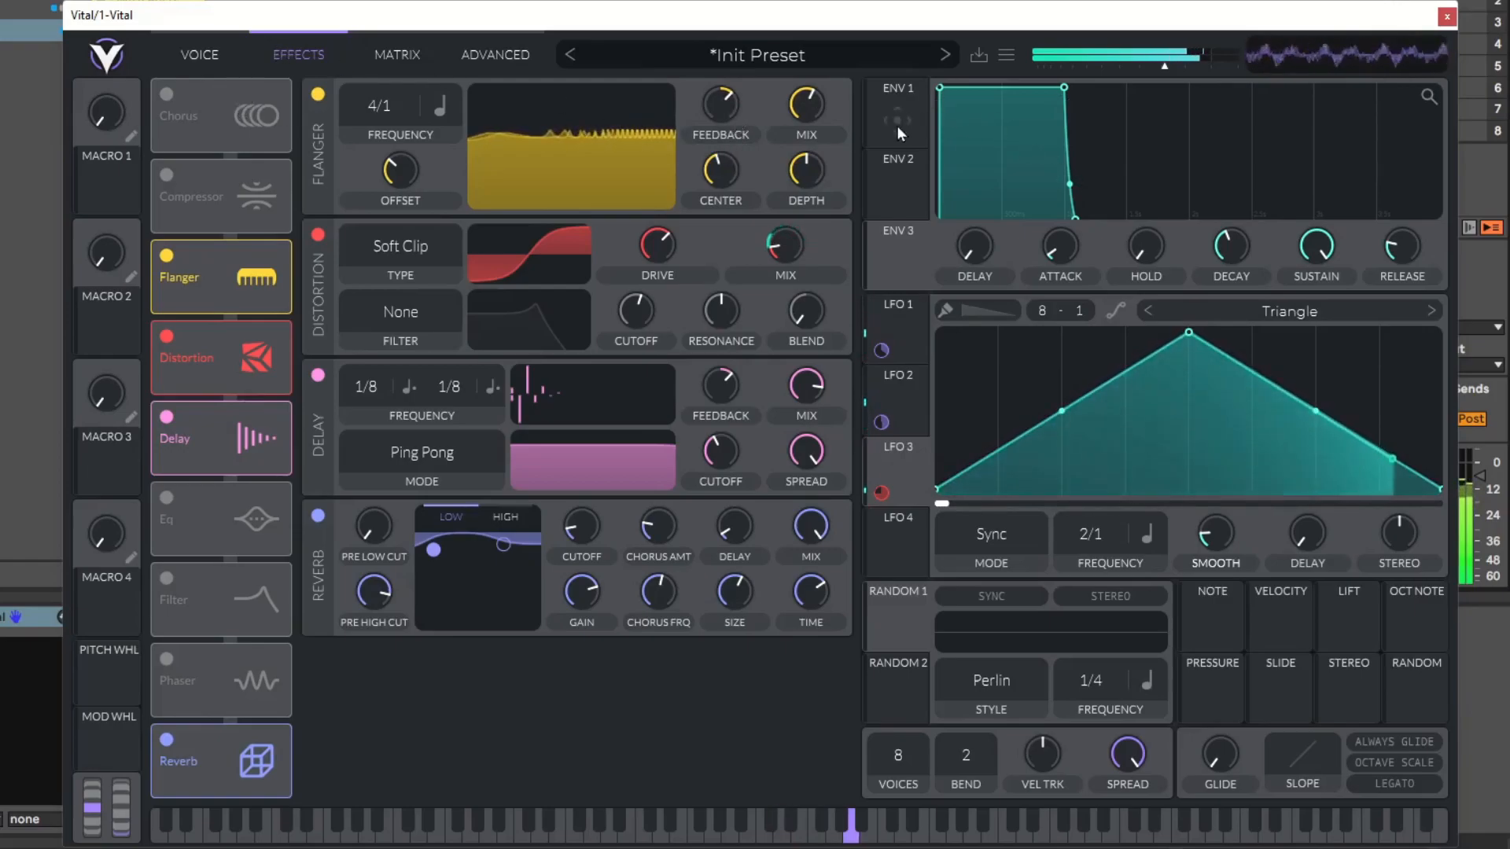
{"action": "left_click", "coordinate": [199, 54]}
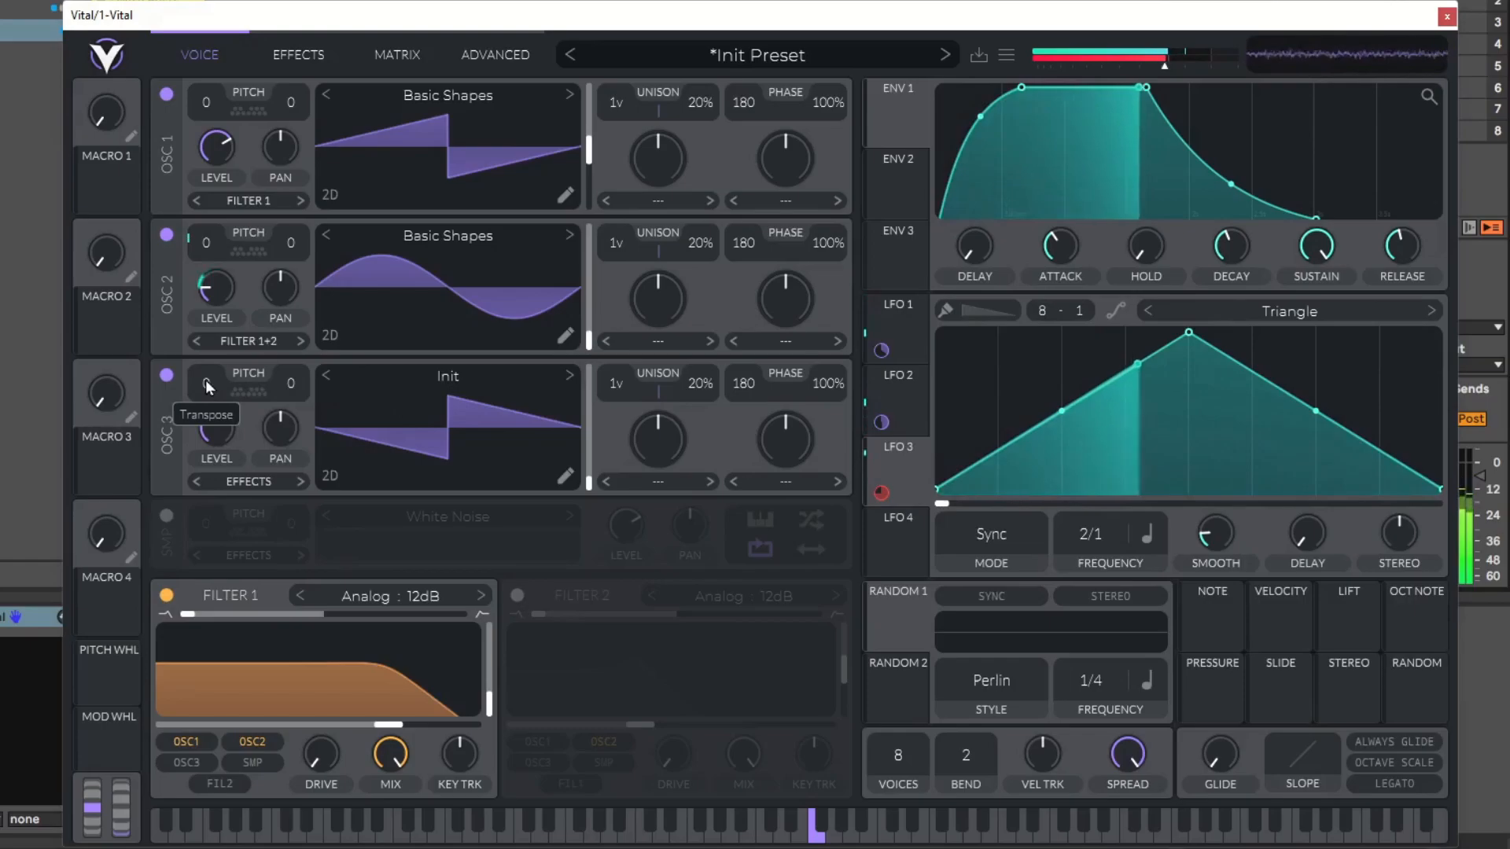
Transpose oscillator 3 to -12 semitones and raise polyphony to 32 voices.
{"action": "left_click_drag", "start_coordinate": [204, 373], "coordinate": [205, 395]}
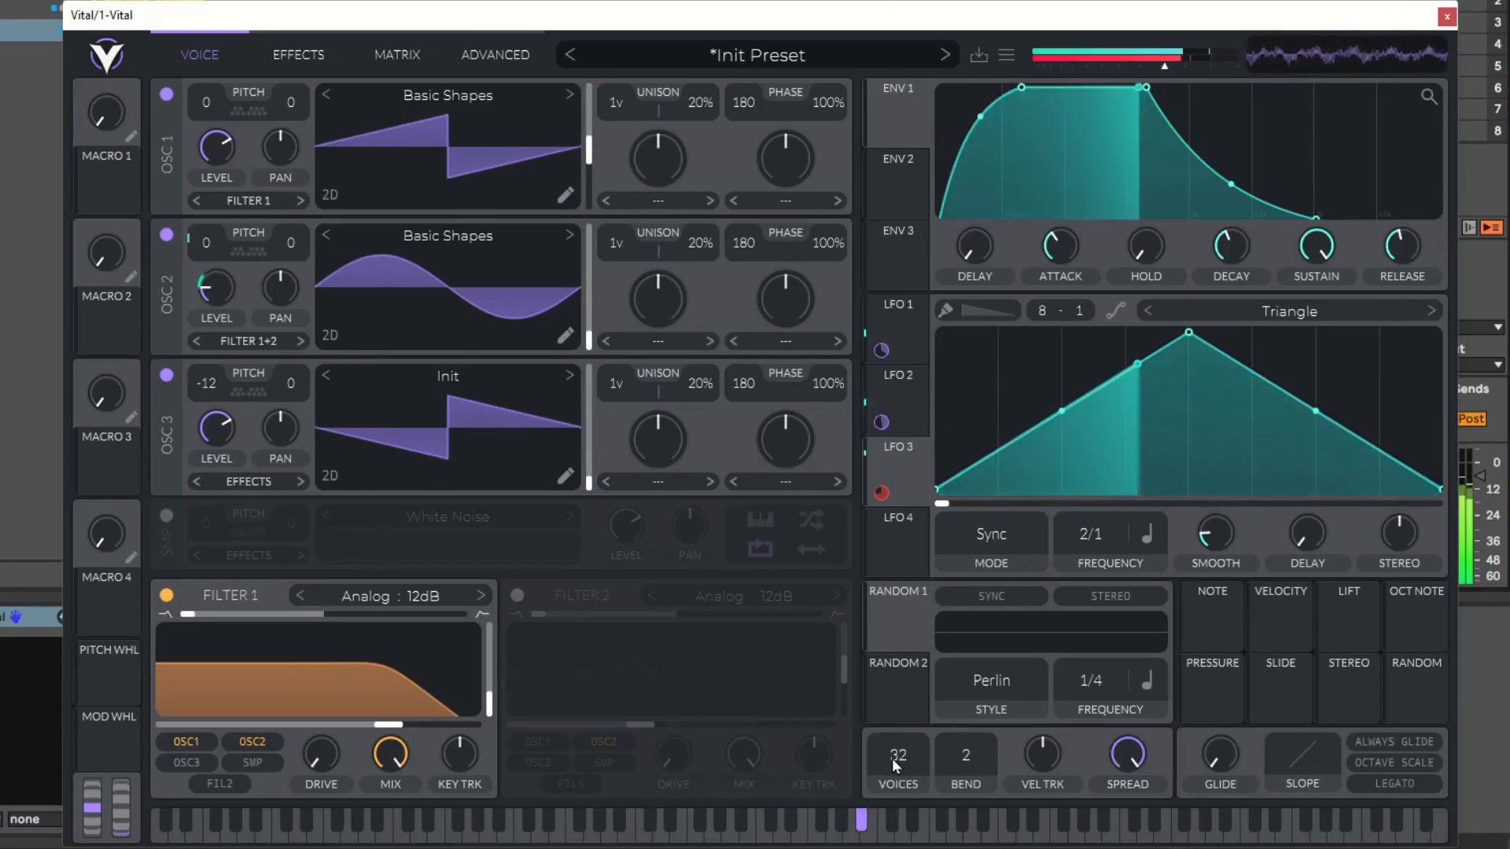
{"action": "left_click_drag", "start_coordinate": [1135, 55], "coordinate": [1156, 55]}
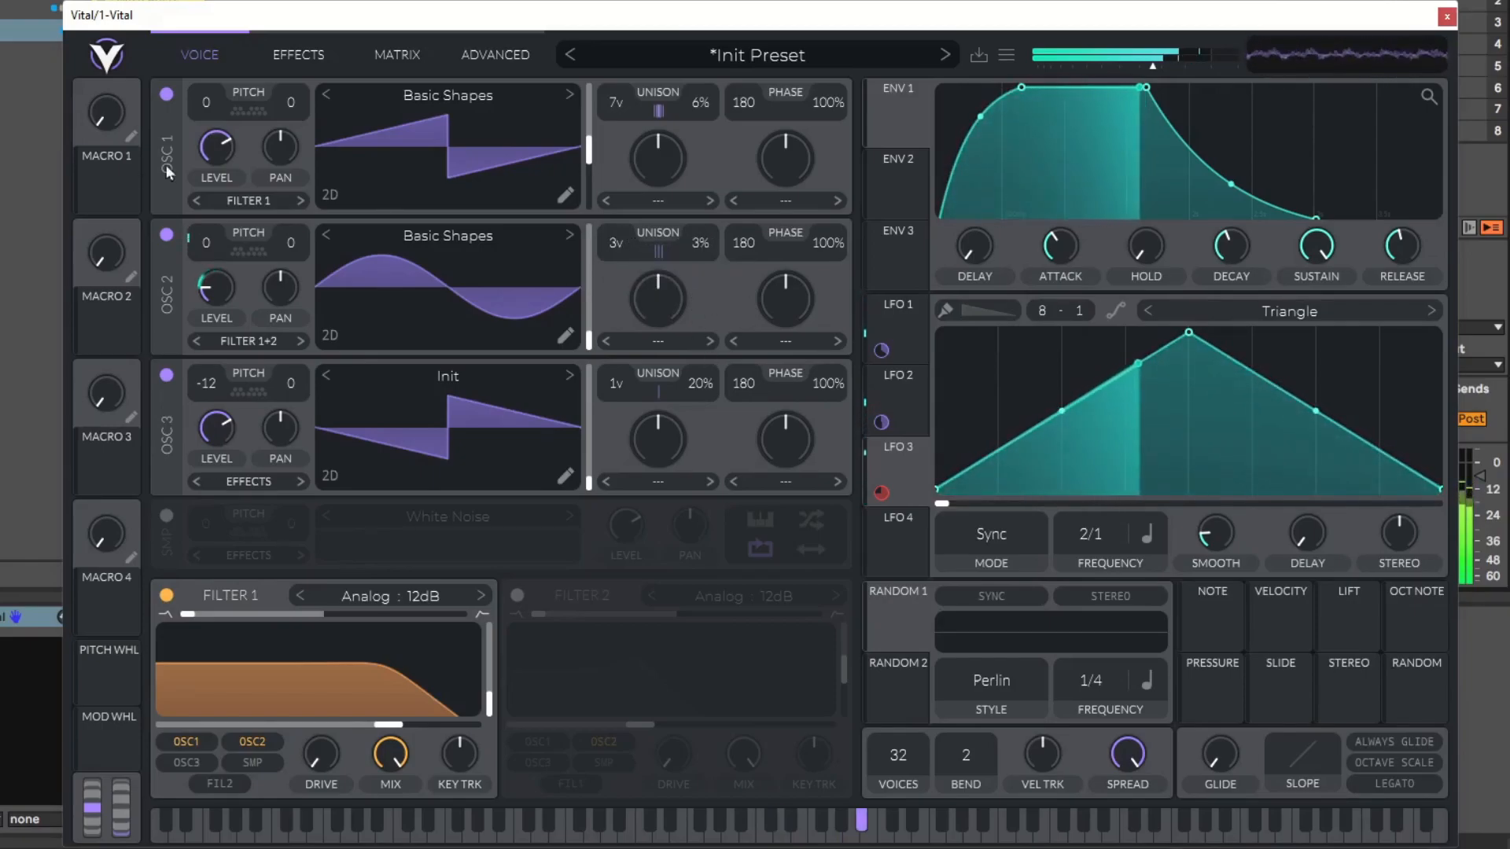
Mute oscillator 1 and set Random 1's modulation depth on oscillator 2's unison.
{"action": "left_click", "coordinate": [165, 95]}
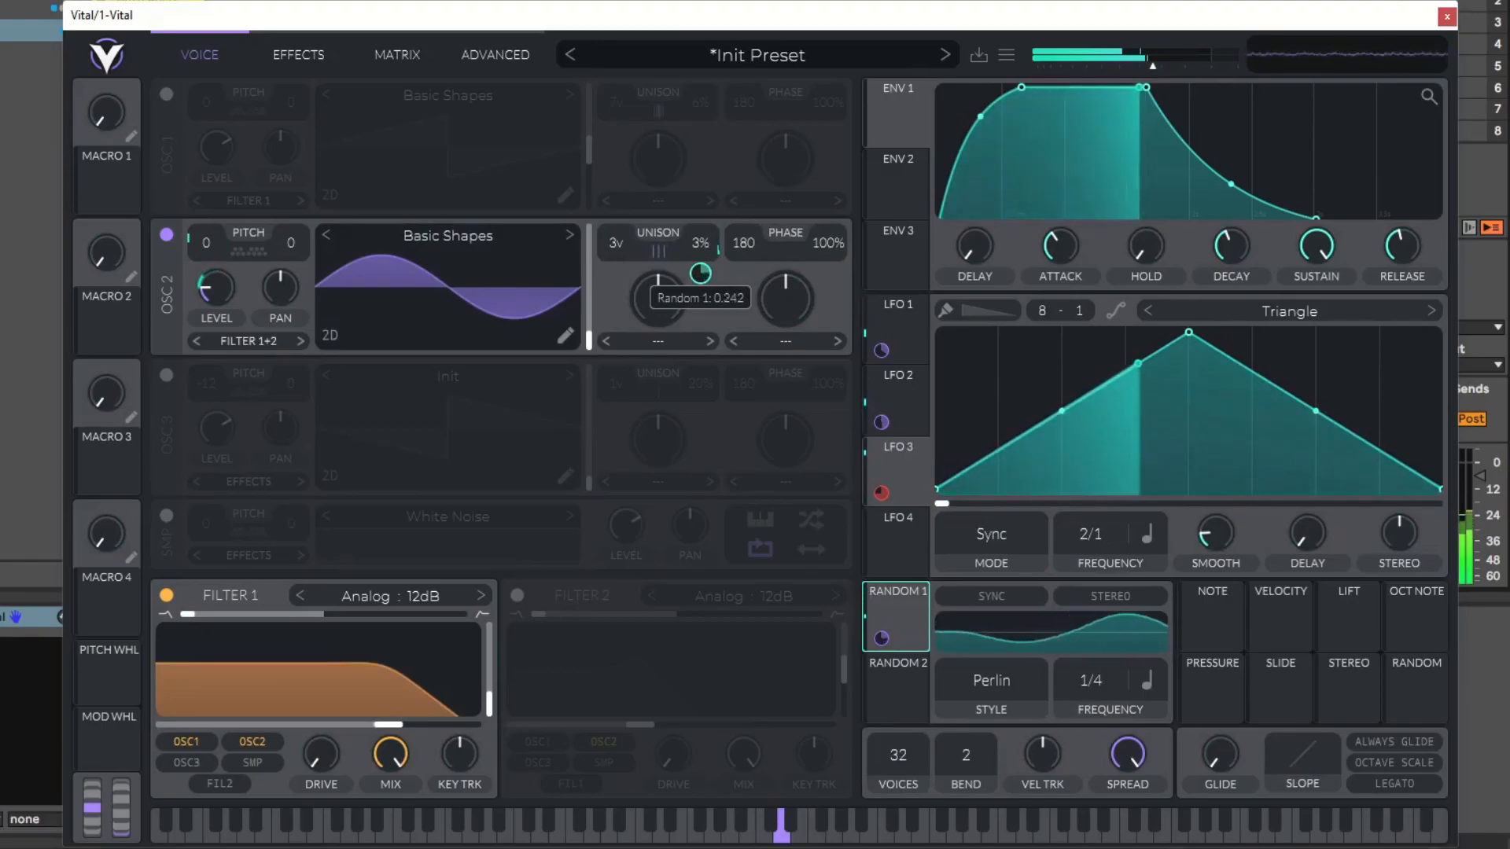
{"action": "left_click_drag", "start_coordinate": [700, 273], "coordinate": [703, 285]}
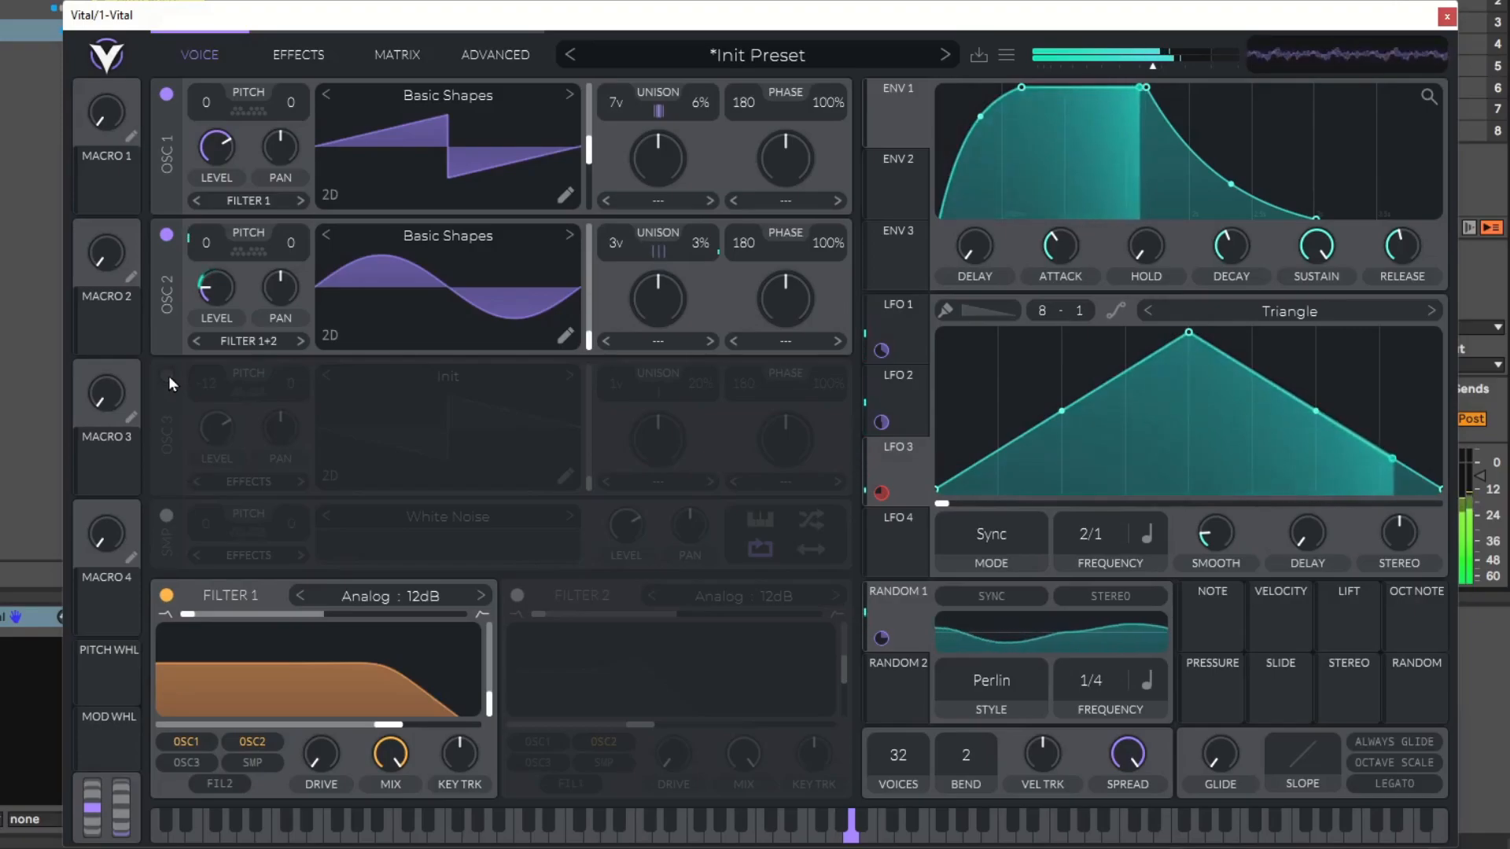
Re-enable oscillator 3 and load the Basic Shapes square wavetable into it.
{"action": "left_click", "coordinate": [165, 364]}
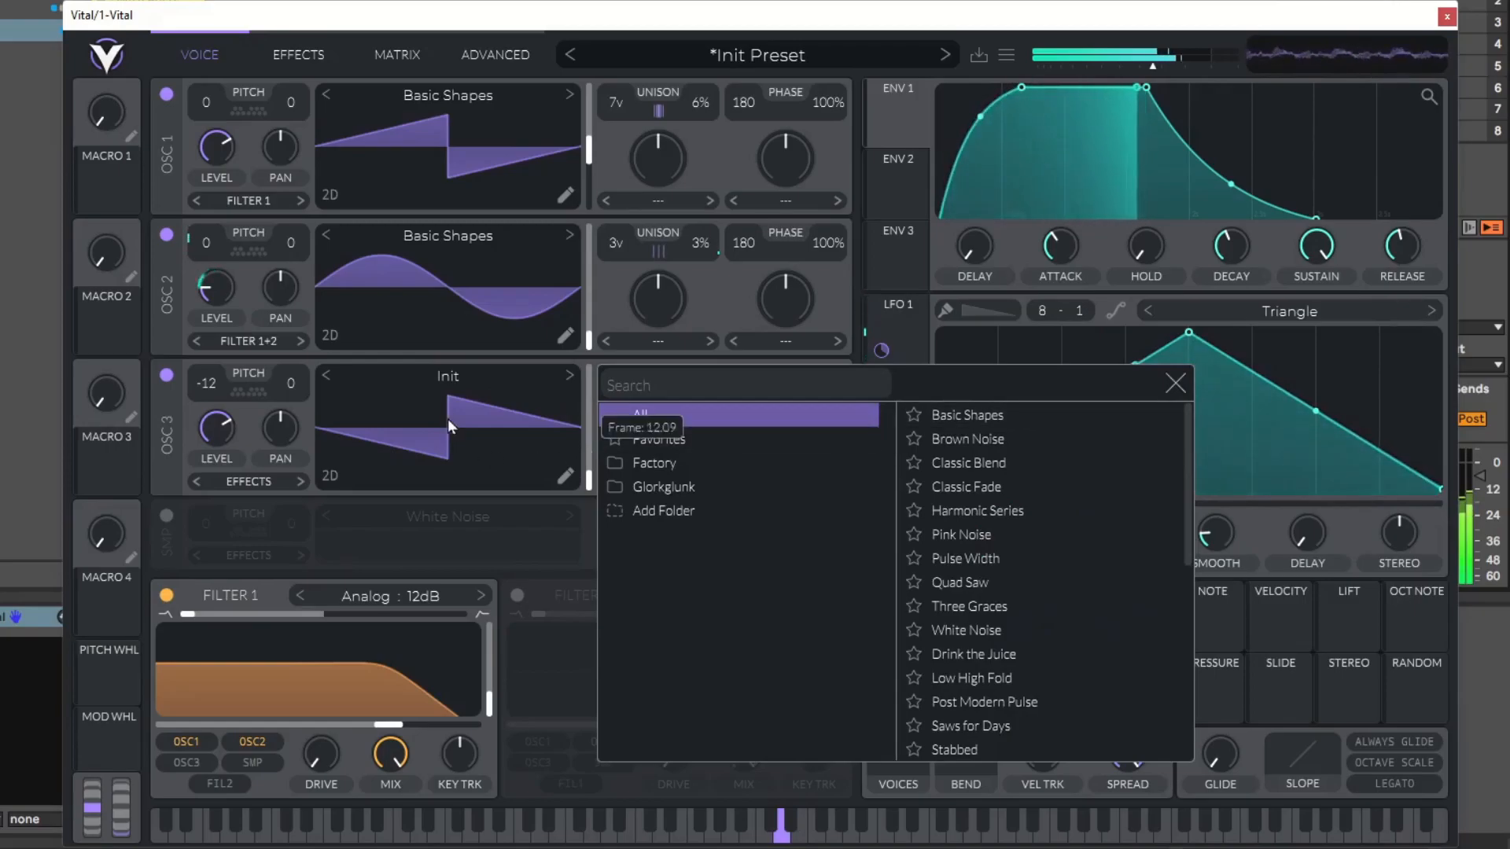
{"action": "left_click", "coordinate": [965, 415]}
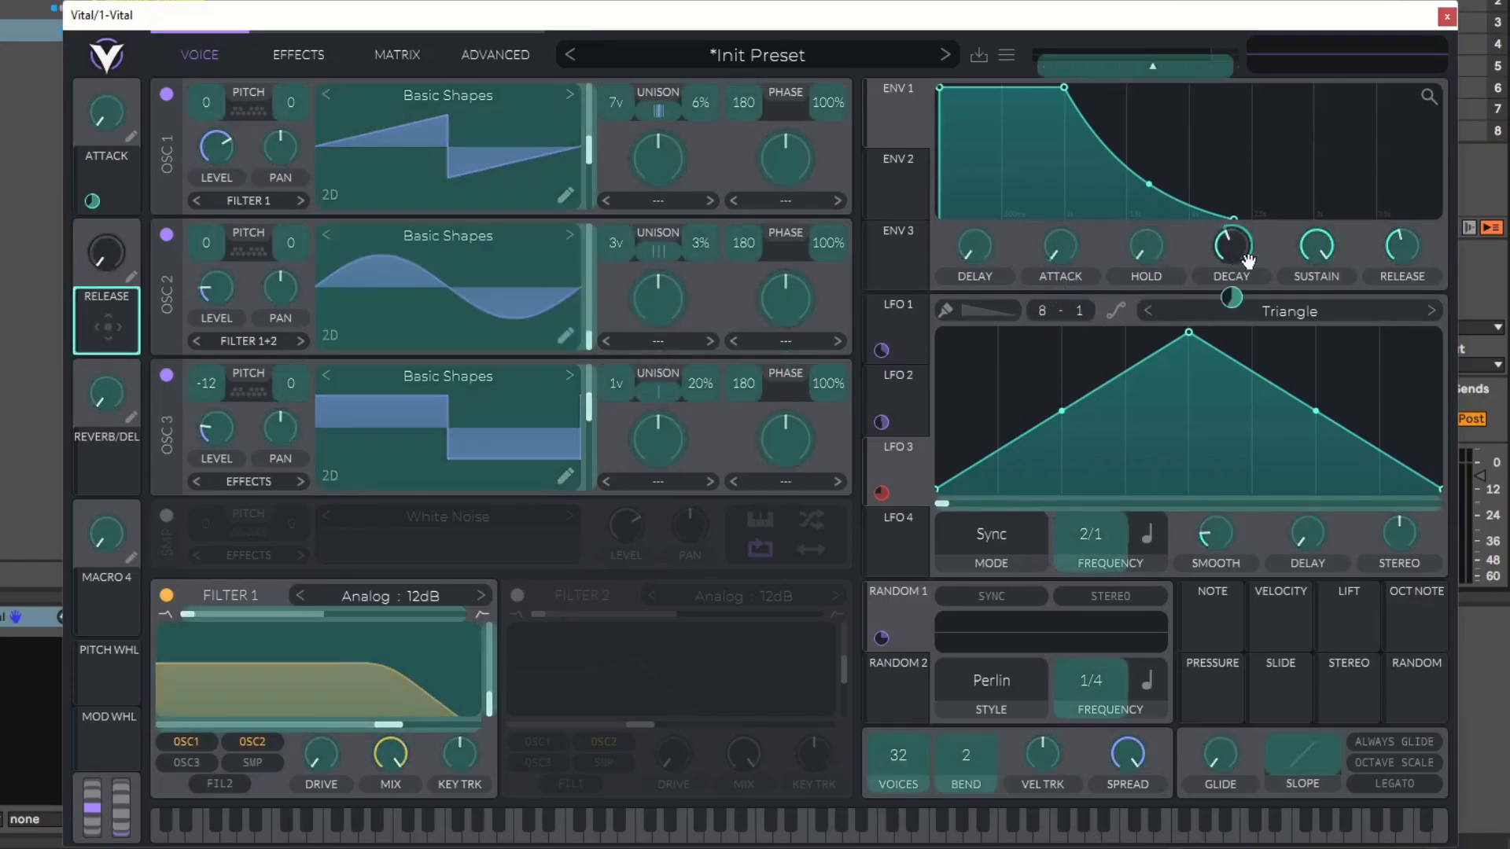
Map the Attack and Release macros to envelope 1's attack and release with set depths.
{"action": "left_click_drag", "start_coordinate": [1230, 247], "coordinate": [1230, 191]}
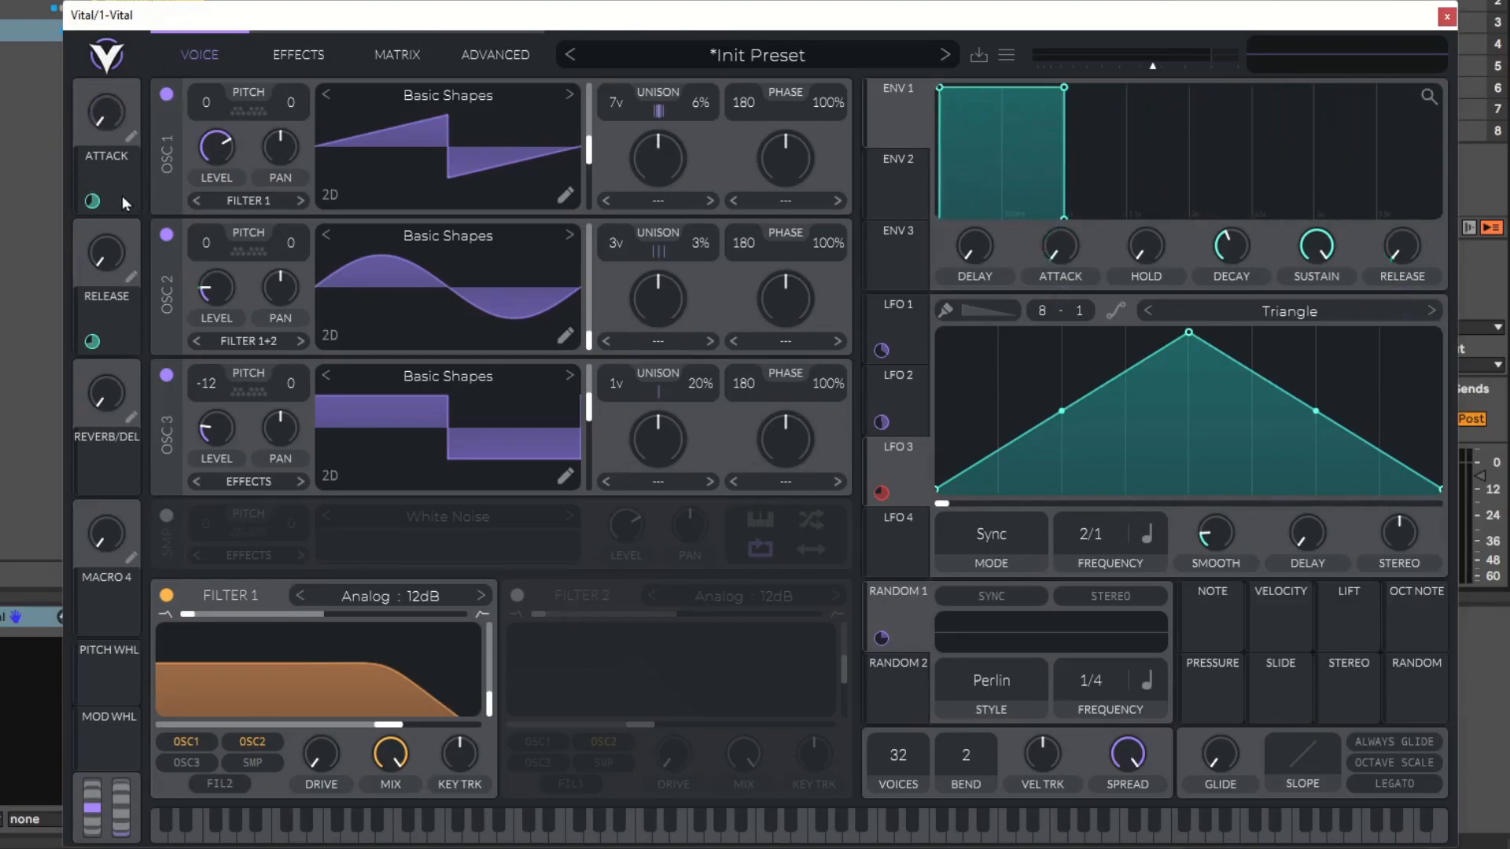
{"action": "left_click_drag", "start_coordinate": [105, 110], "coordinate": [105, 101]}
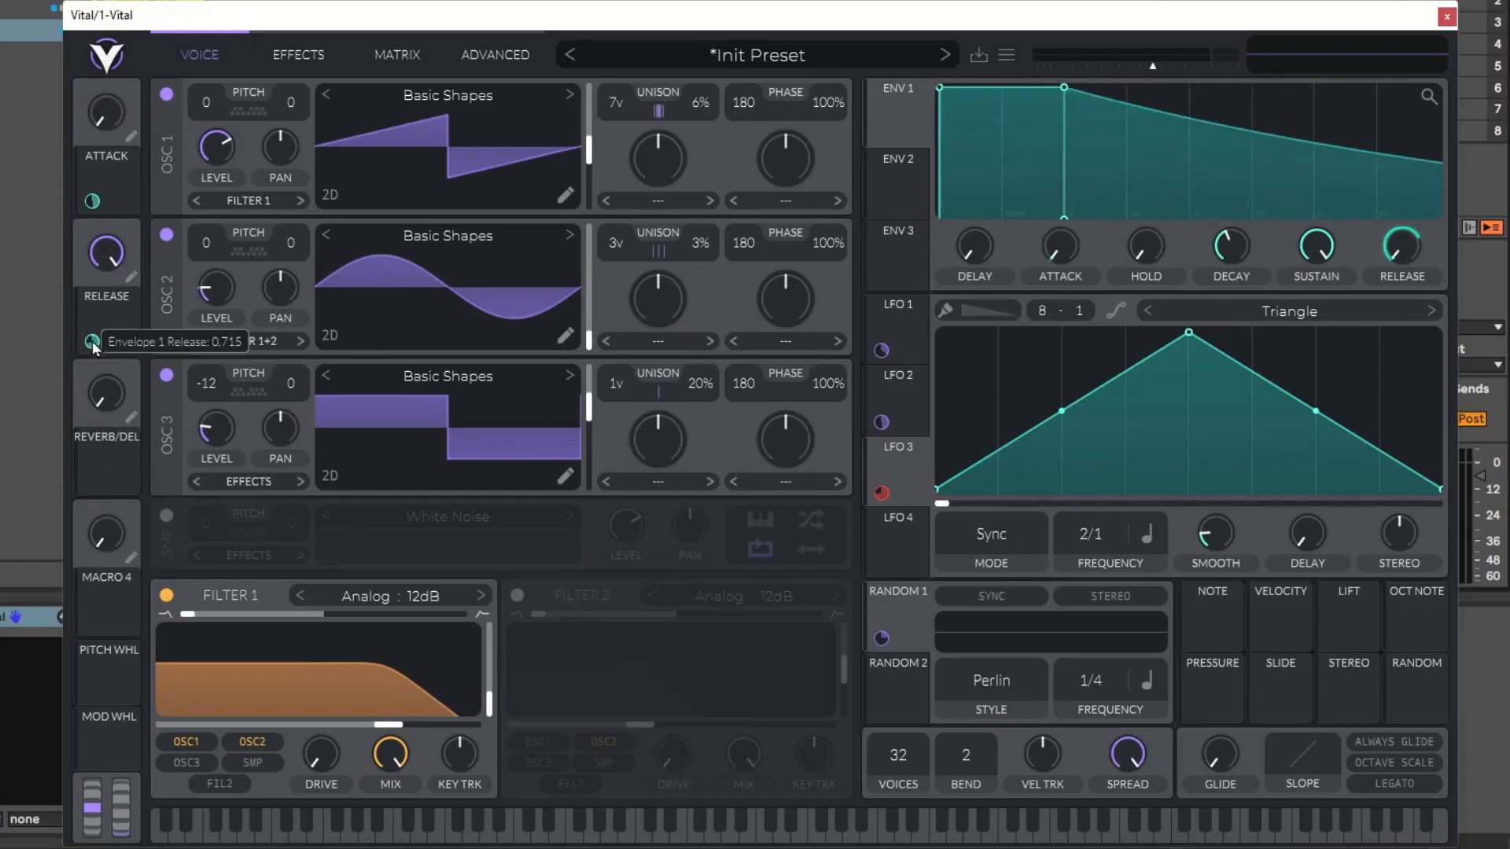
{"action": "left_click_drag", "start_coordinate": [91, 252], "coordinate": [87, 280]}
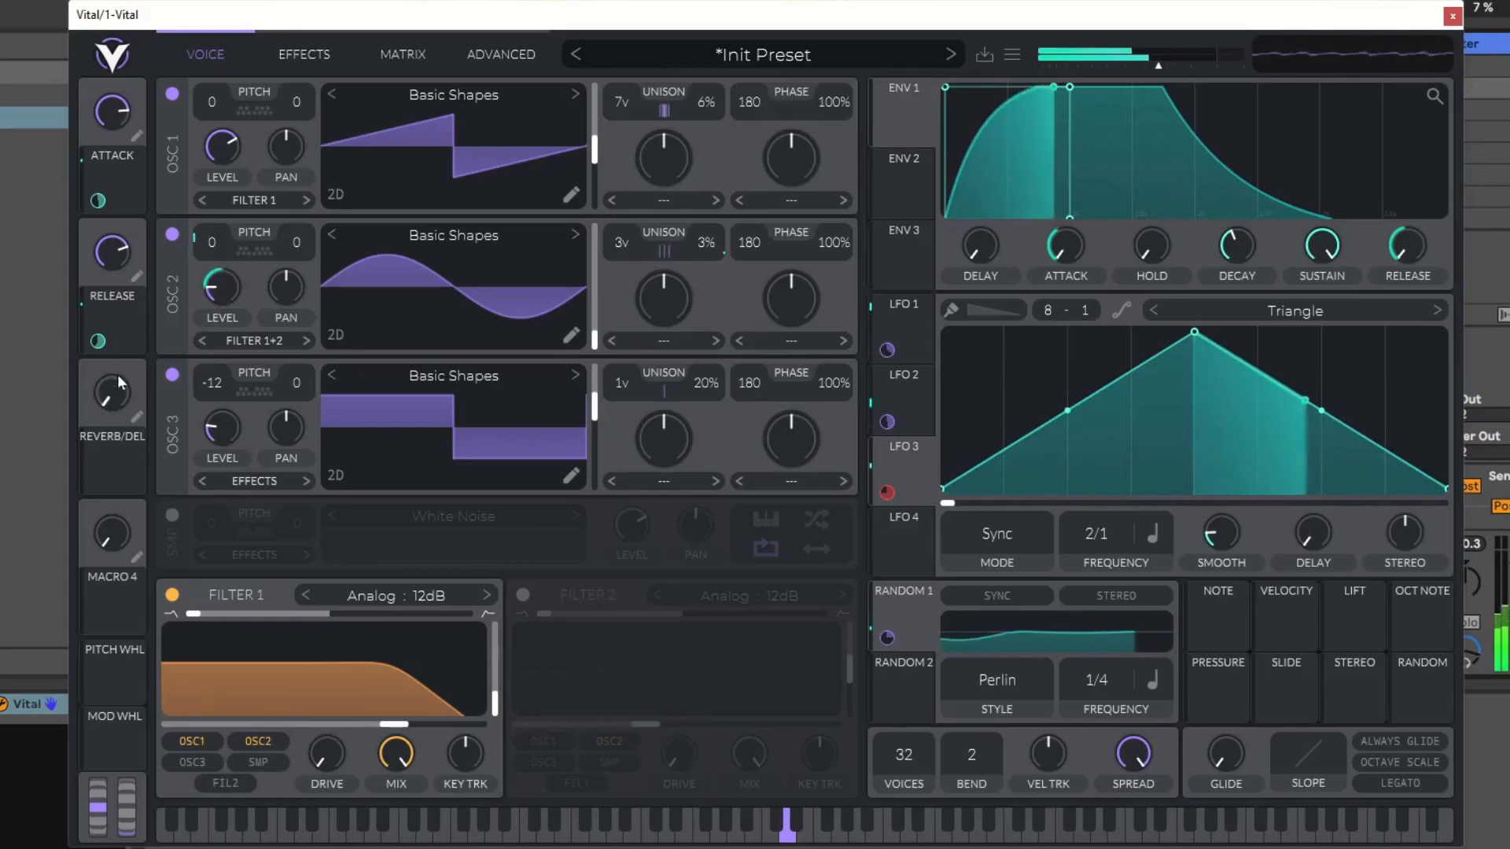
{"action": "left_click", "coordinate": [303, 53]}
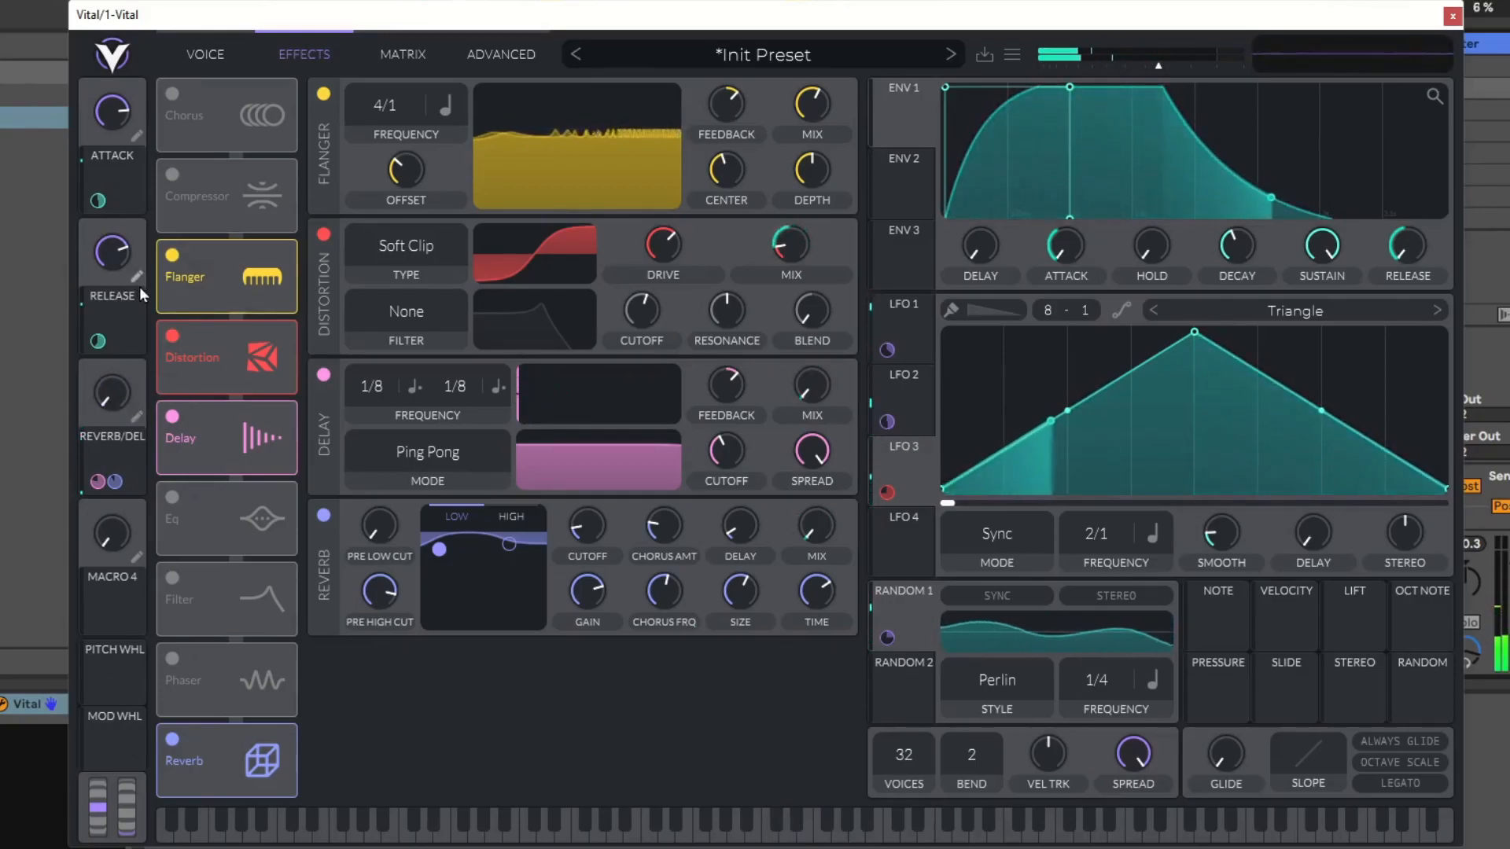
Link the Reverb/Del macro to Delay Mix and Reverb Mix, then test the macro's sweep.
{"action": "left_click_drag", "start_coordinate": [110, 105], "coordinate": [111, 110]}
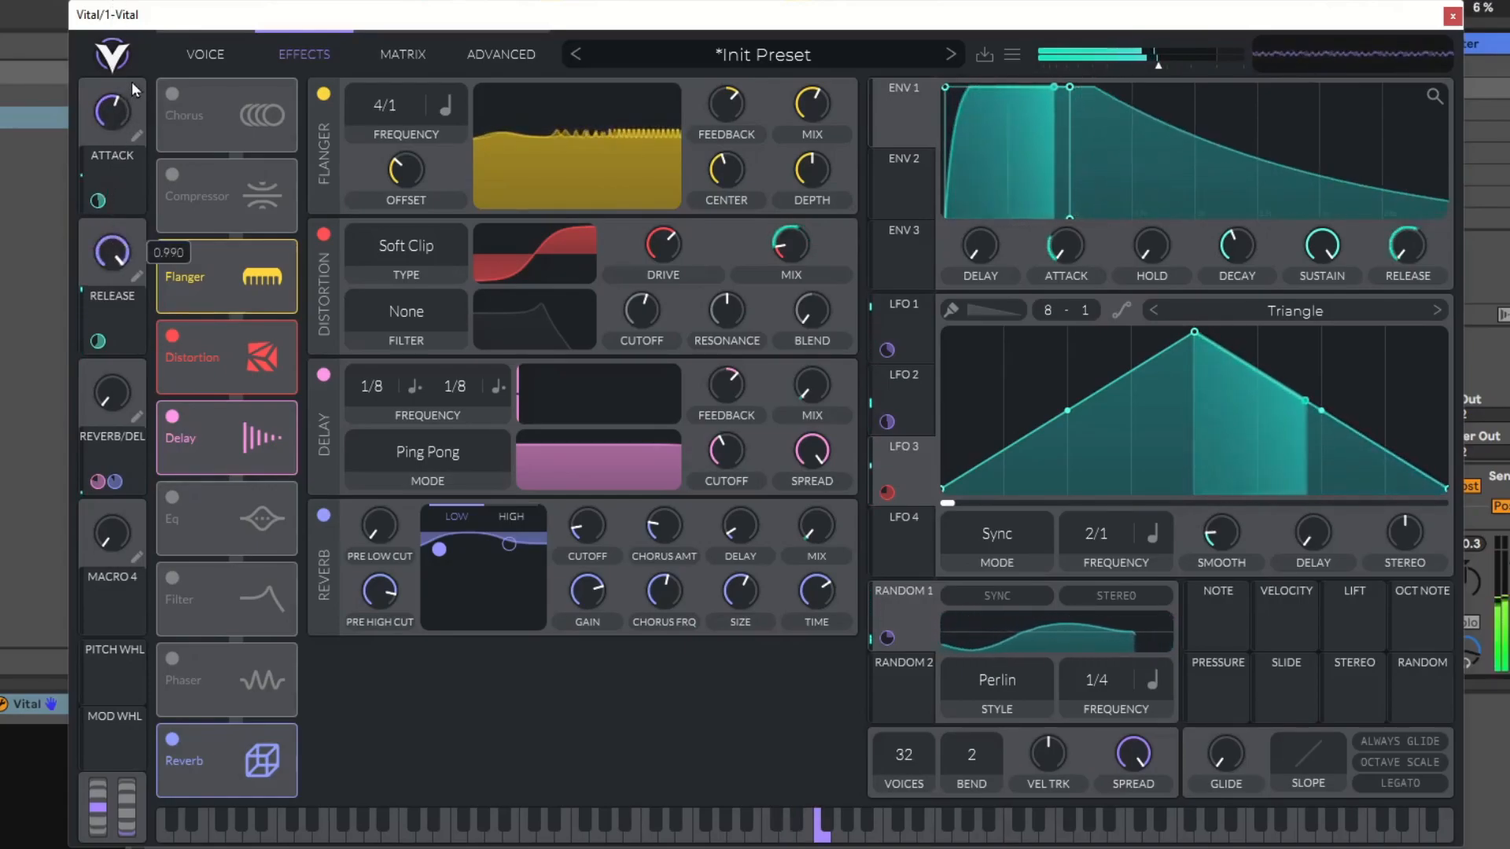
{"action": "left_click_drag", "start_coordinate": [112, 113], "coordinate": [112, 145]}
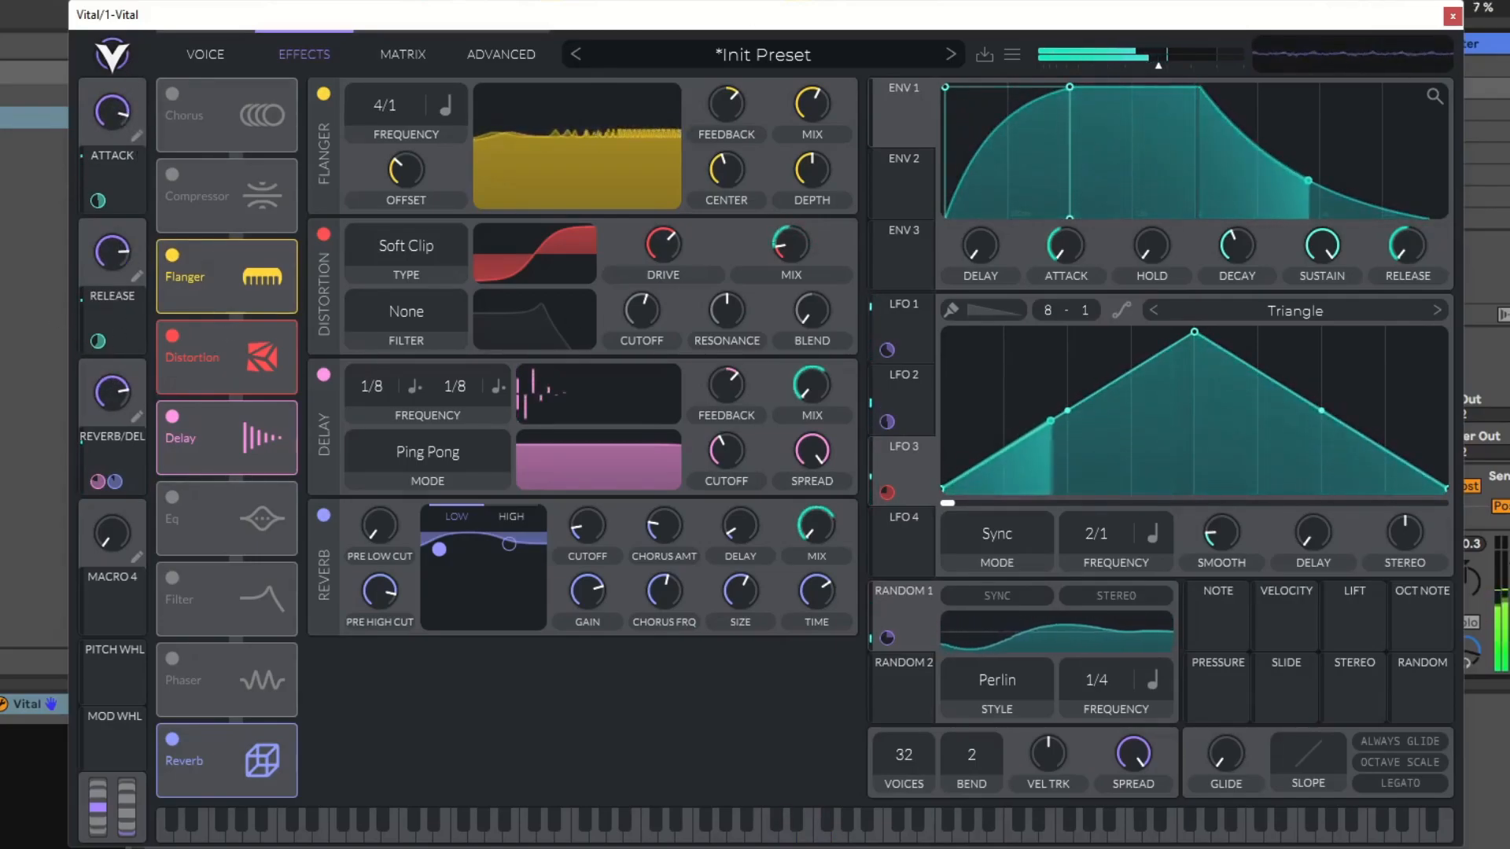
{"action": "left_click", "coordinate": [1011, 53]}
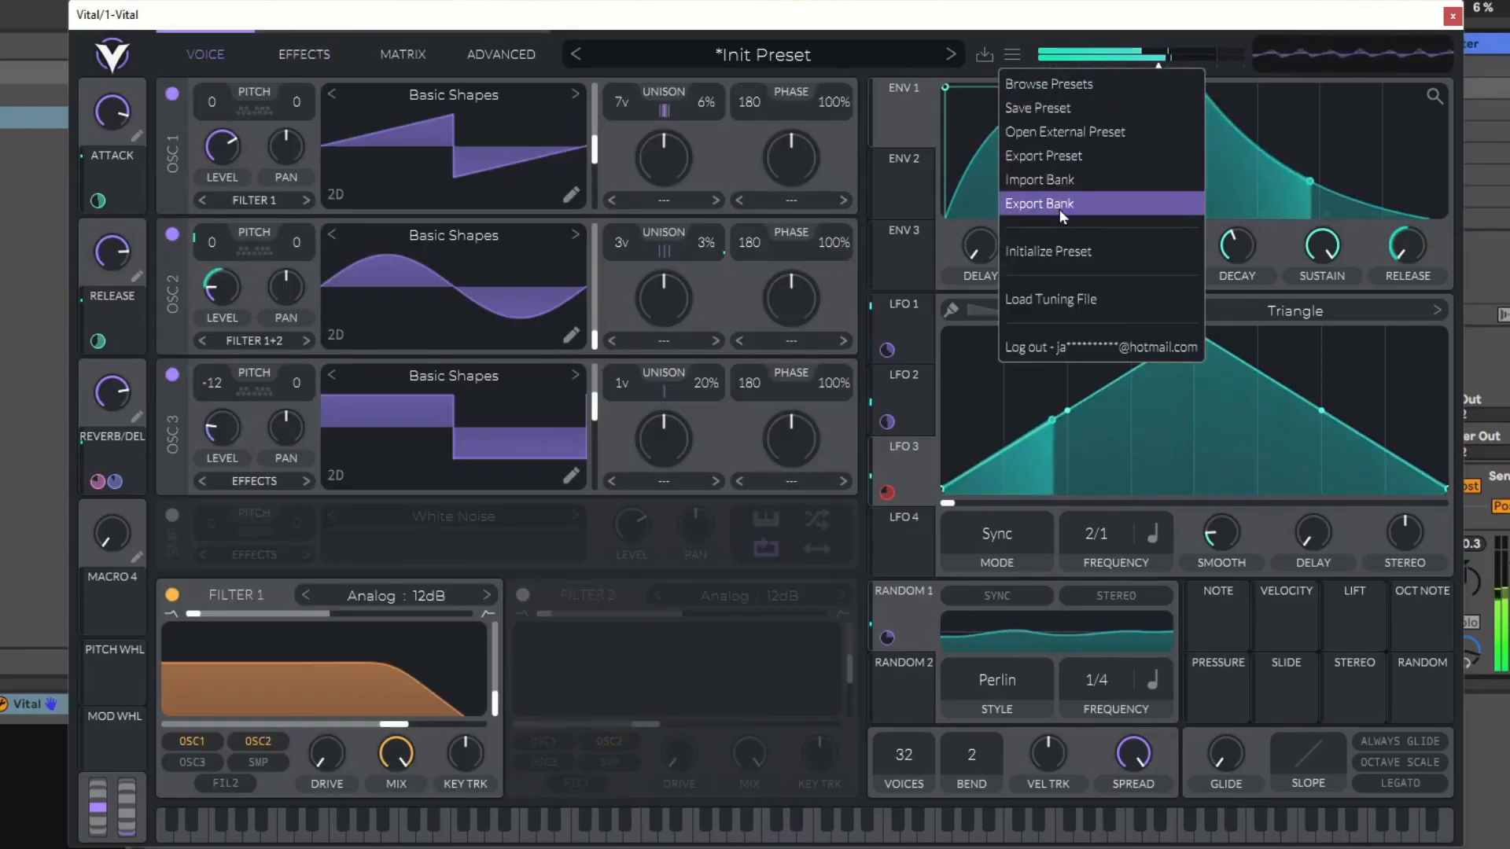
Save the patch as preset 'Pads Demo' tagged with the Pad style.
{"action": "left_click", "coordinate": [1038, 107]}
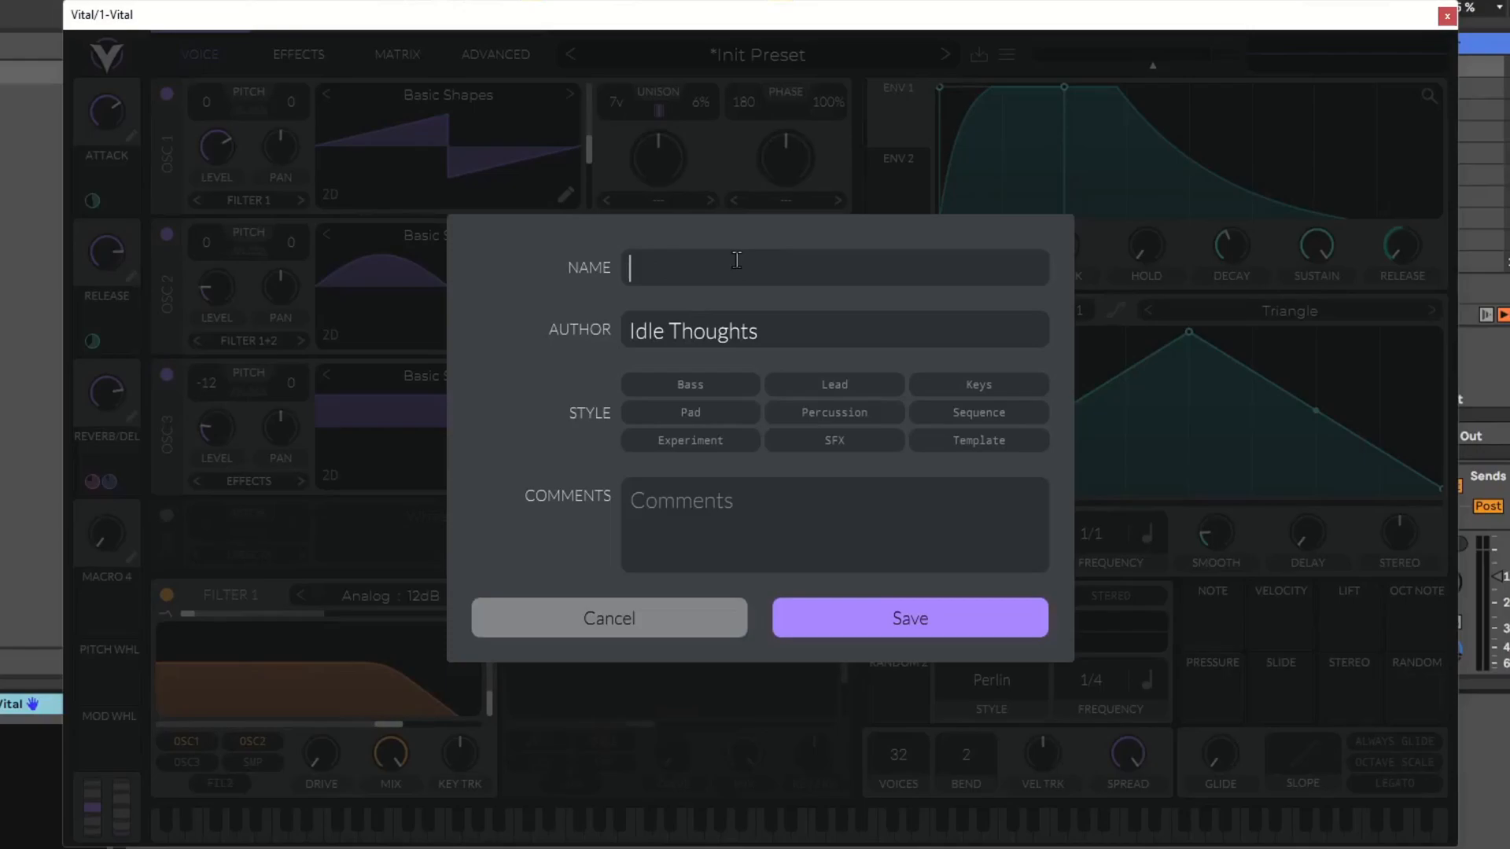
{"action": "type", "text": "Pads Demo"}
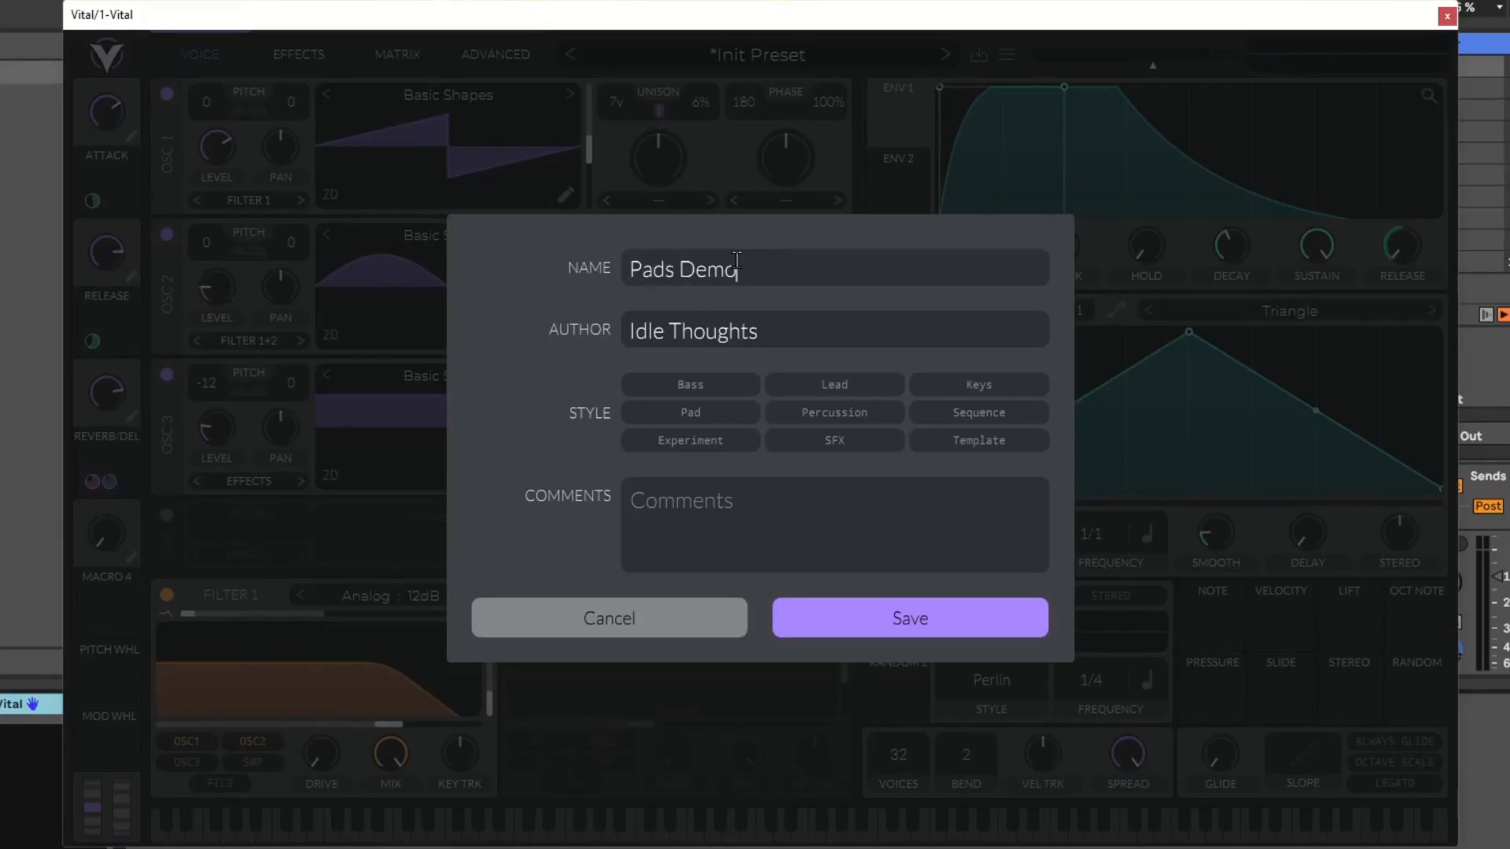
{"action": "mouse_move", "coordinate": [704, 405]}
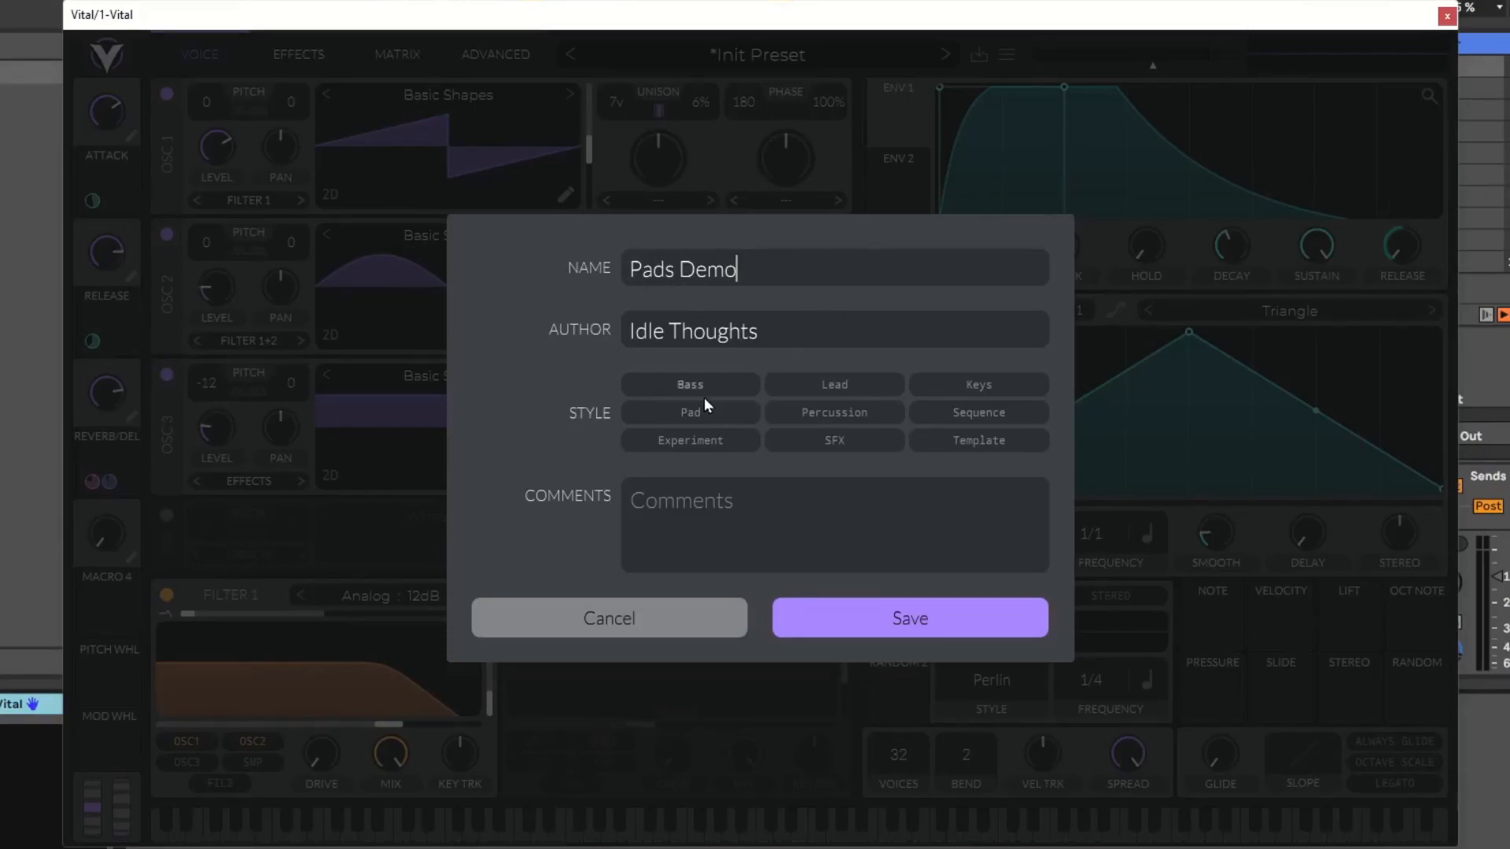
{"action": "left_click", "coordinate": [688, 412]}
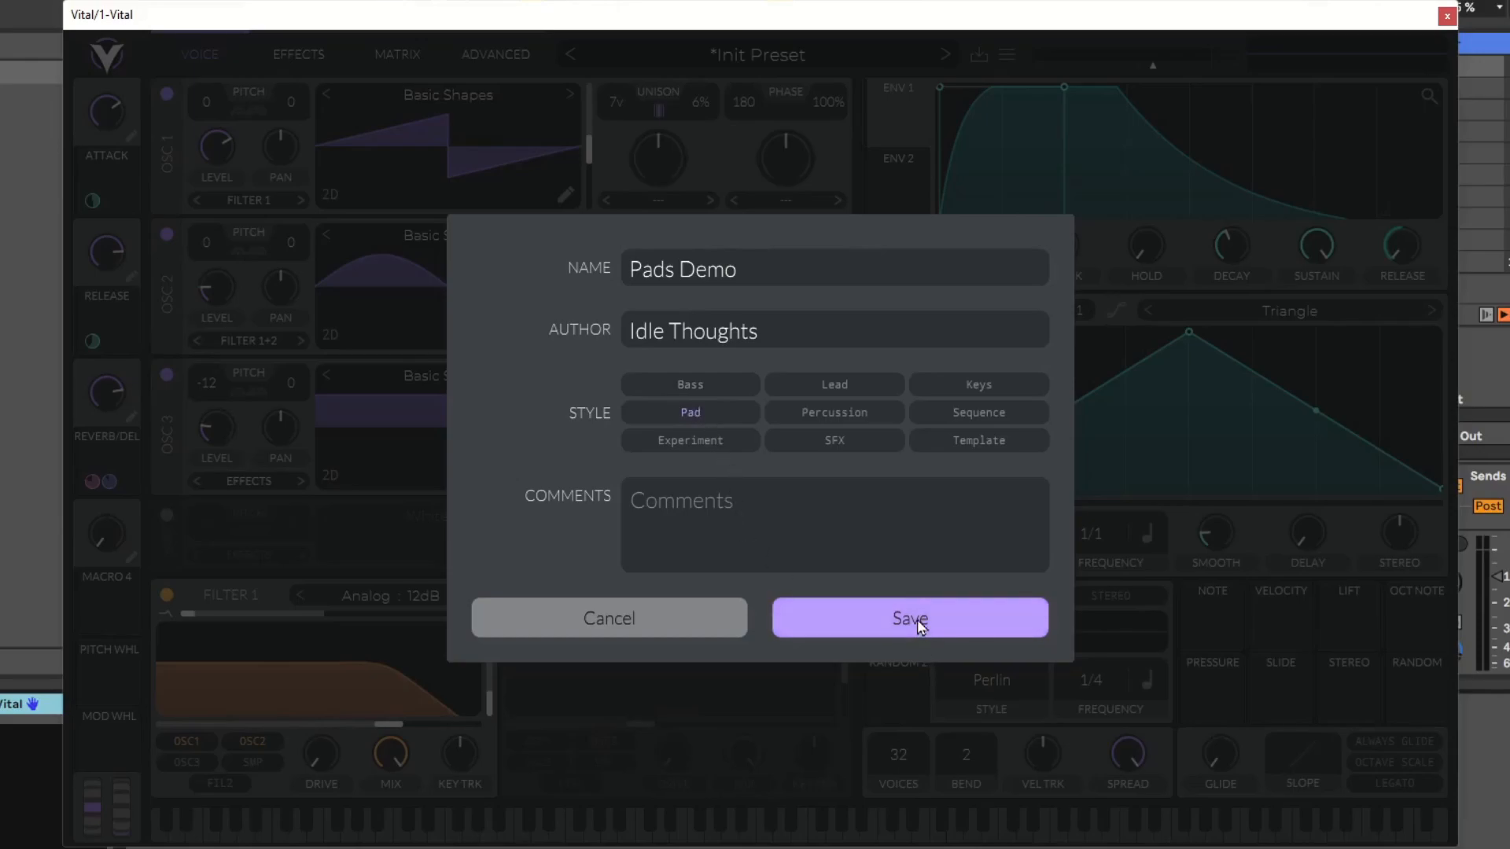
{"action": "left_click", "coordinate": [907, 618]}
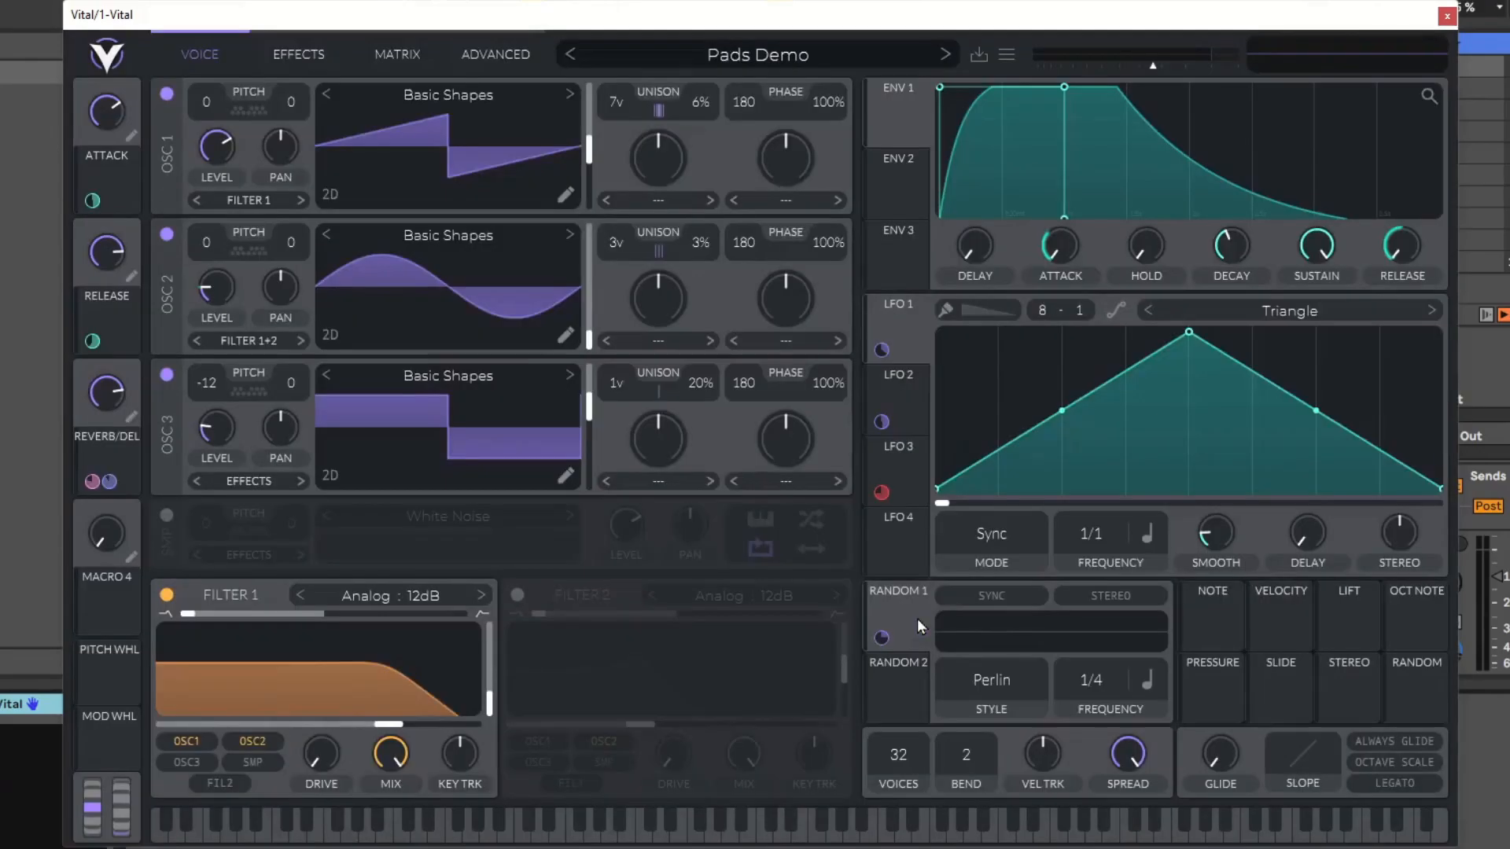